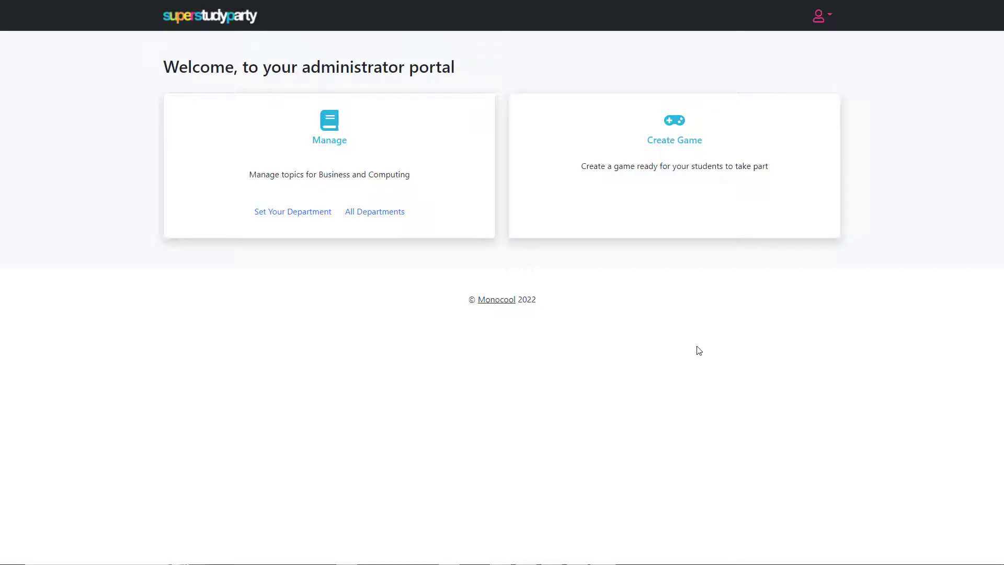
mouse_move(671, 342)
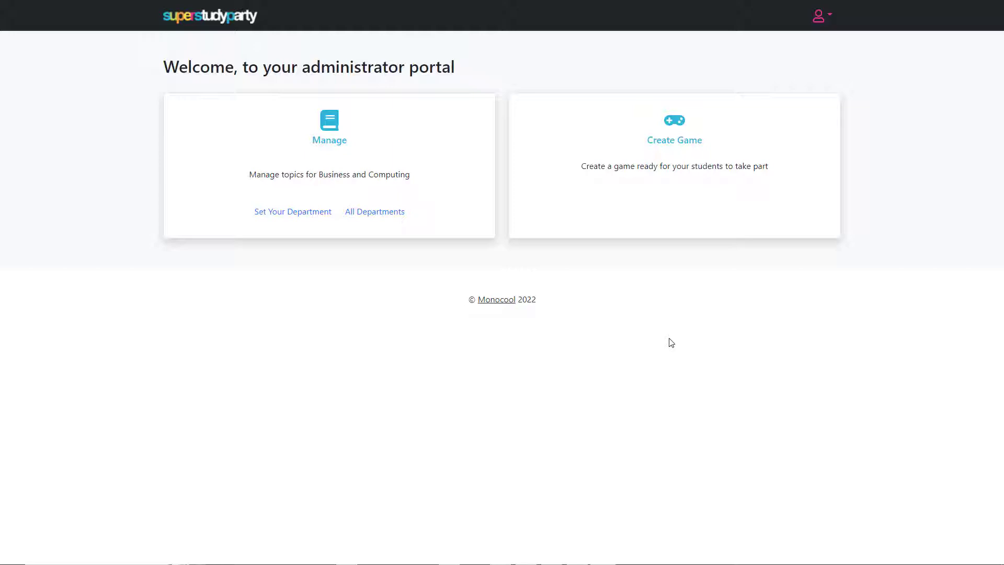
mouse_move(717, 314)
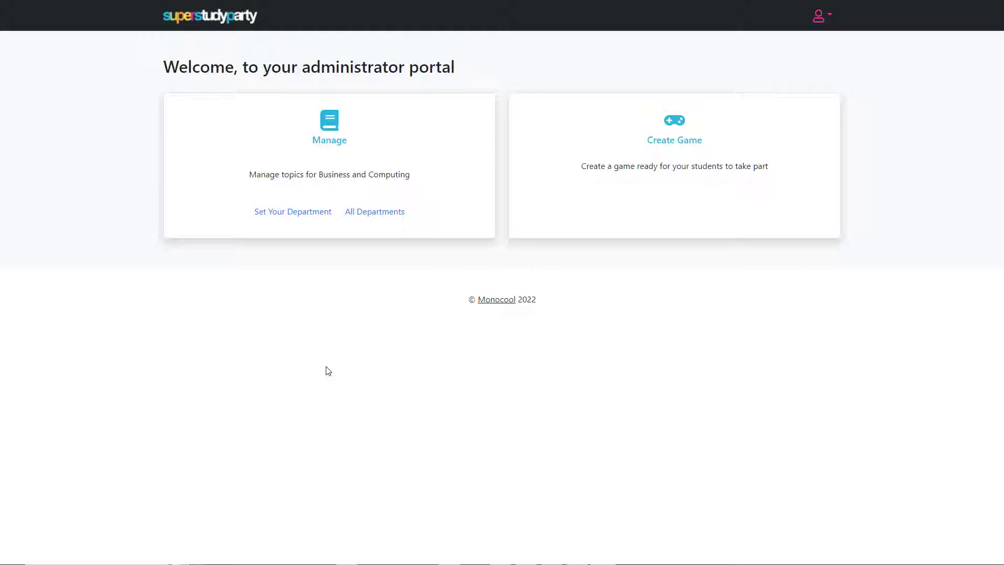
mouse_move(694, 98)
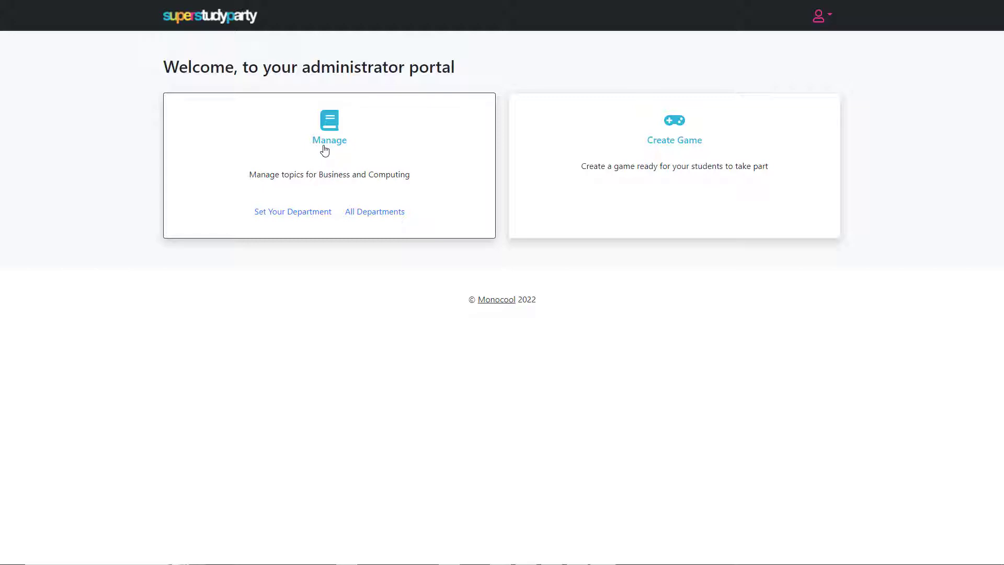
mouse_move(320, 156)
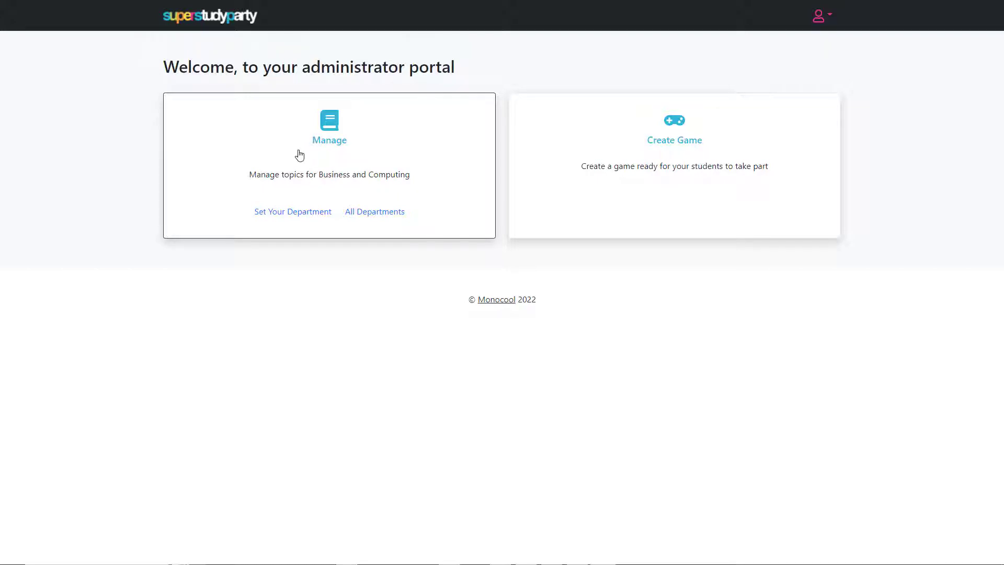
mouse_move(255, 133)
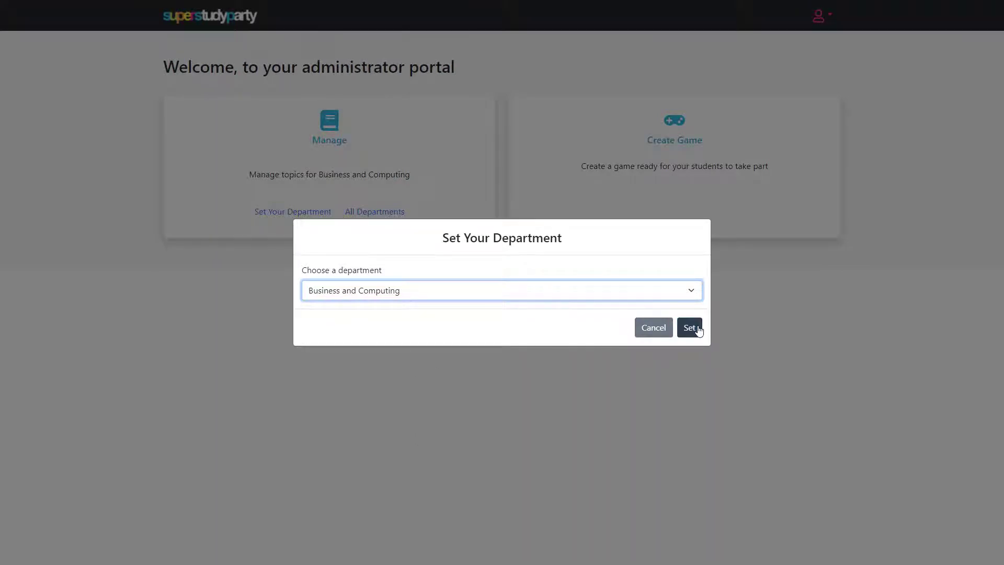
- Set Business and Computing as department, peek at Biology, then open Business and Computing's eight topics
left_click(689, 327)
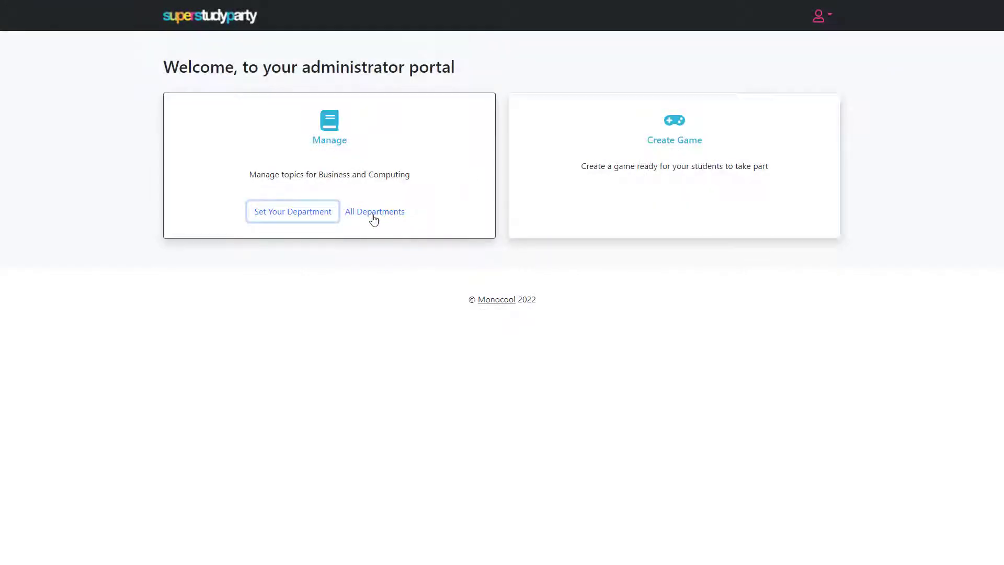
left_click(293, 211)
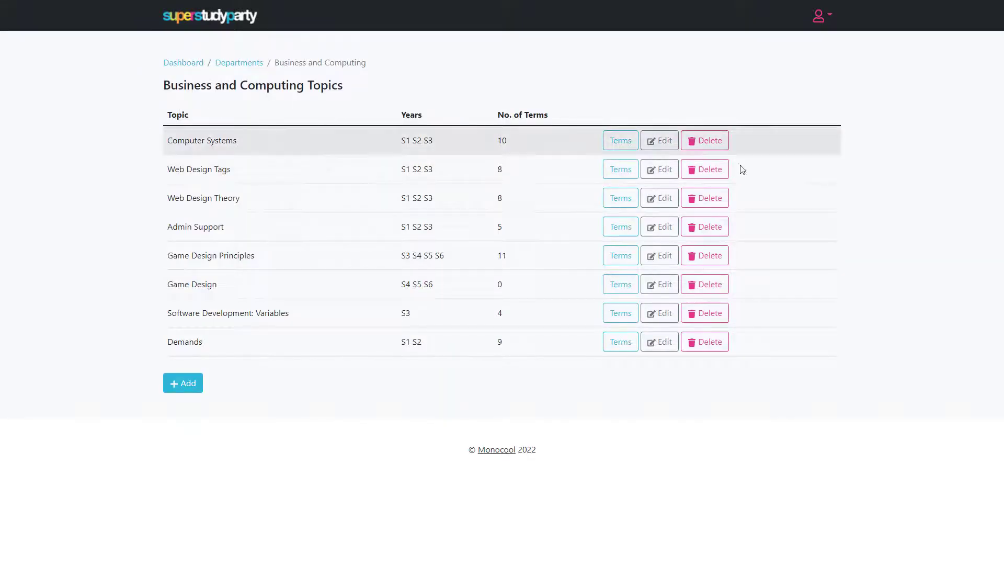
left_click(239, 62)
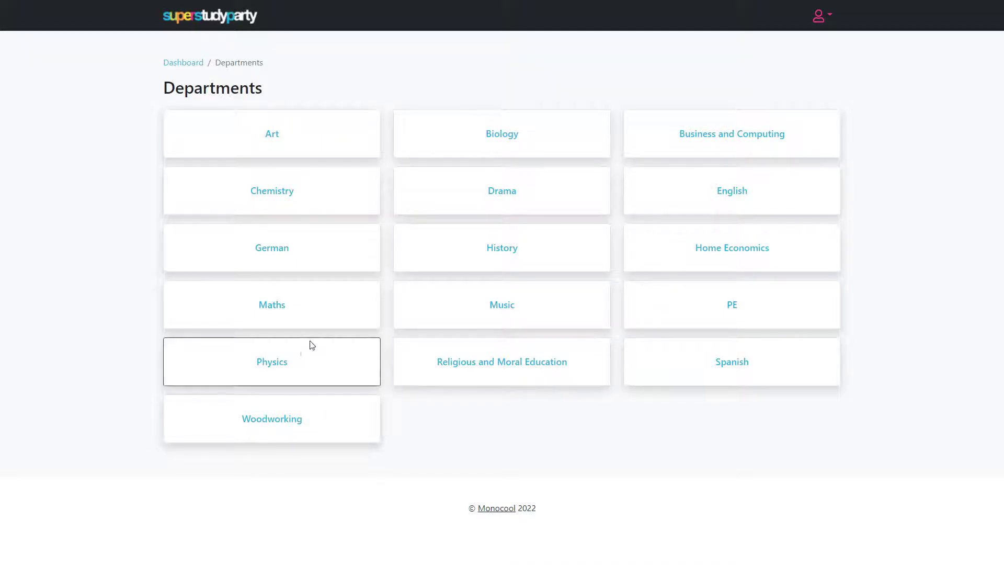
left_click(502, 134)
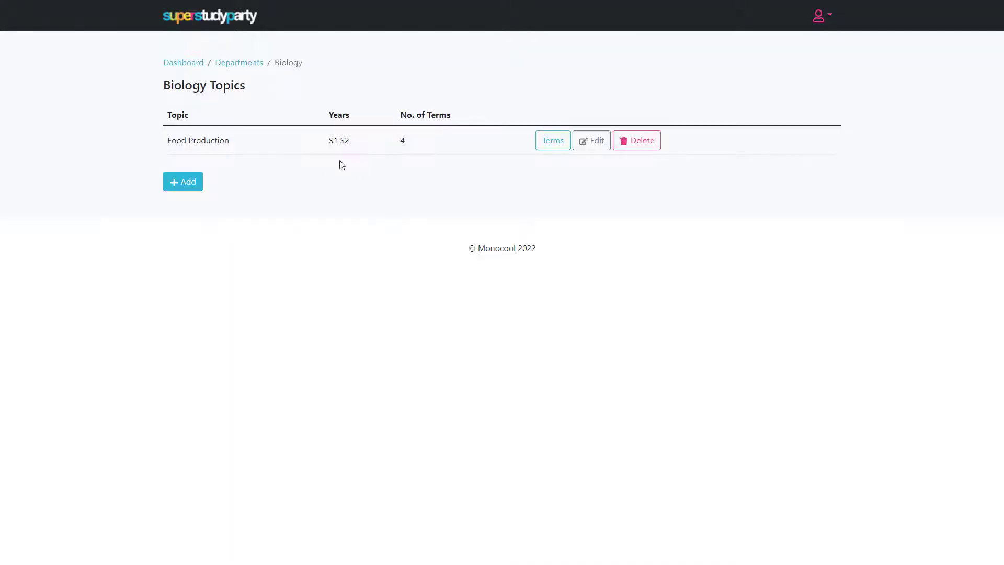
left_click(239, 62)
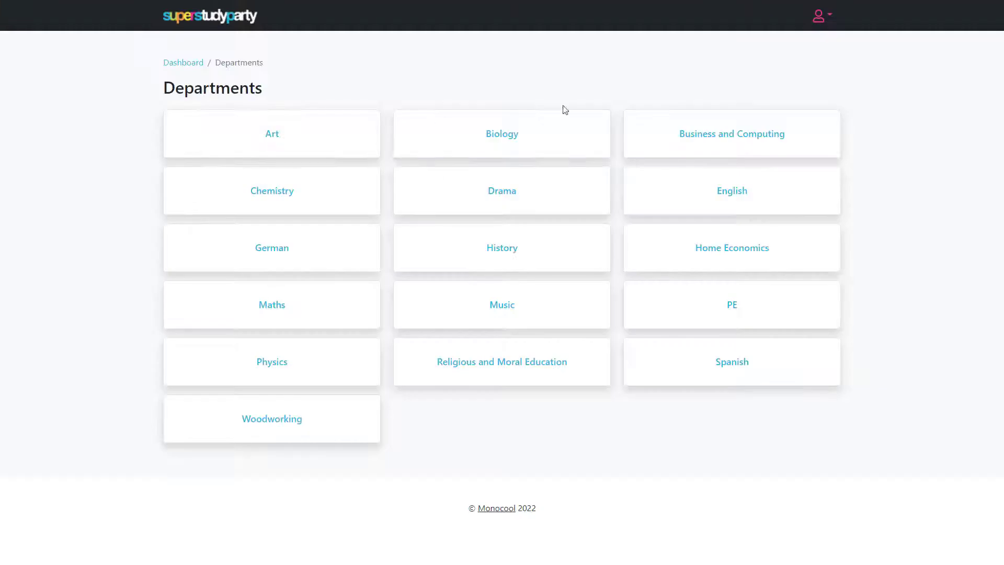
mouse_move(702, 194)
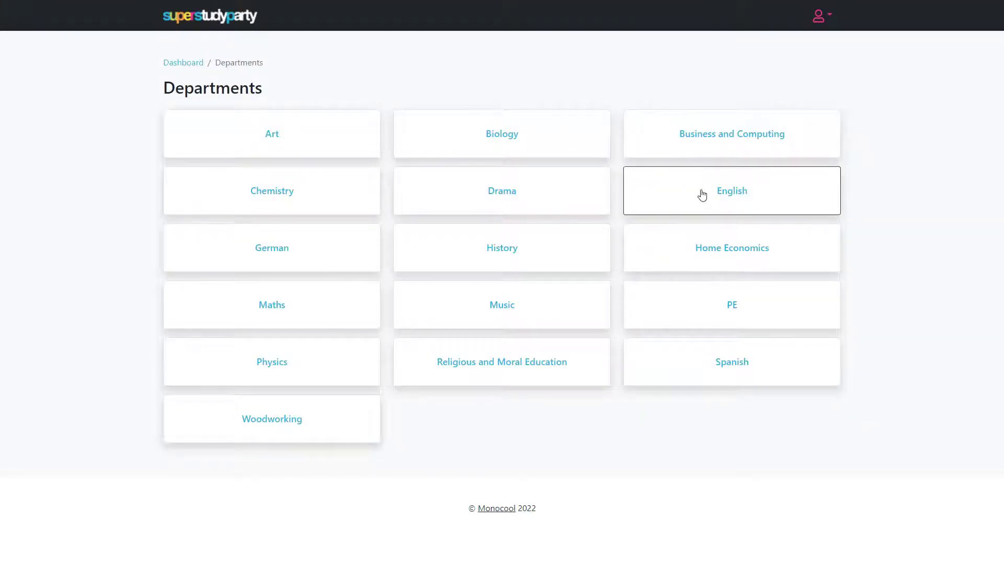
left_click(732, 133)
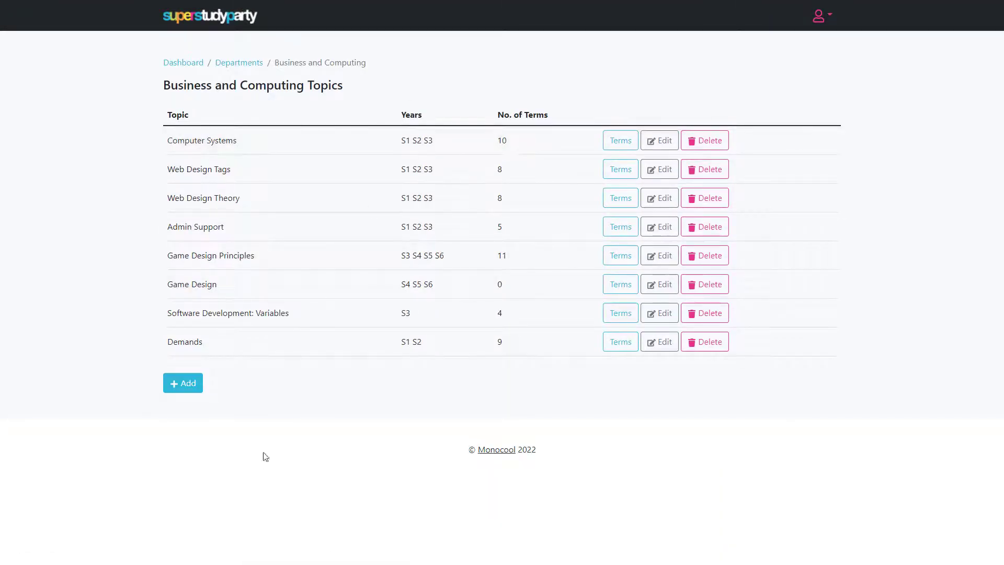
- Add a topic named Test Topic for years S1 and S2, with S4 toggled off
left_click(183, 383)
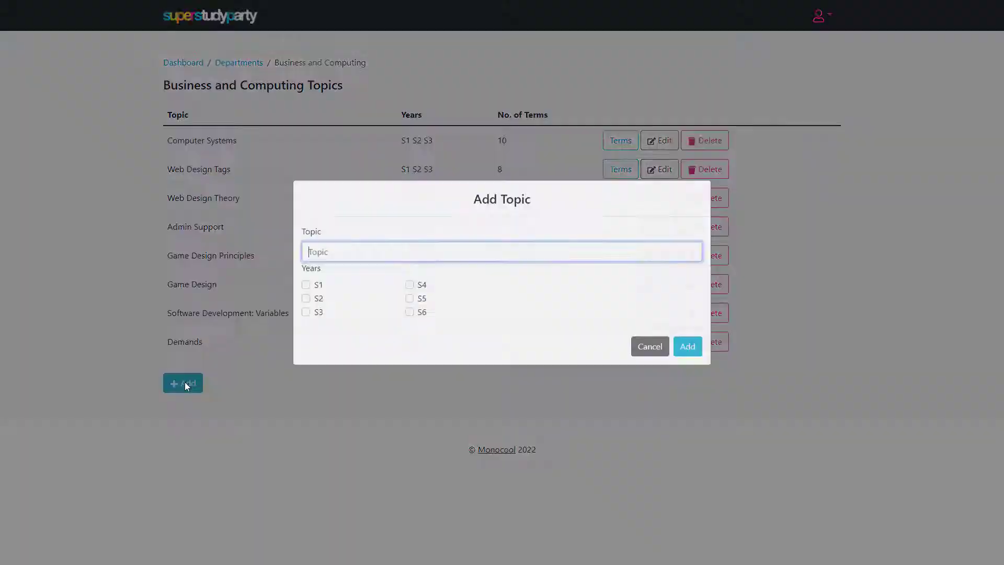
left_click(502, 262)
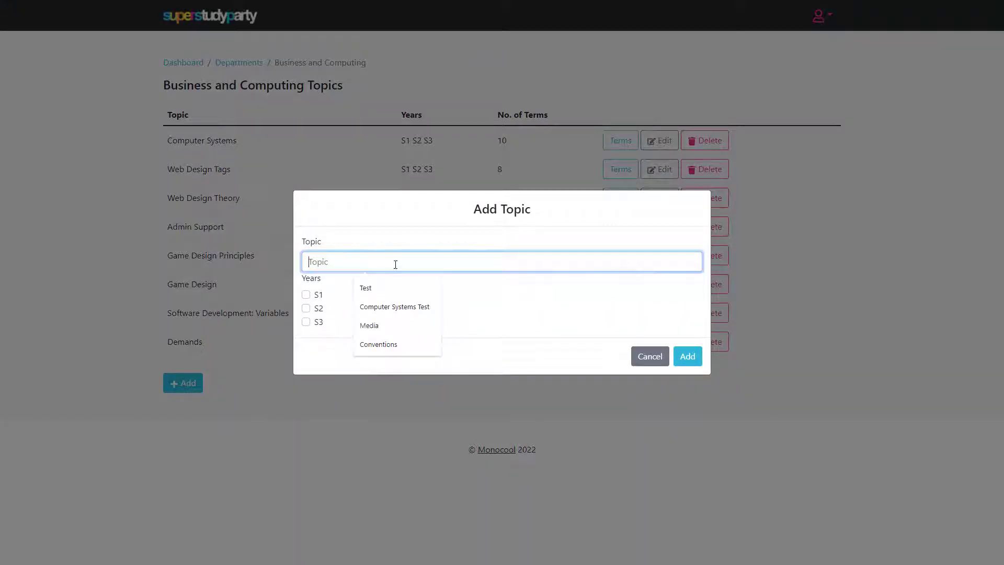
left_click(365, 288)
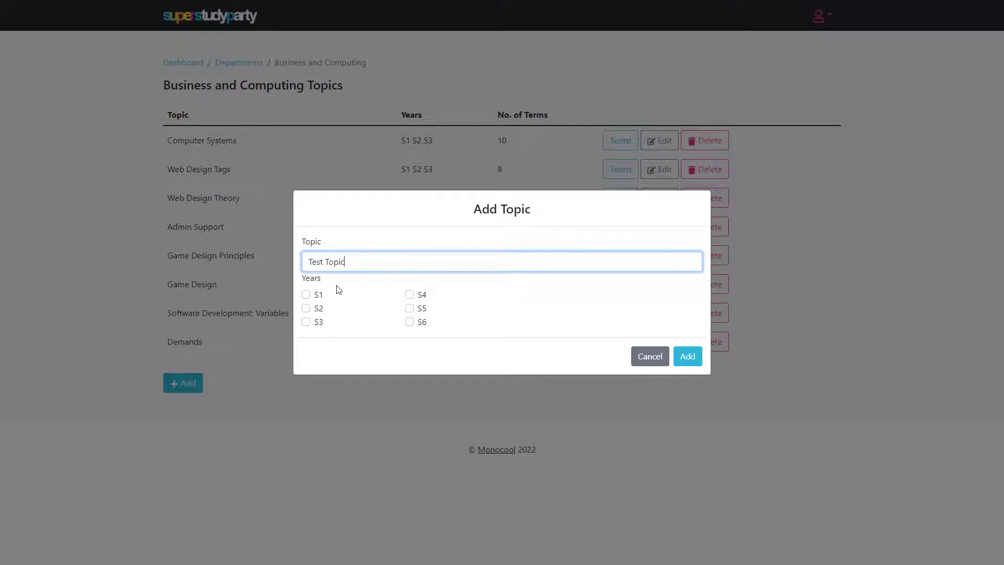
mouse_move(319, 298)
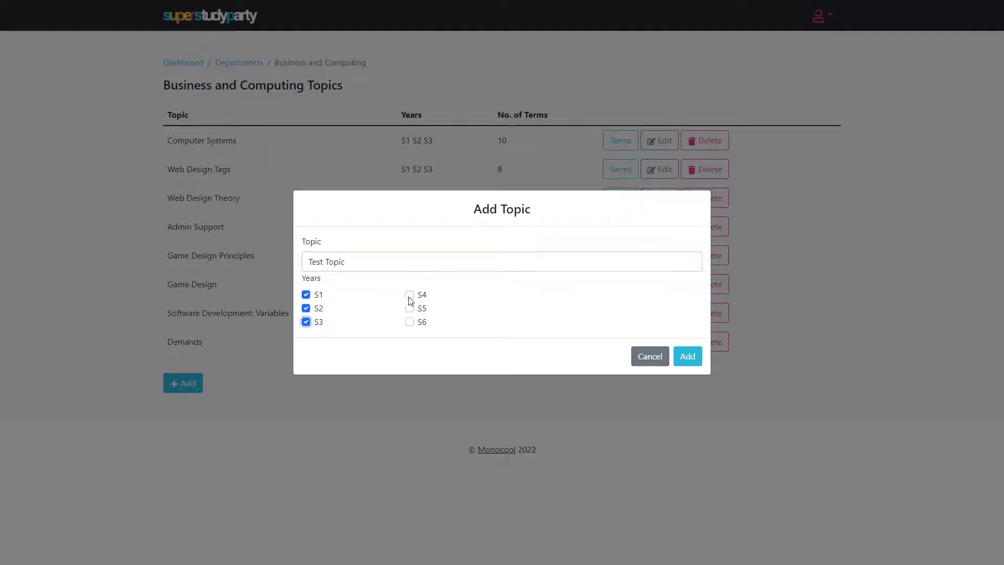
left_click(410, 294)
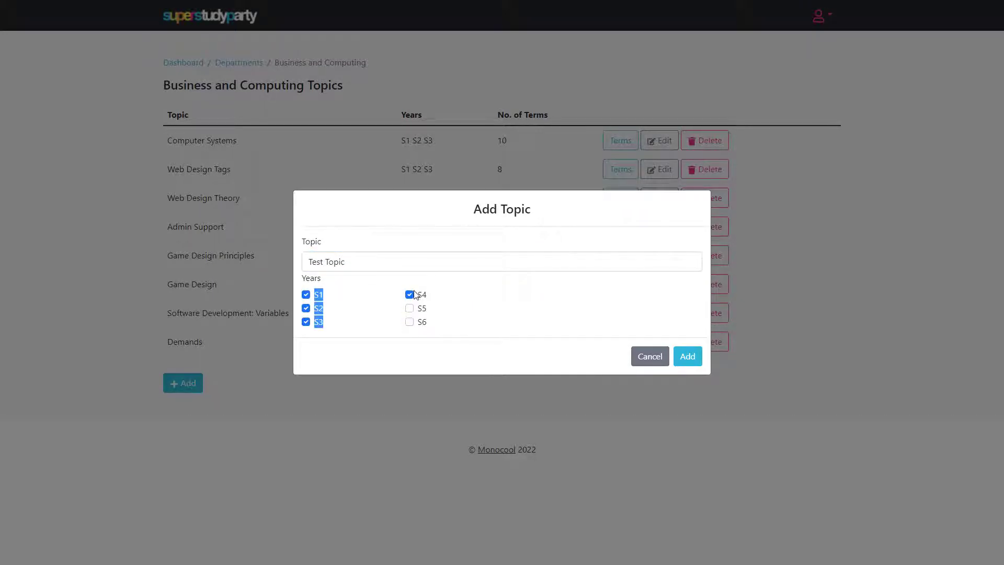
left_click(410, 294)
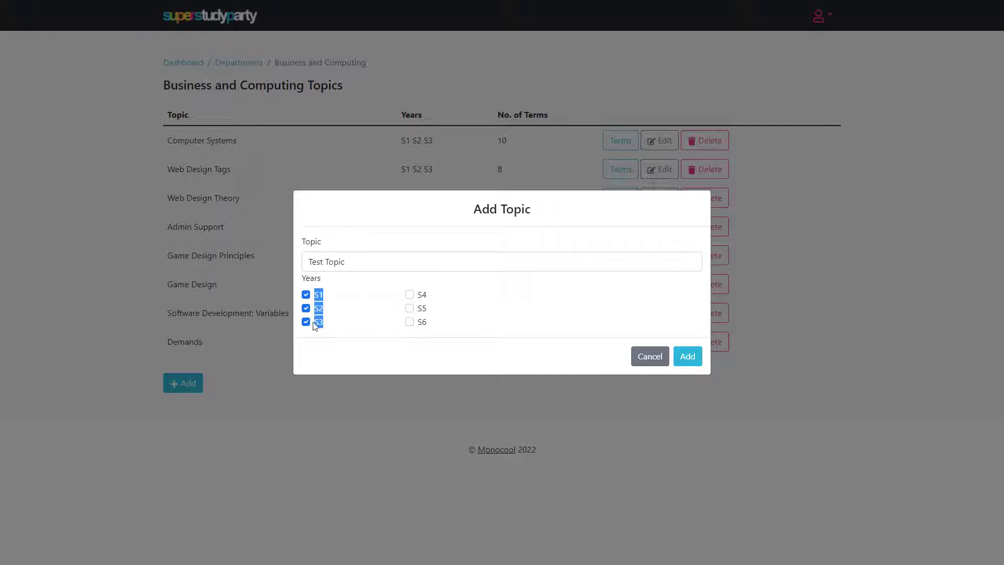
left_click(687, 357)
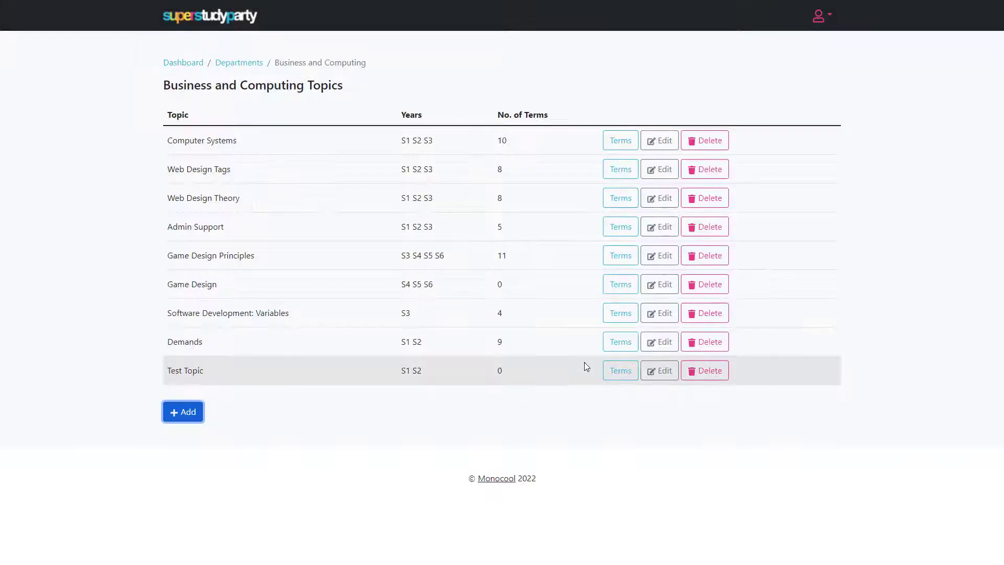
mouse_move(505, 383)
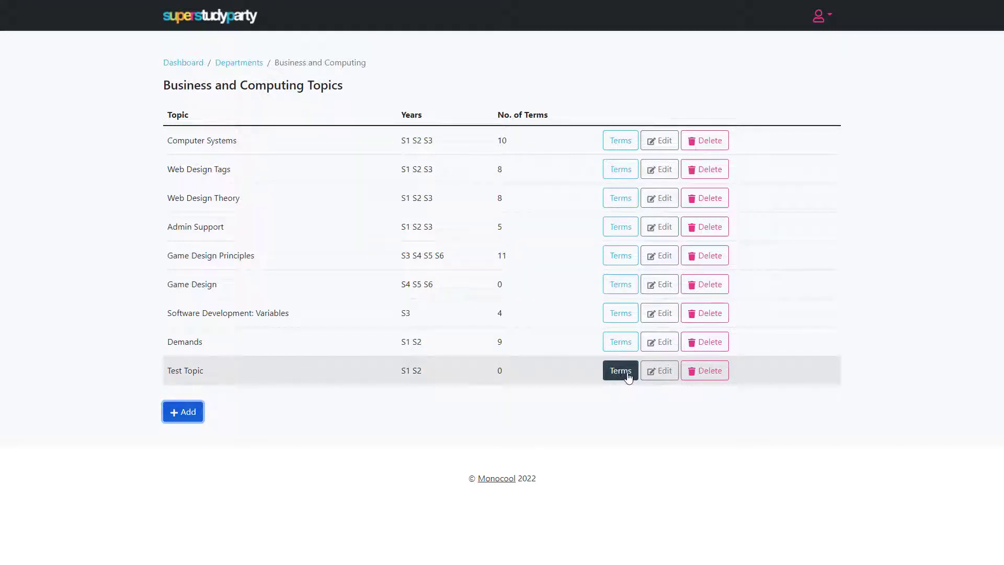
- Open Test Topic's terms and save Test Term with definition Test Definition
left_click(619, 371)
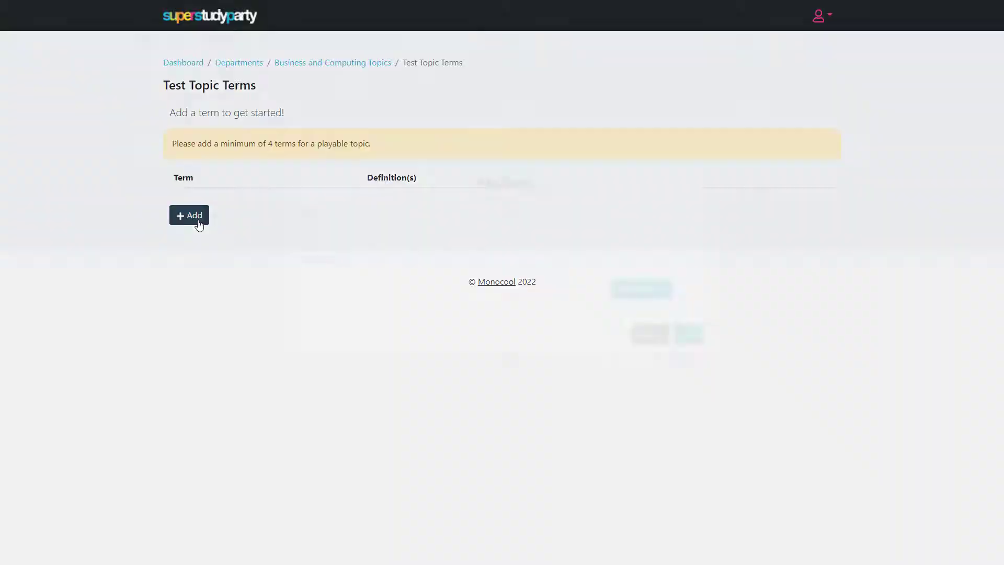
left_click(189, 215)
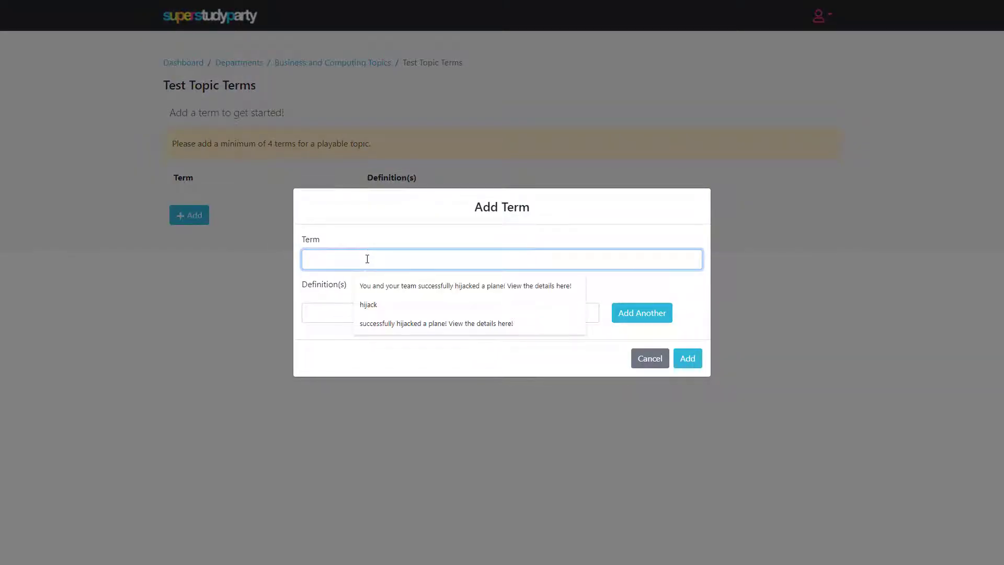
type("T")
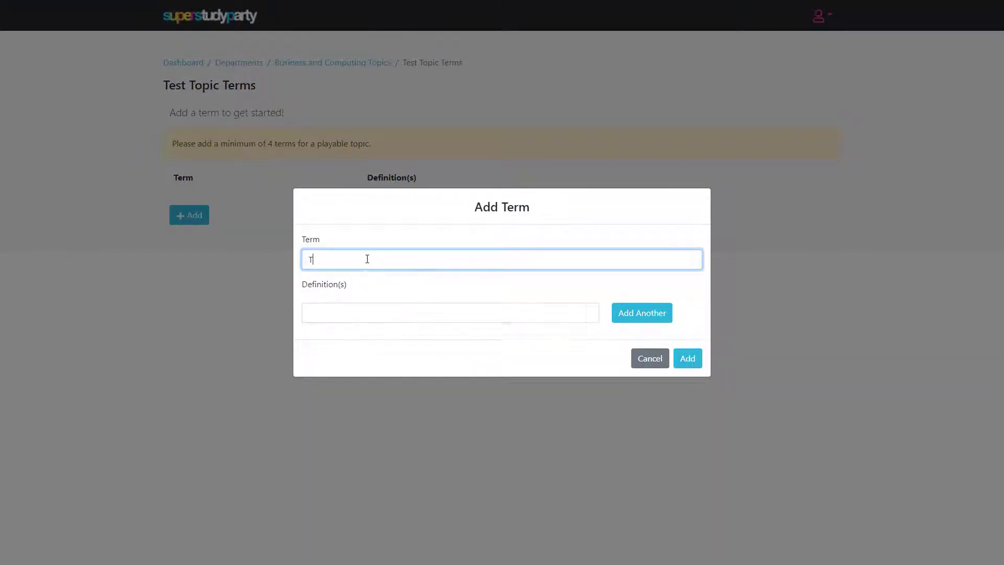
key("Backspace")
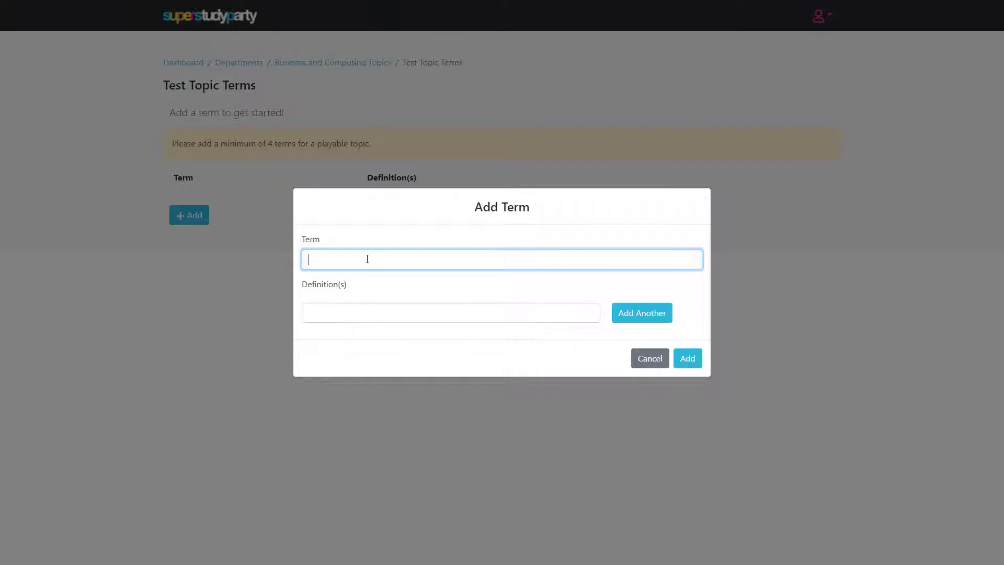
type("Test Term")
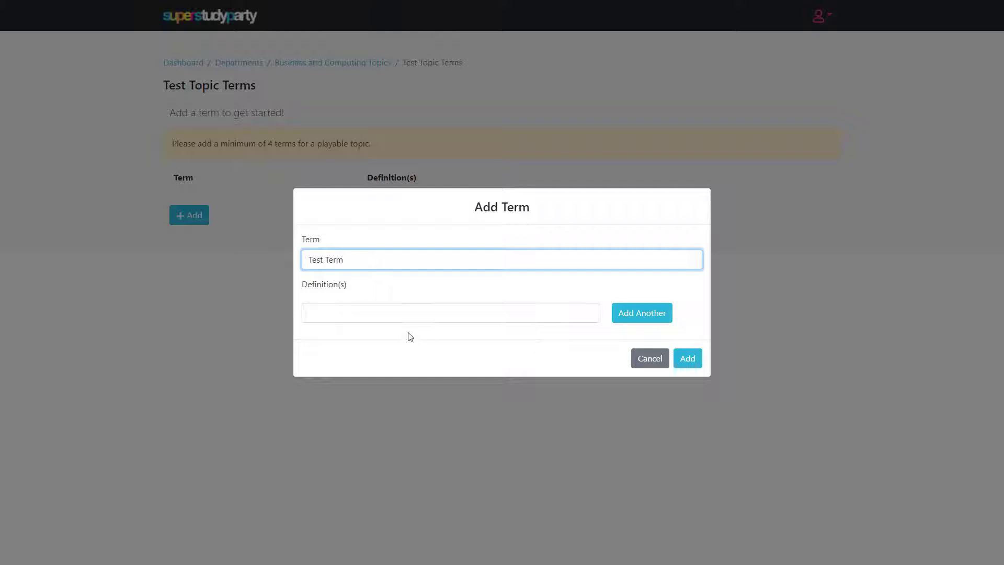
type("Test Definition")
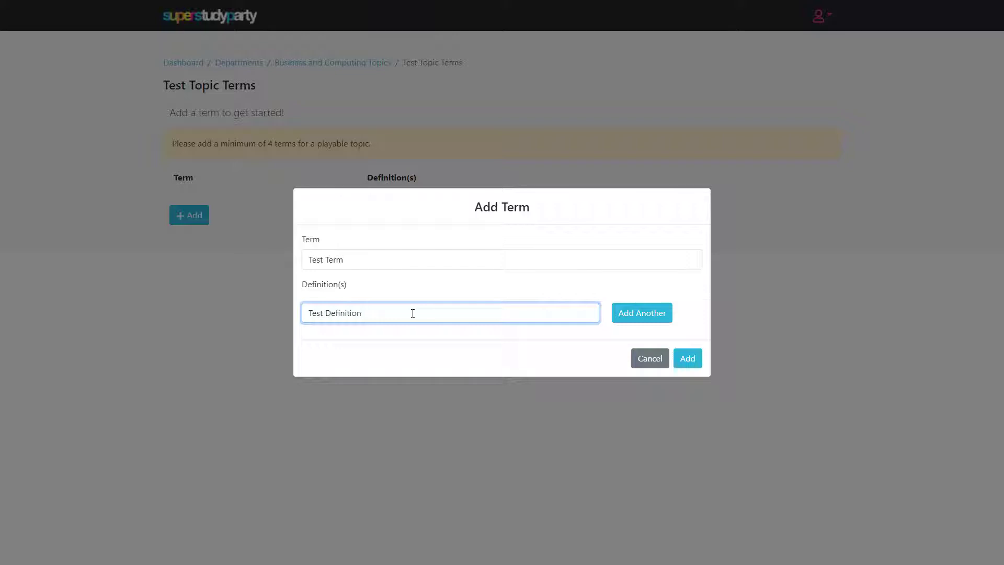
mouse_move(400, 256)
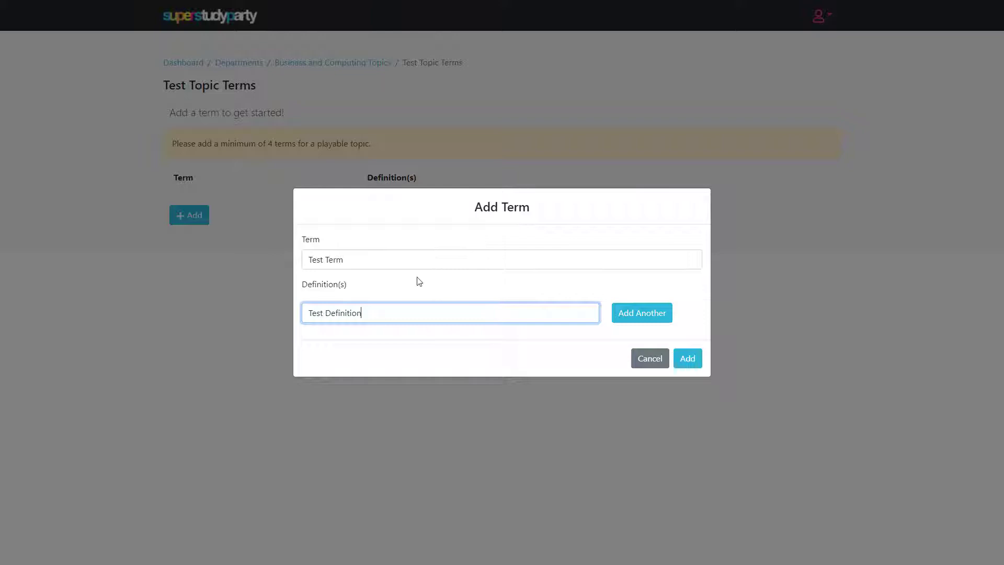
left_click(687, 357)
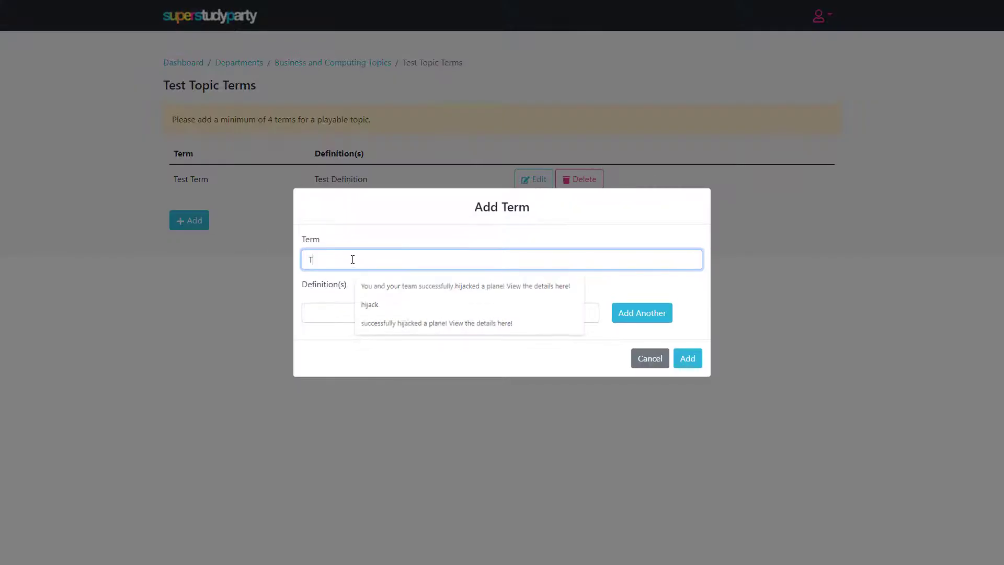
- Save terms Test 2, Test 3, Test 135 and Test 135135 with their definitions
type("Test 2 term")
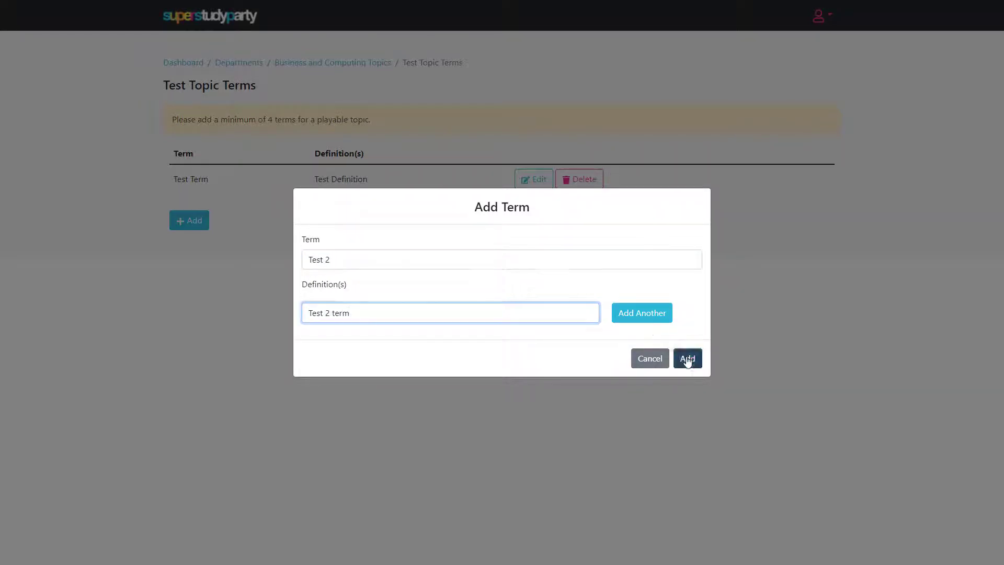
left_click(687, 358)
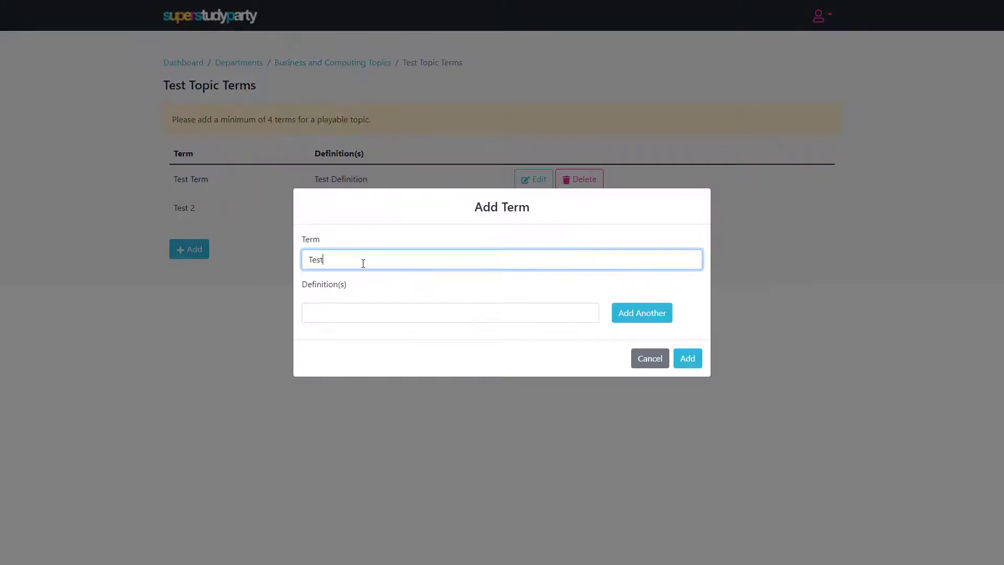
type("Test 3 53135")
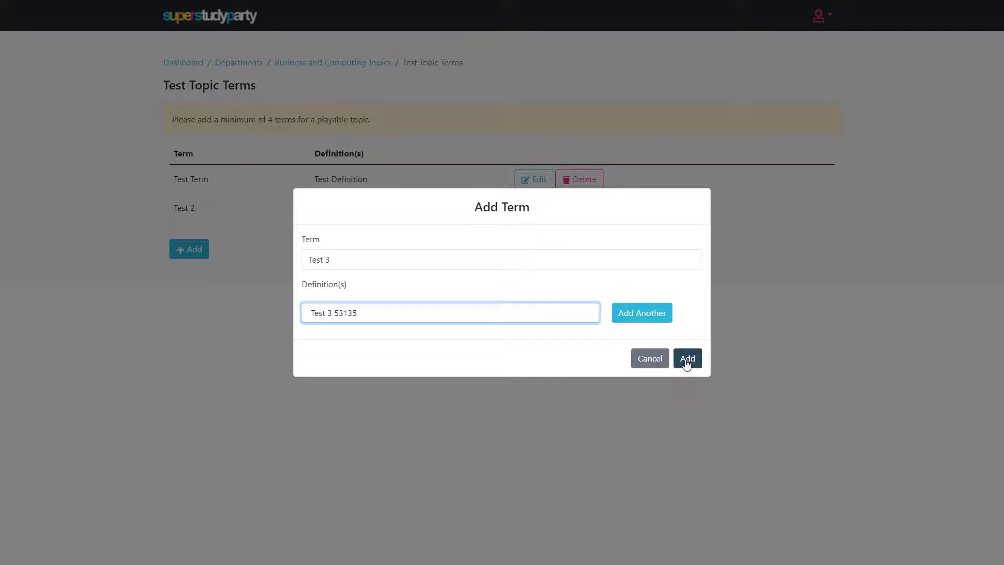
left_click(687, 358)
type("Test")
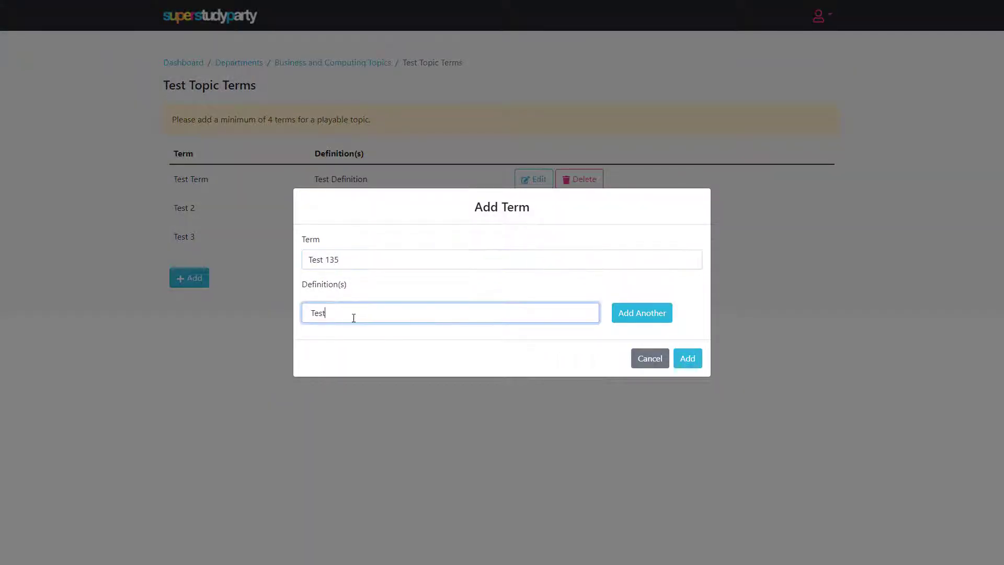
left_click(687, 358)
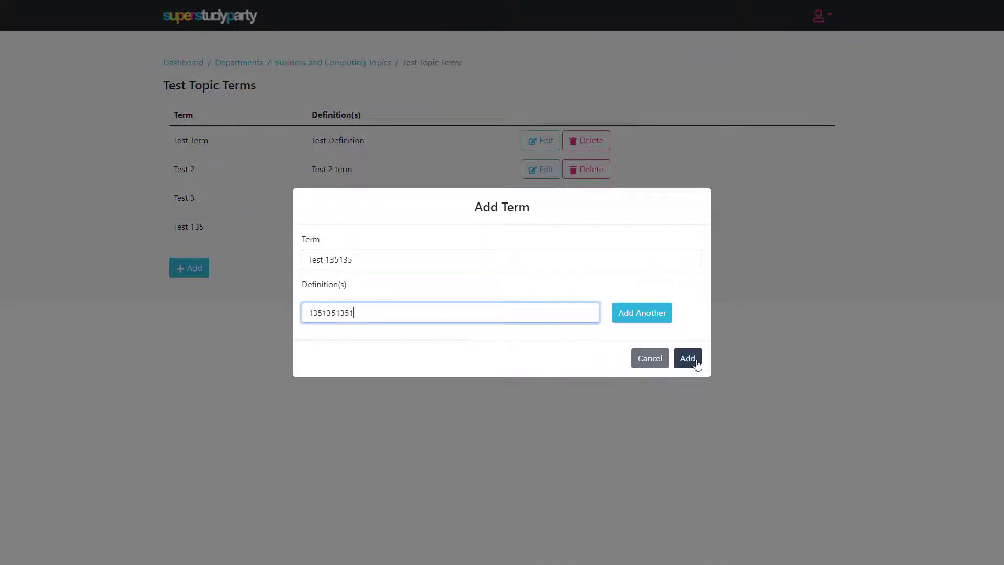
left_click(687, 358)
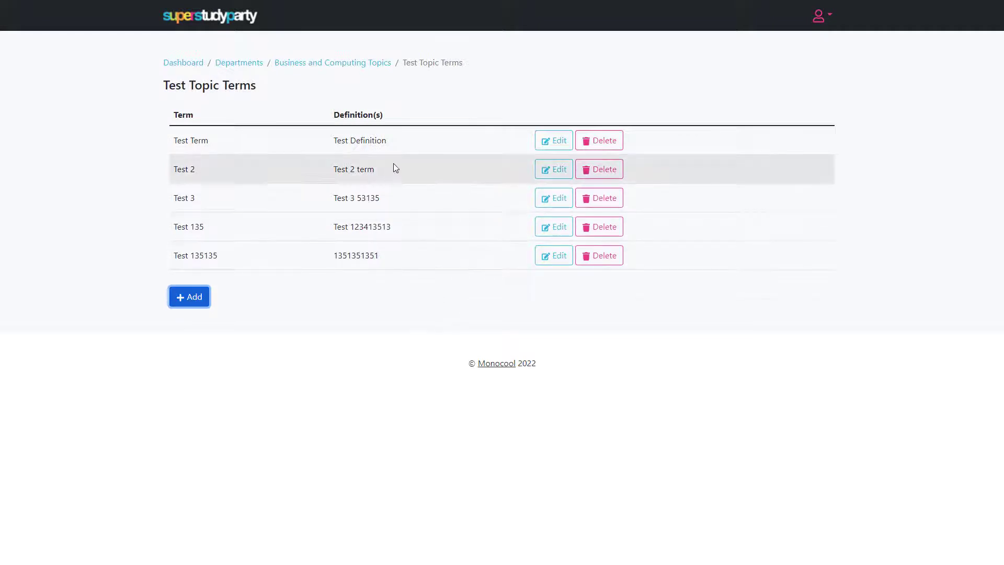
mouse_move(500, 236)
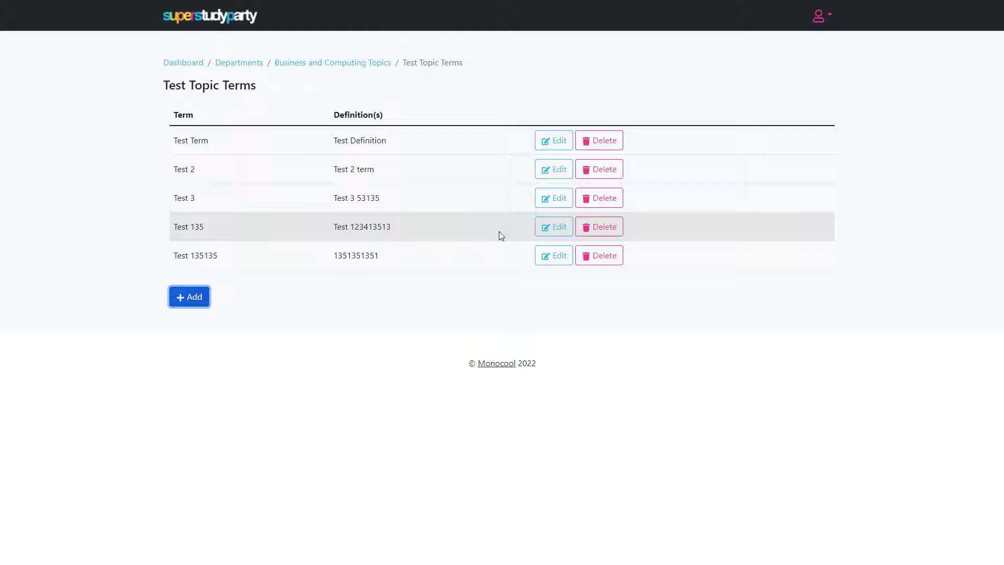
mouse_move(492, 250)
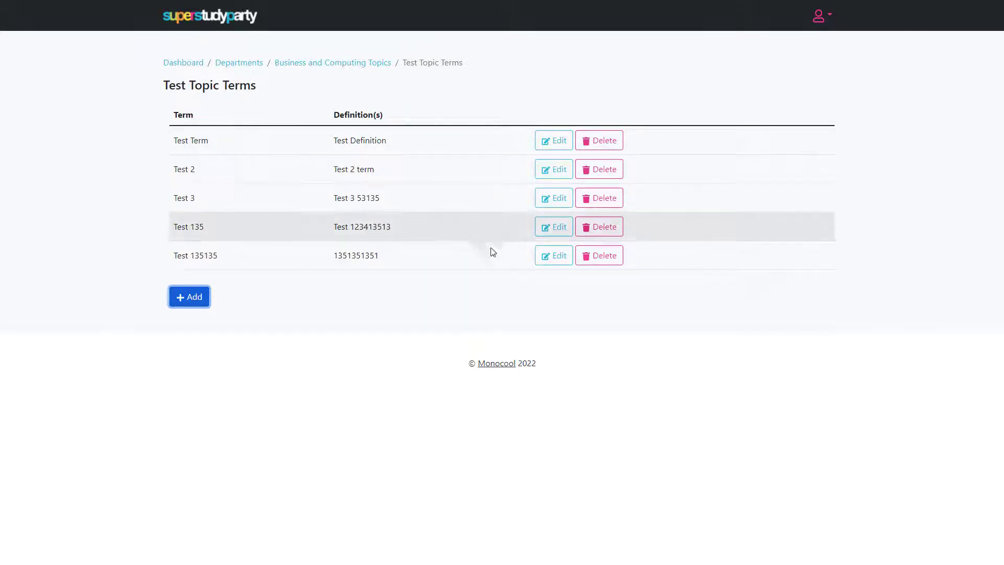
mouse_move(448, 320)
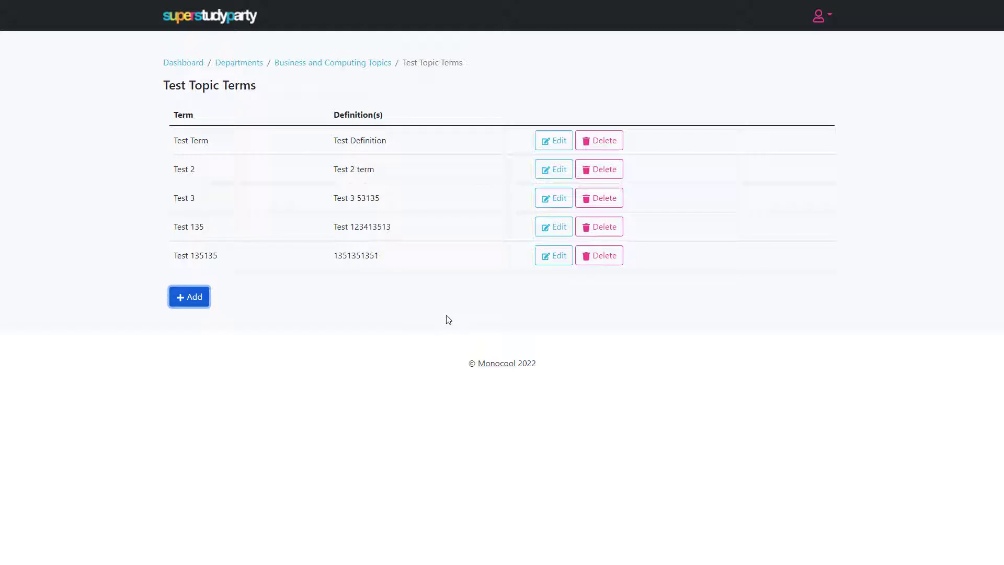
mouse_move(409, 308)
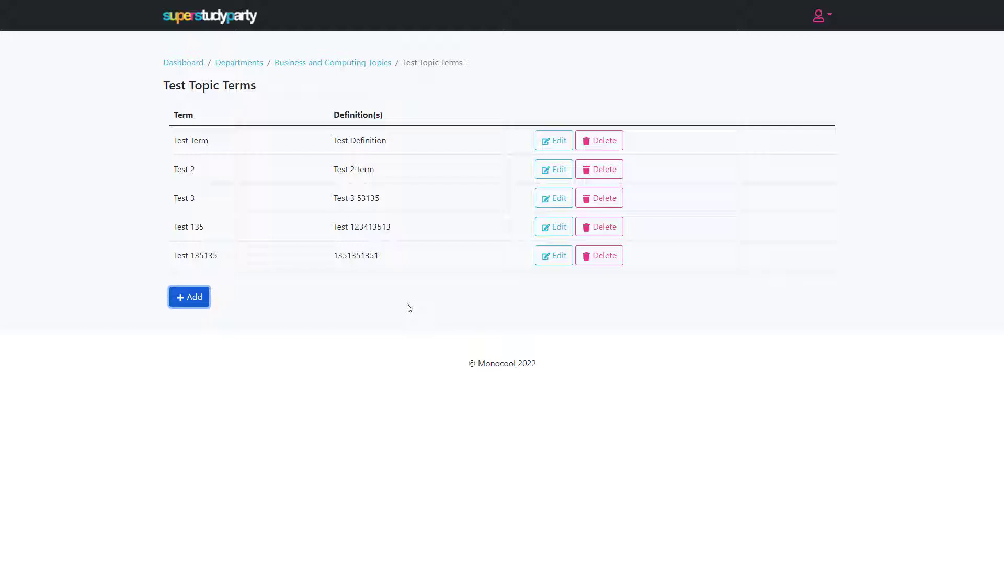
mouse_move(332, 62)
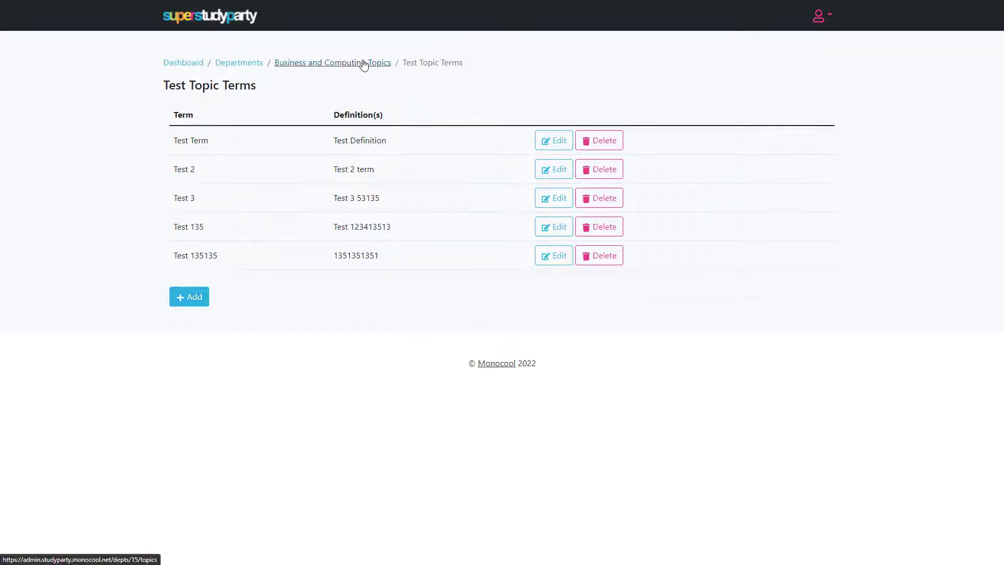
- Go back through the Business and Computing topics breadcrumb to the Departments list
left_click(332, 62)
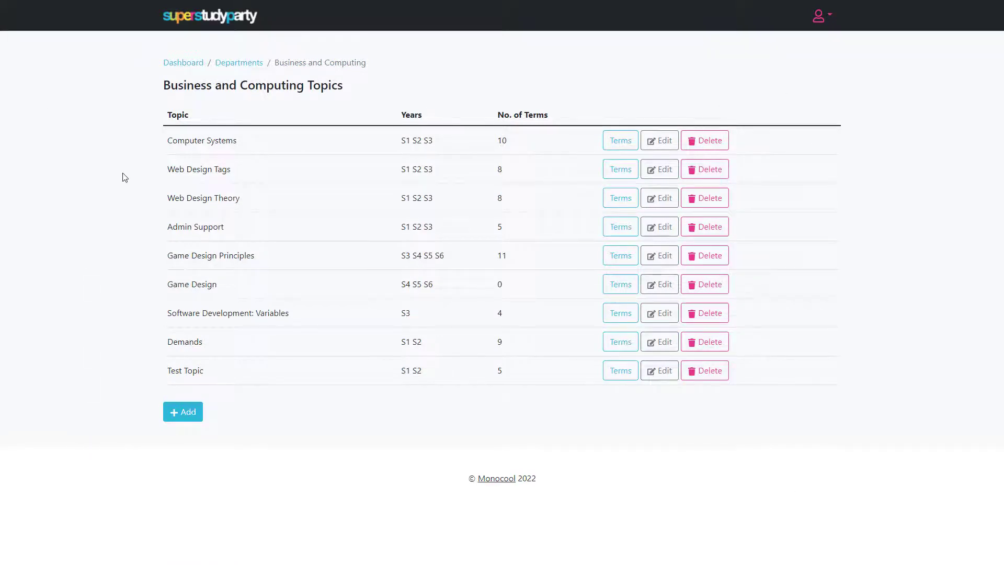
mouse_move(479, 154)
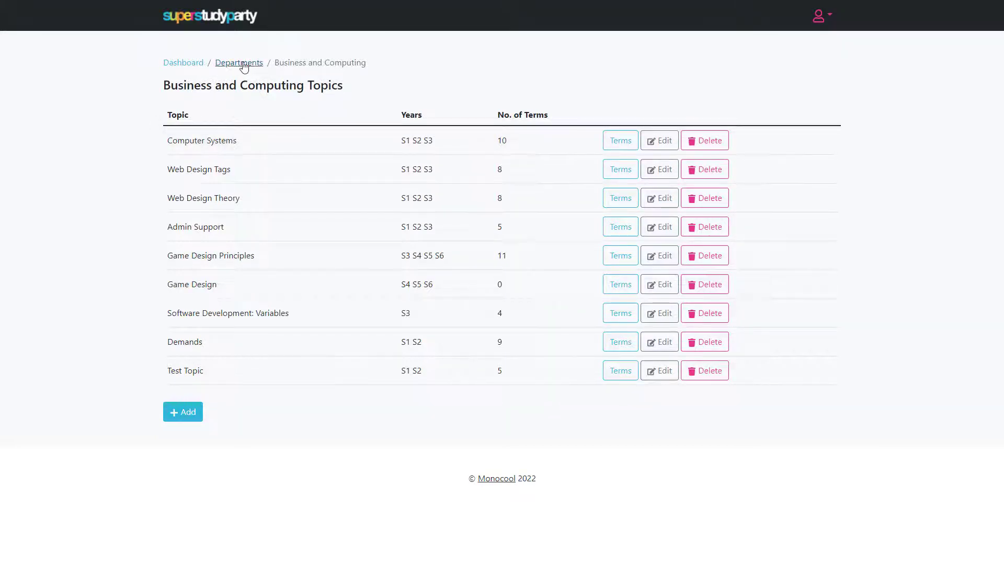
left_click(239, 62)
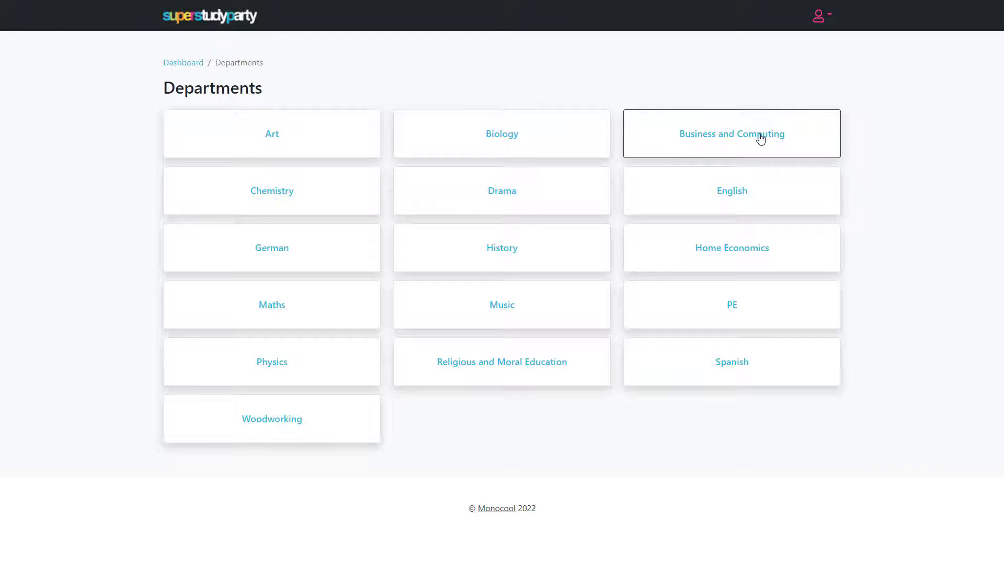
- Open the Business and Computing card to list its topics, including Test Topic
left_click(731, 134)
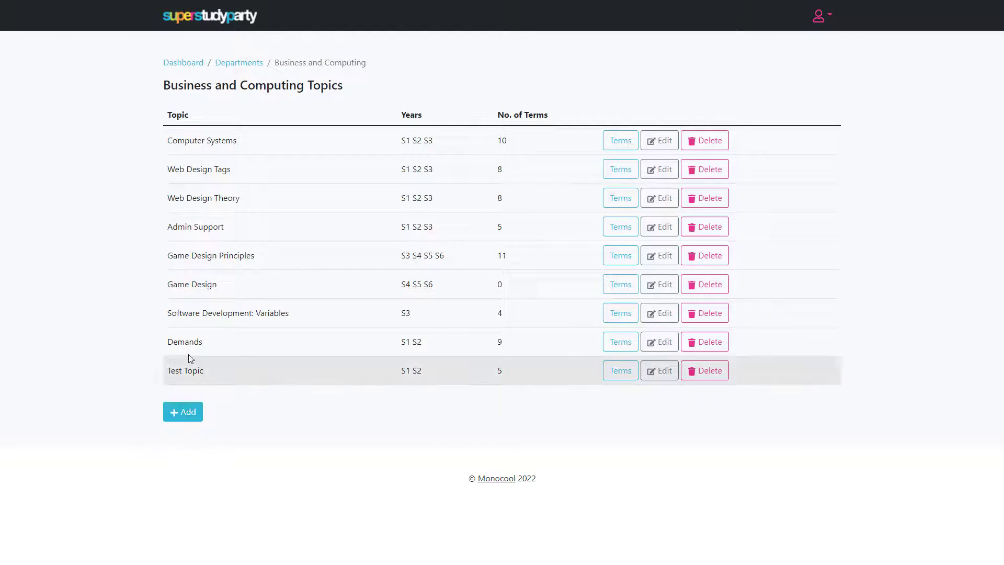
mouse_move(188, 293)
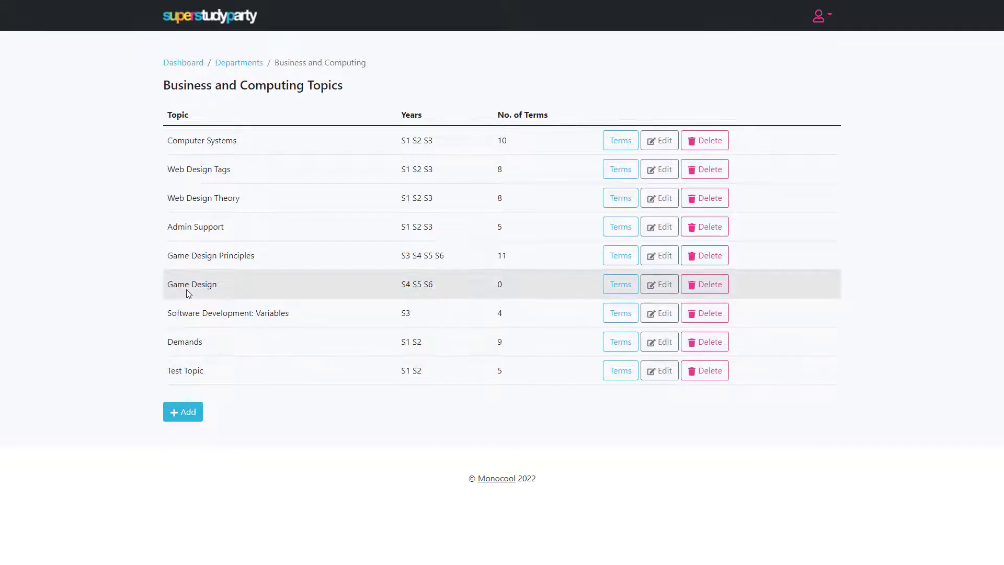
mouse_move(634, 241)
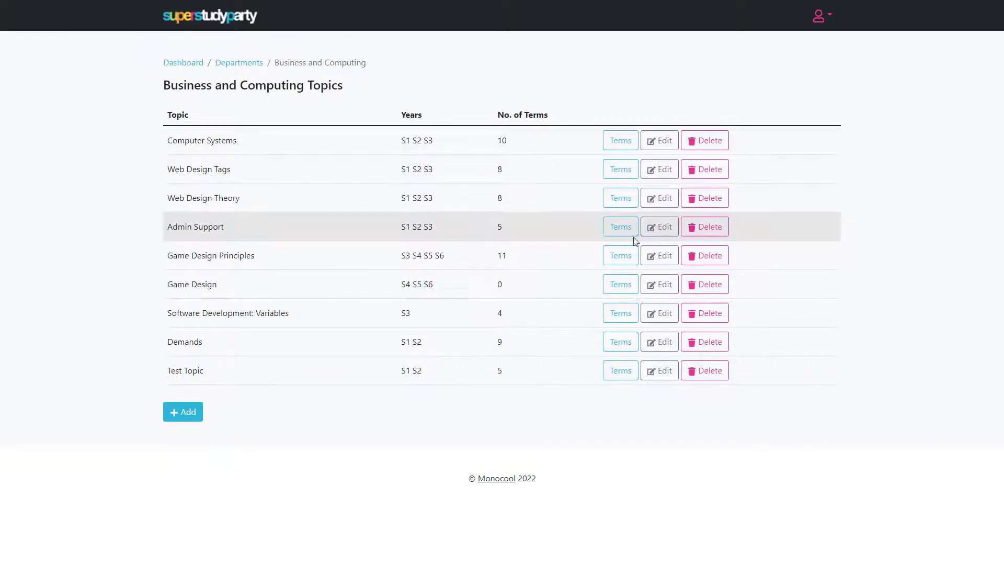
- View Admin Support's five software terms, such as Microsoft Word and Excel
left_click(619, 226)
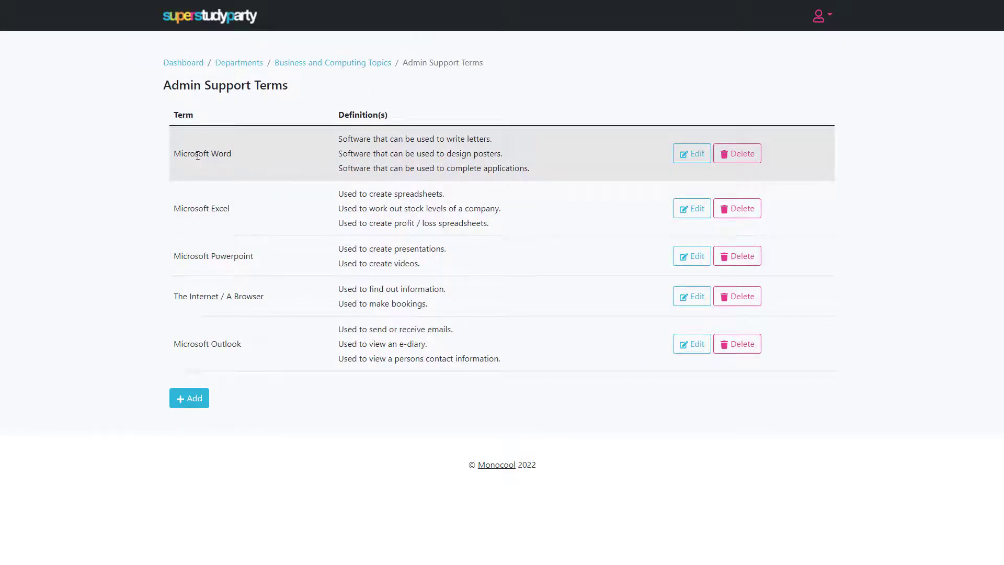
mouse_move(203, 171)
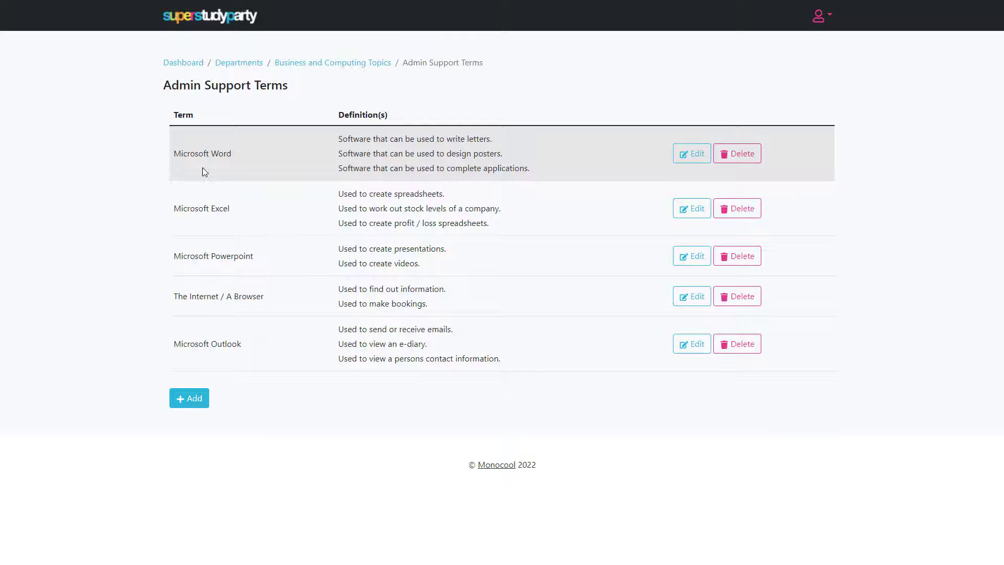
mouse_move(408, 186)
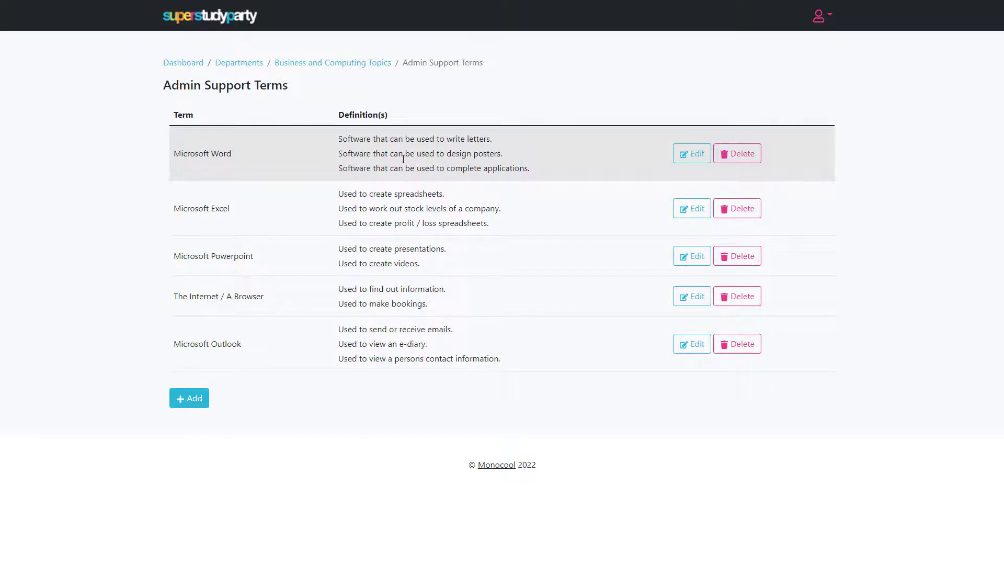
mouse_move(218, 277)
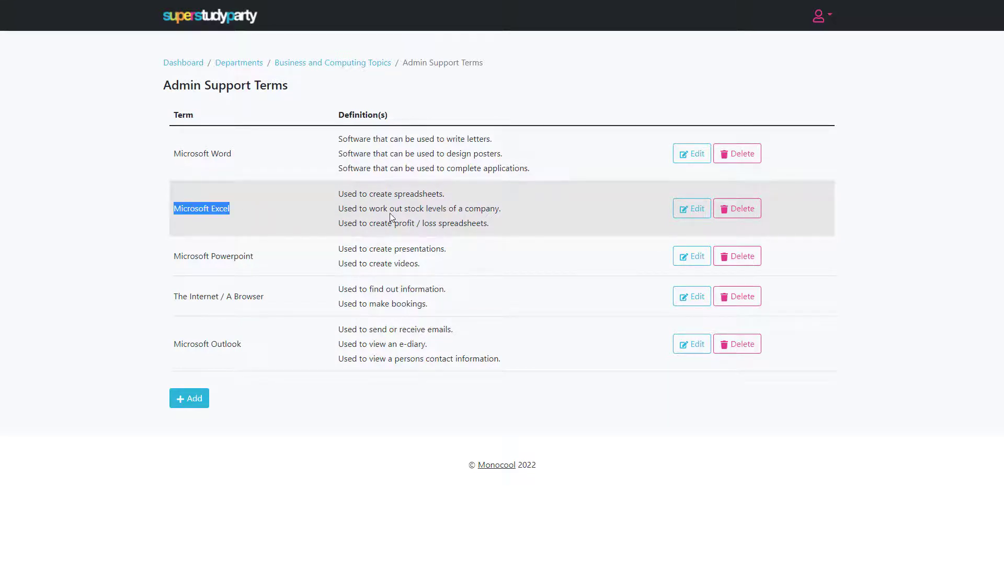
mouse_move(411, 464)
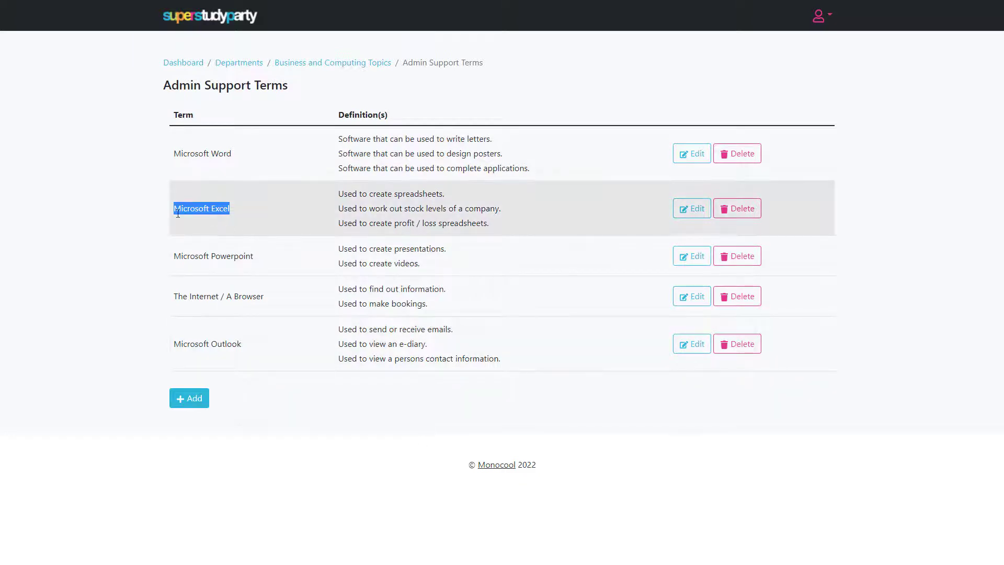
mouse_move(248, 224)
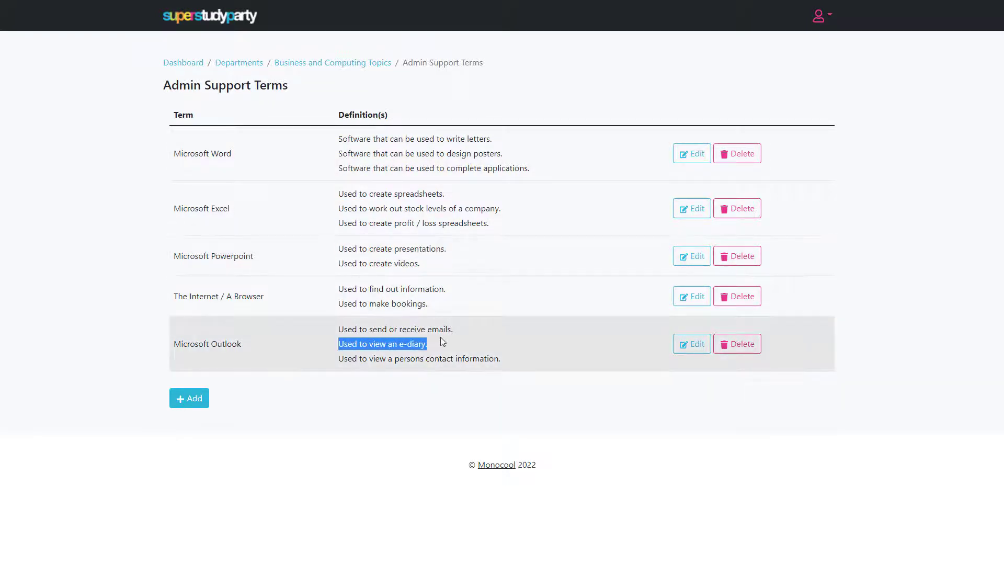
mouse_move(243, 234)
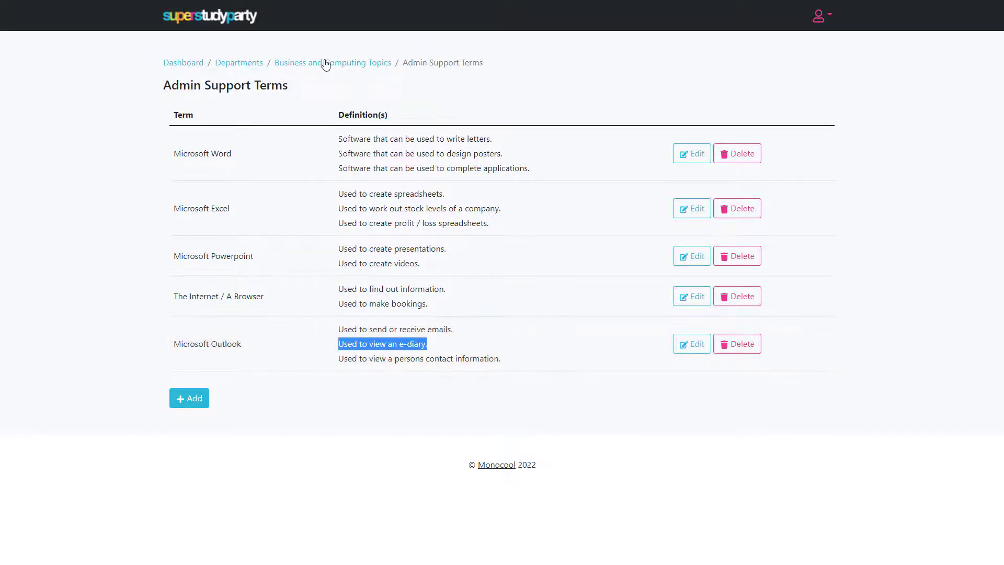
- Return to Departments, briefly view PE's single topic, then go back to Departments
left_click(333, 62)
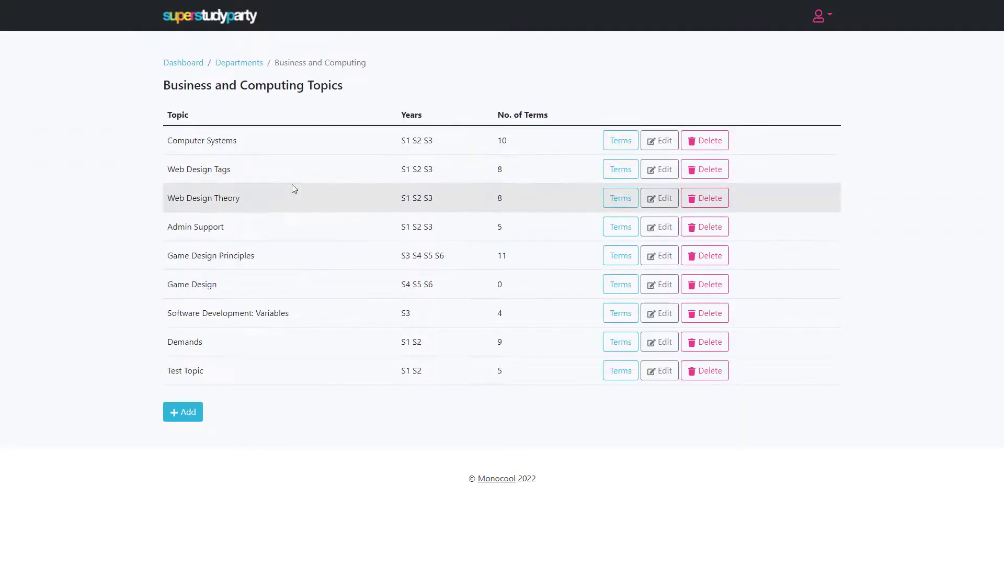
left_click(239, 62)
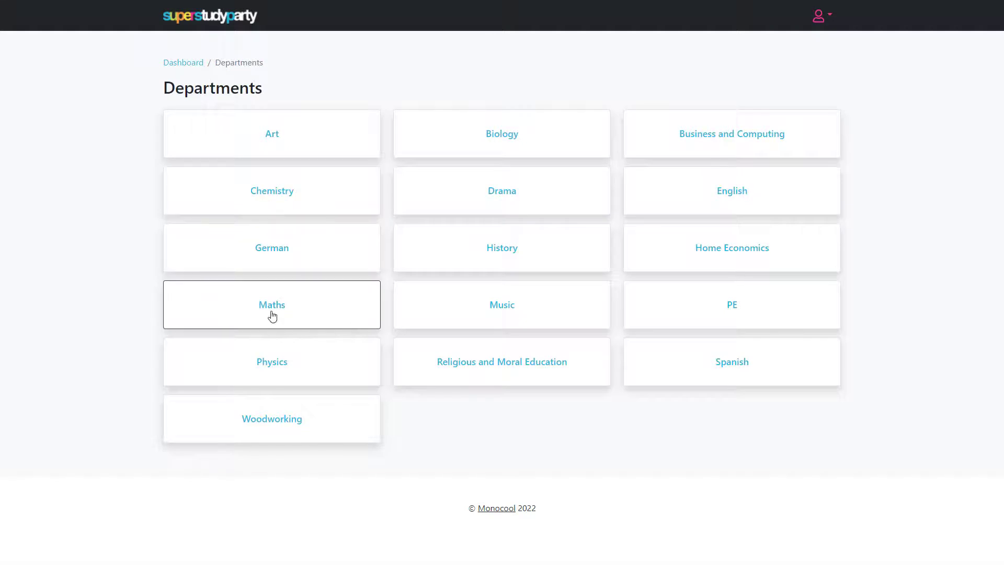
left_click(731, 304)
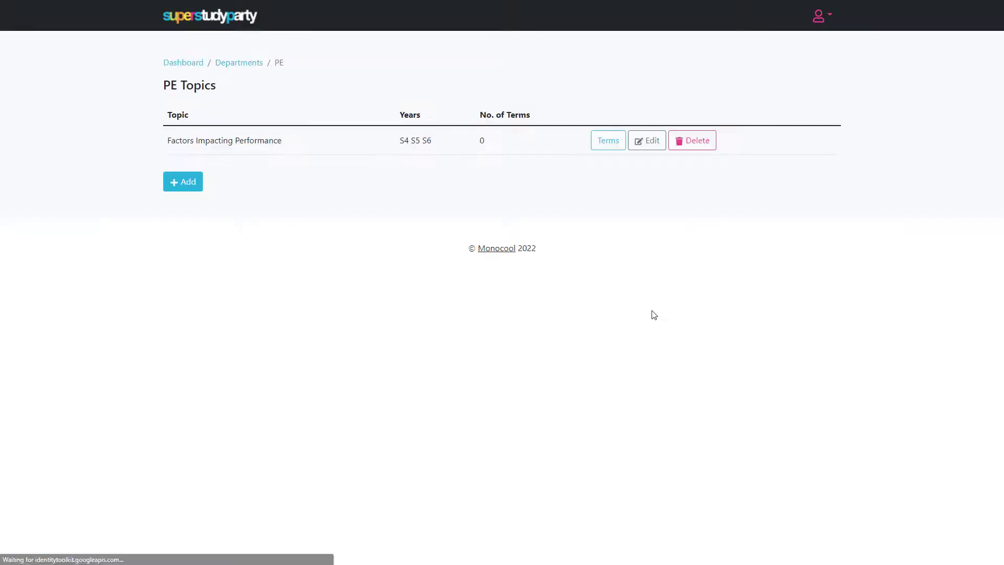
left_click(608, 140)
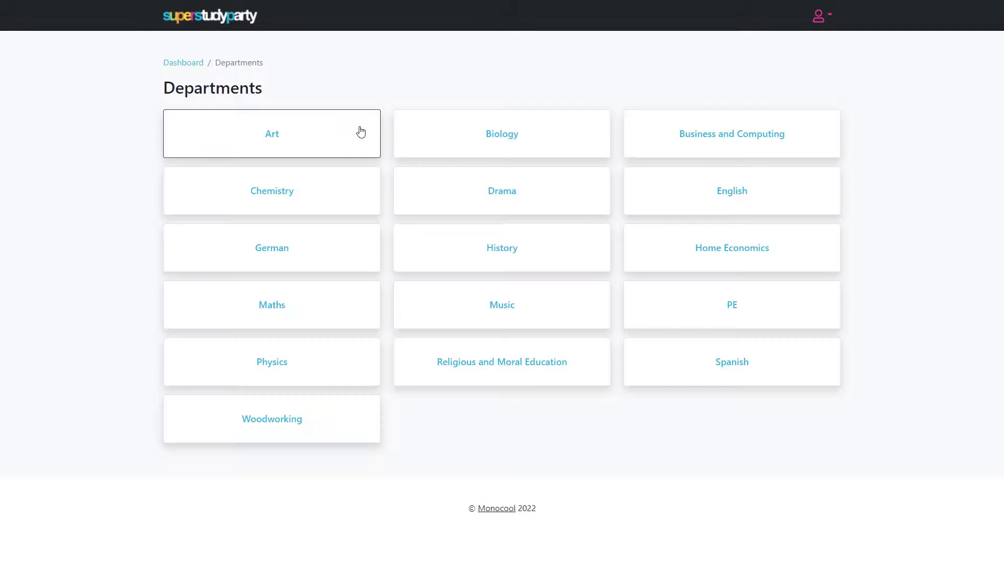
mouse_move(245, 131)
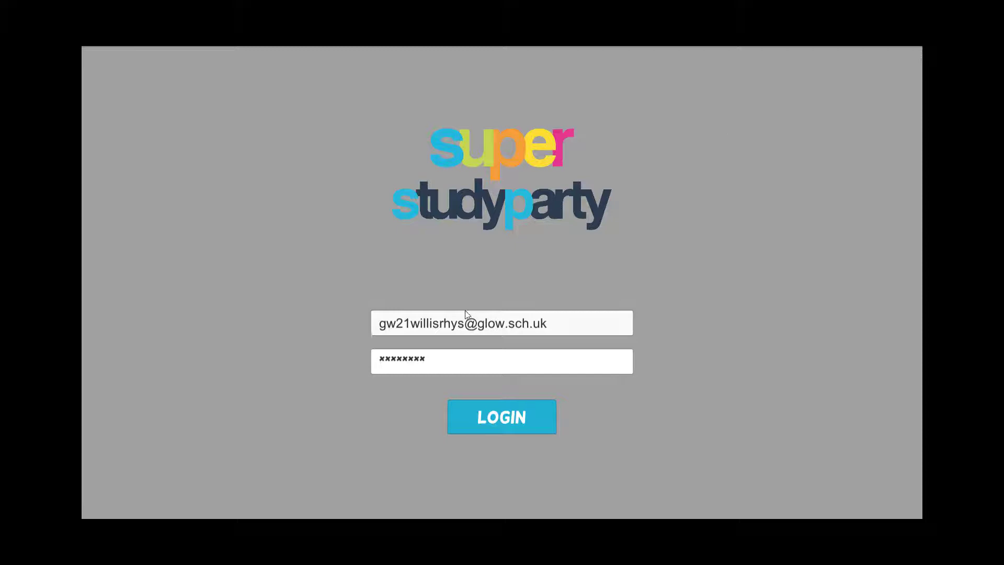
- Log in to the game as the student to reach base questions setup
left_click(501, 416)
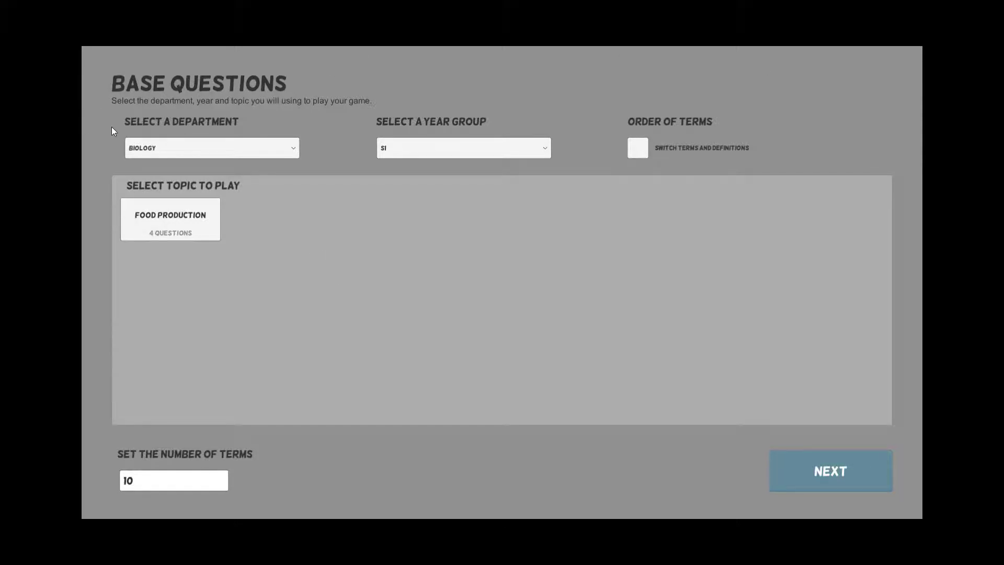
- Select Business and Computing with year group S2, showing Test Topic
left_click(211, 148)
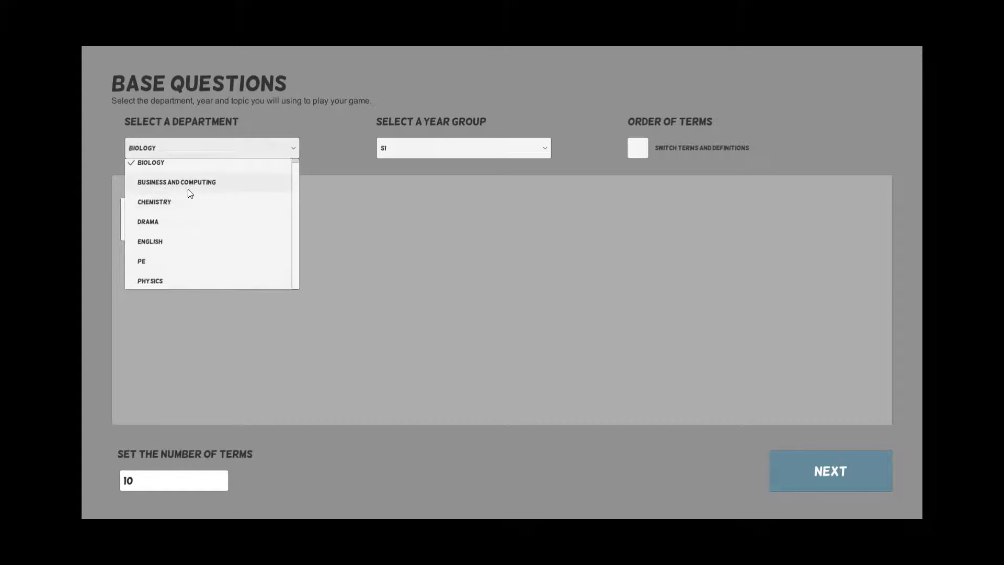
left_click(176, 182)
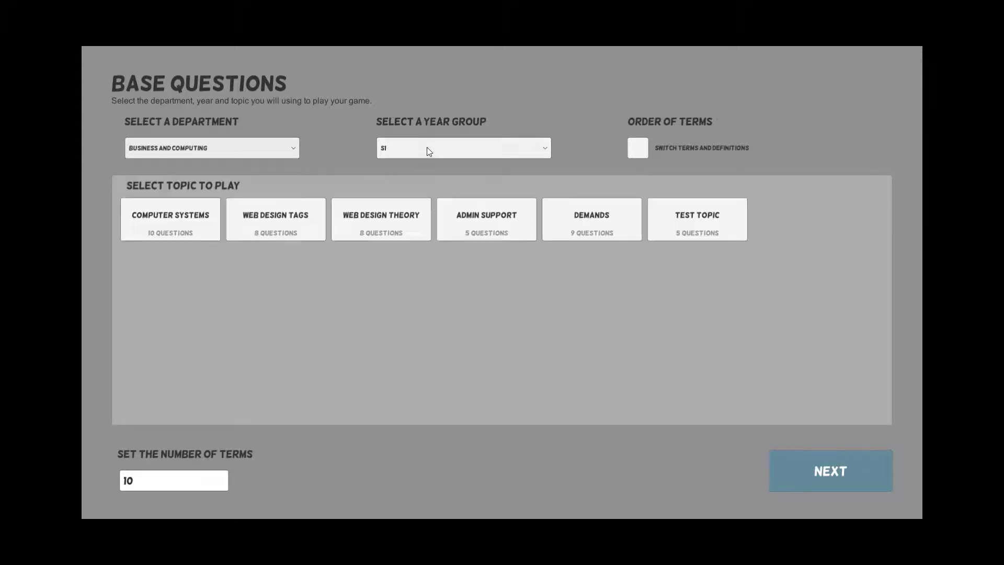
left_click(462, 148)
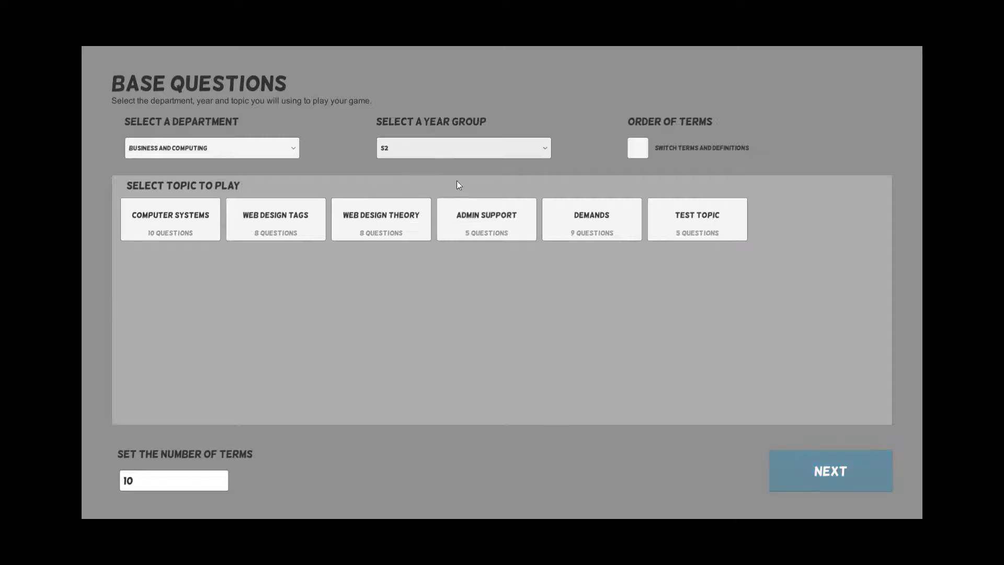
left_click(463, 148)
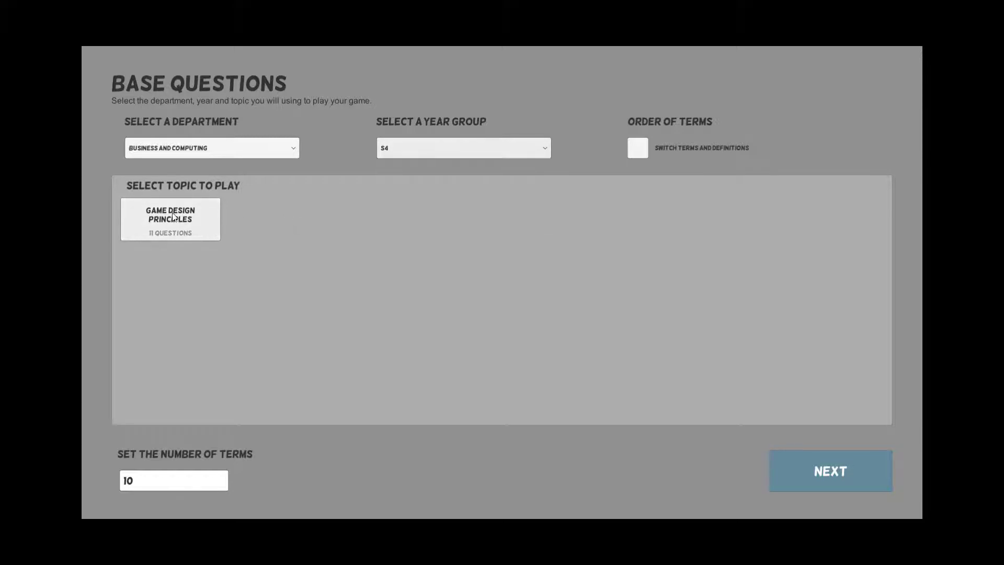
left_click(463, 148)
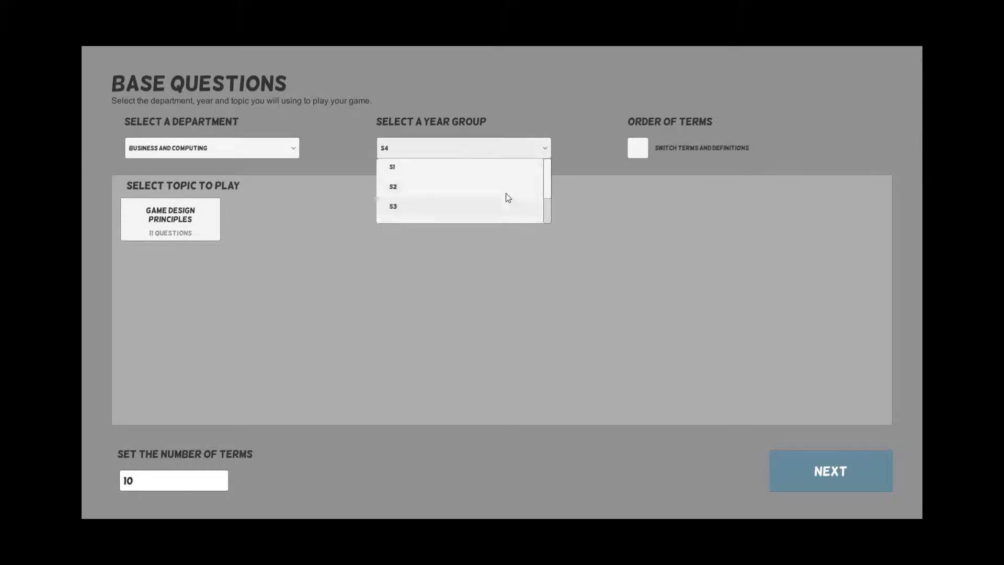
left_click(462, 148)
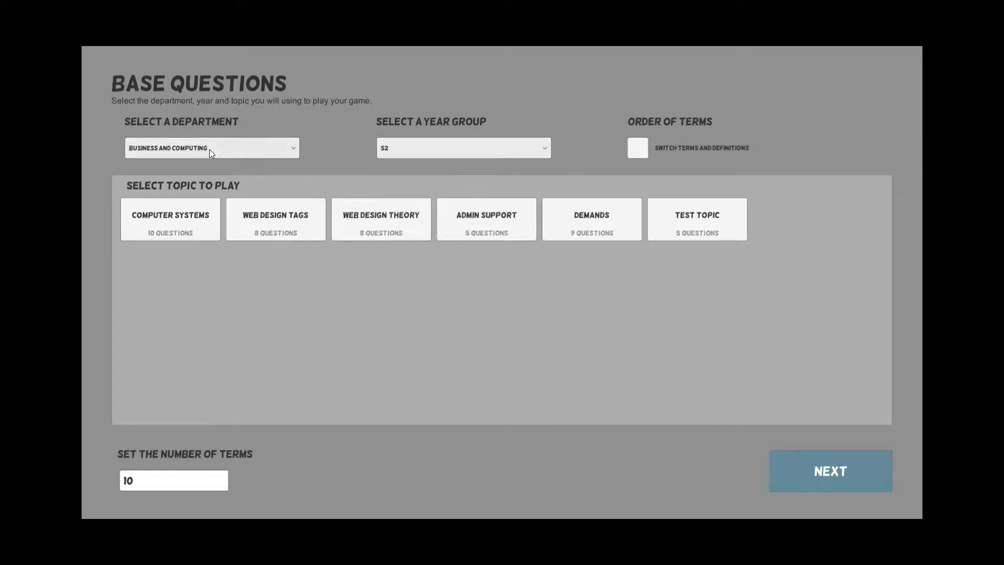
- Browse the Drama, English and PE departments, ending on Biology
left_click(211, 148)
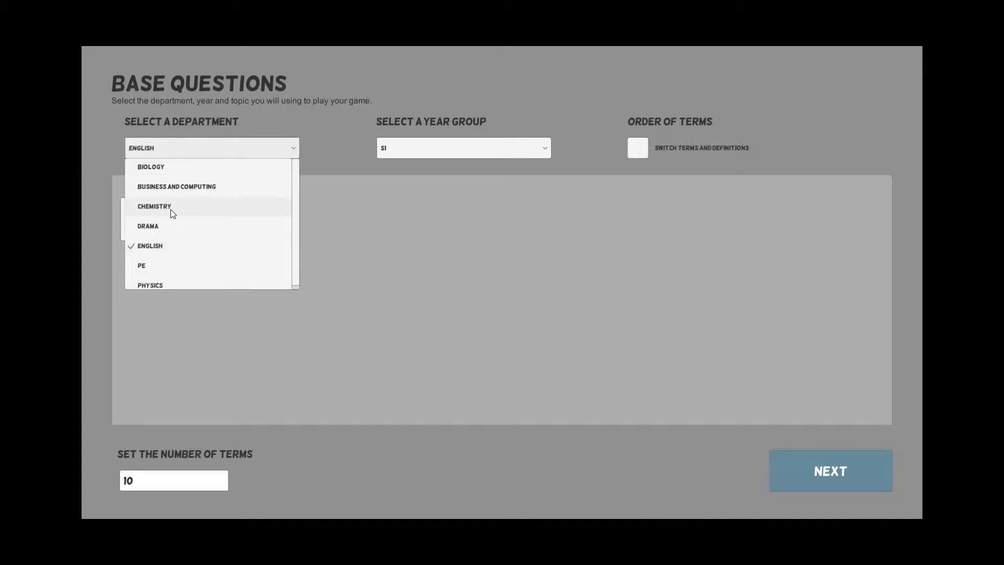
left_click(148, 226)
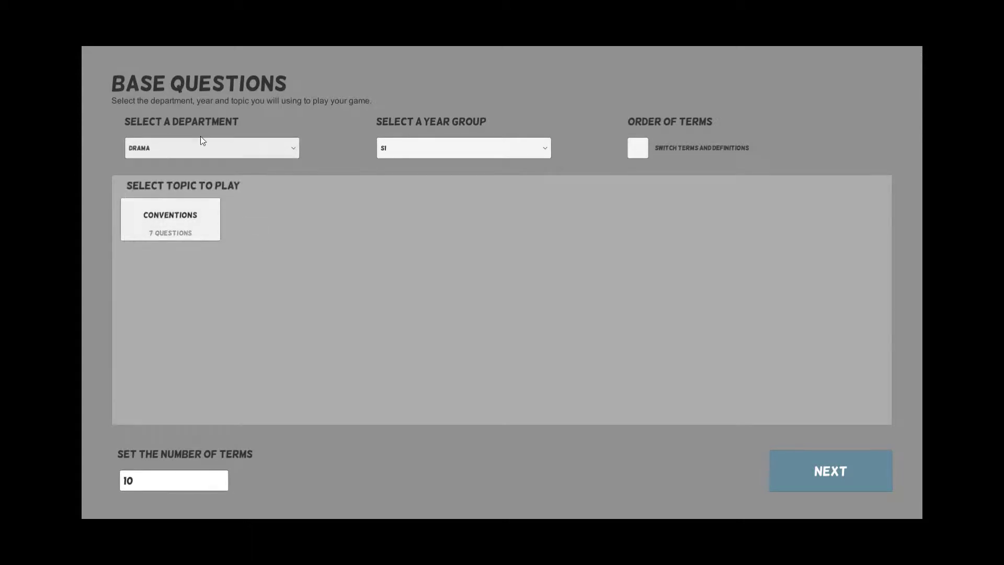
left_click(212, 148)
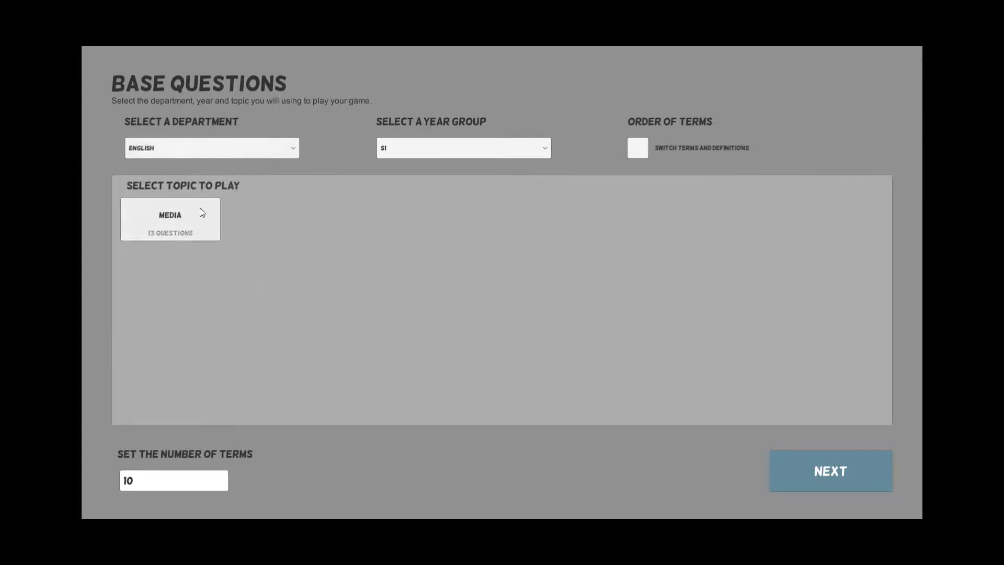
left_click(211, 148)
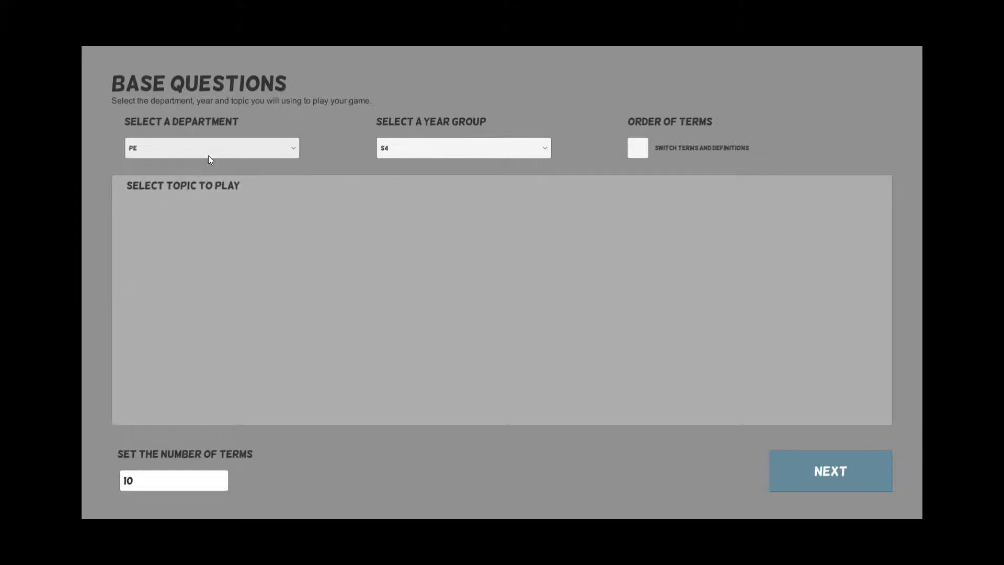
left_click(211, 148)
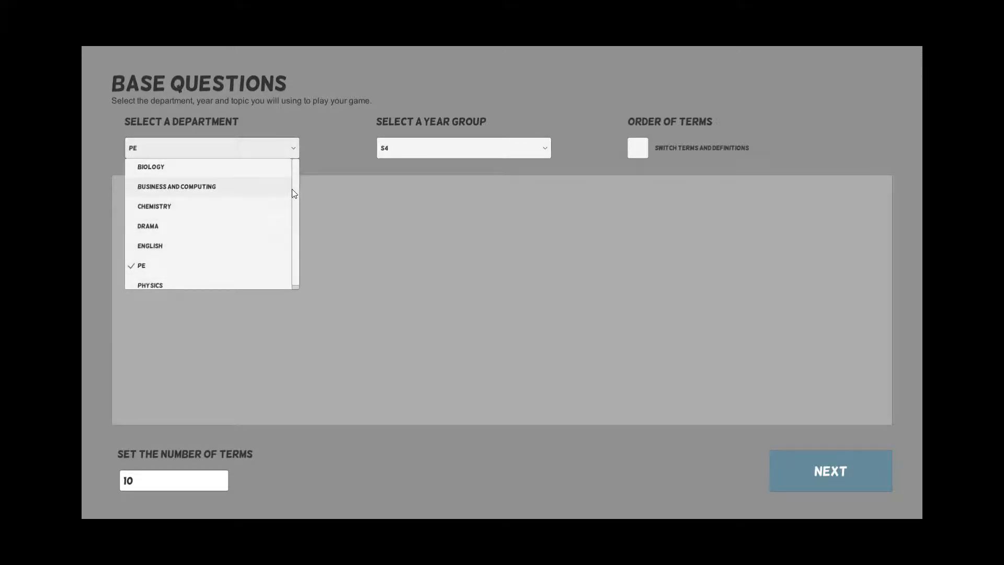
left_click(151, 166)
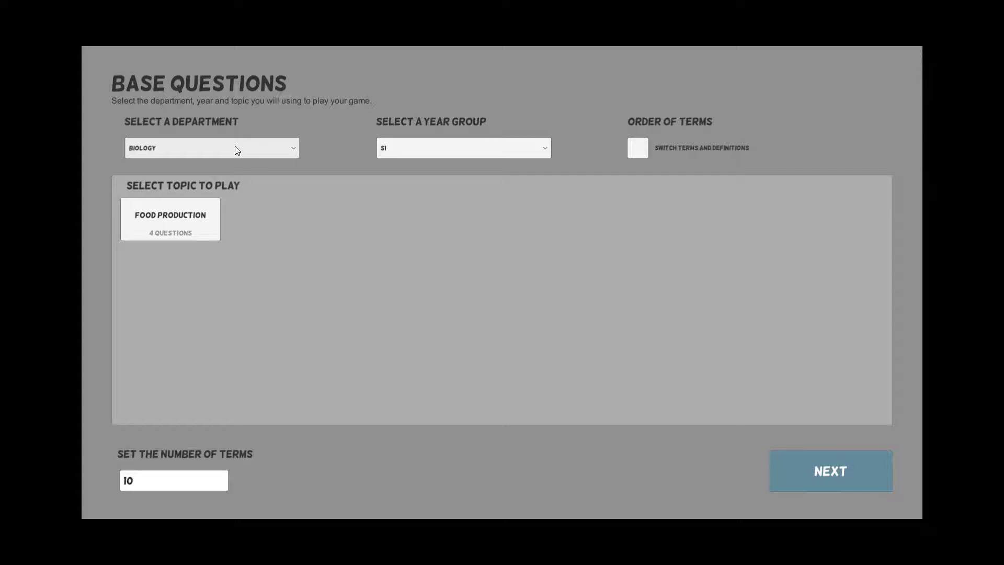
- Switch the department to Business and Computing and pick Computer Systems as the base topic
left_click(463, 148)
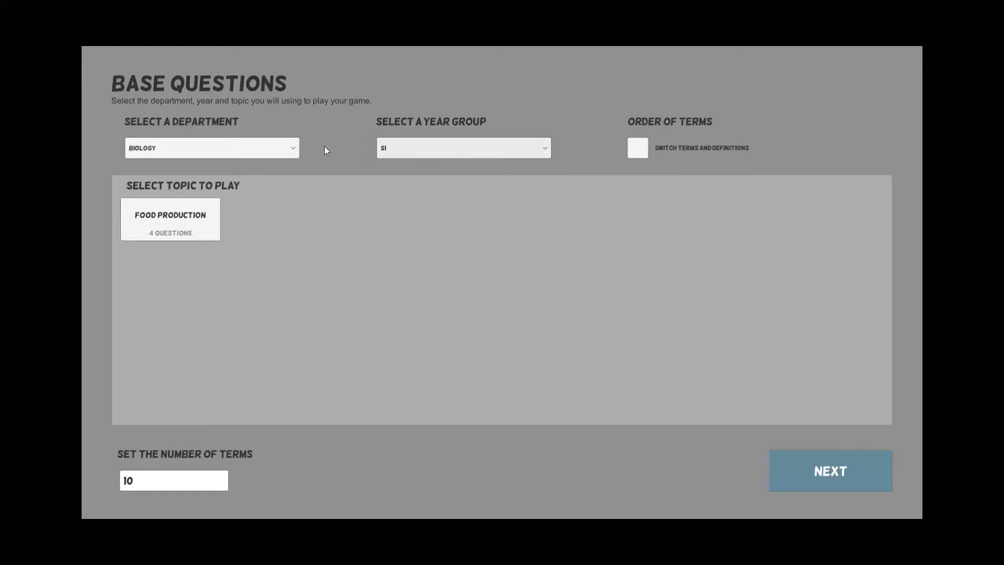
mouse_move(320, 150)
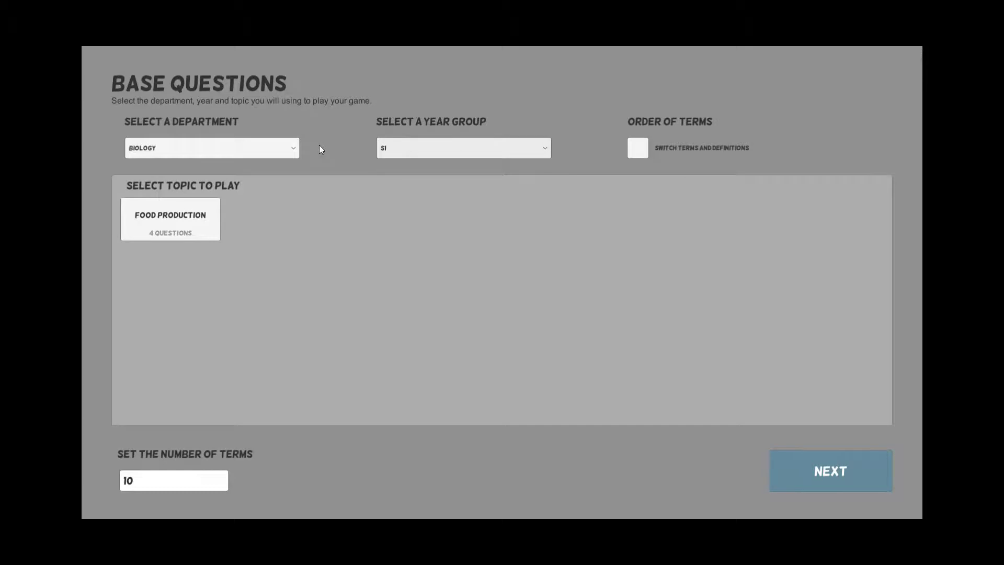
left_click(211, 148)
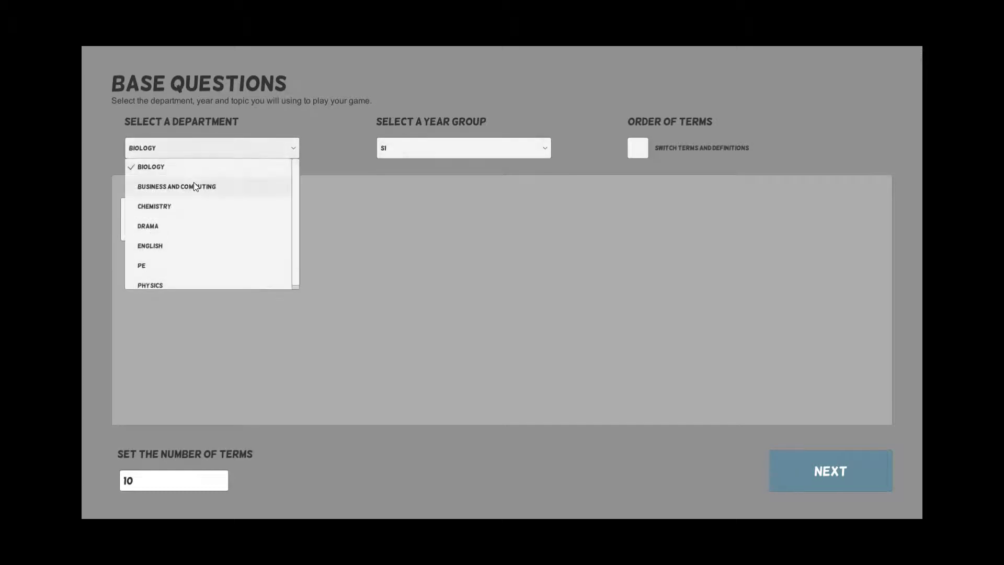
left_click(176, 186)
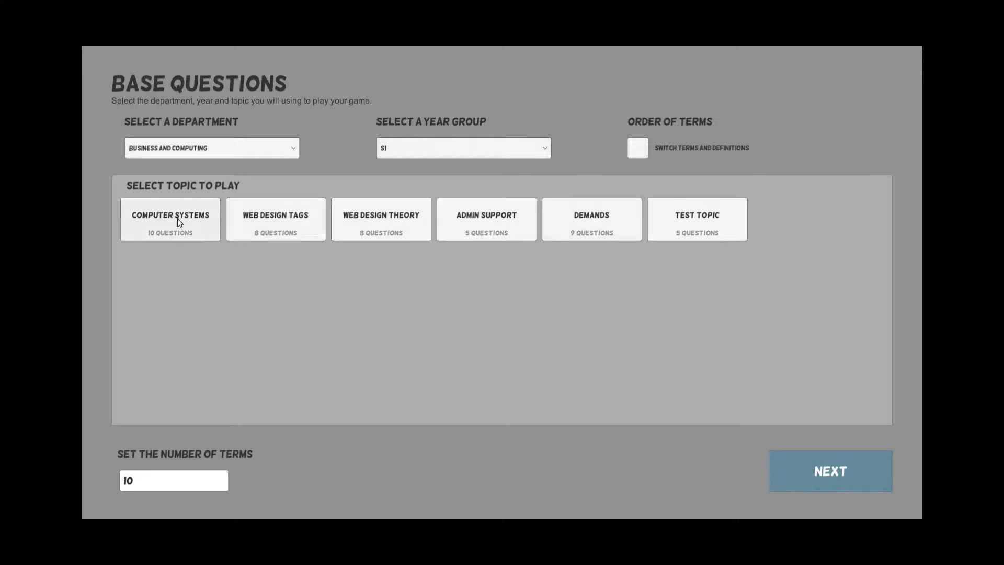
left_click(276, 220)
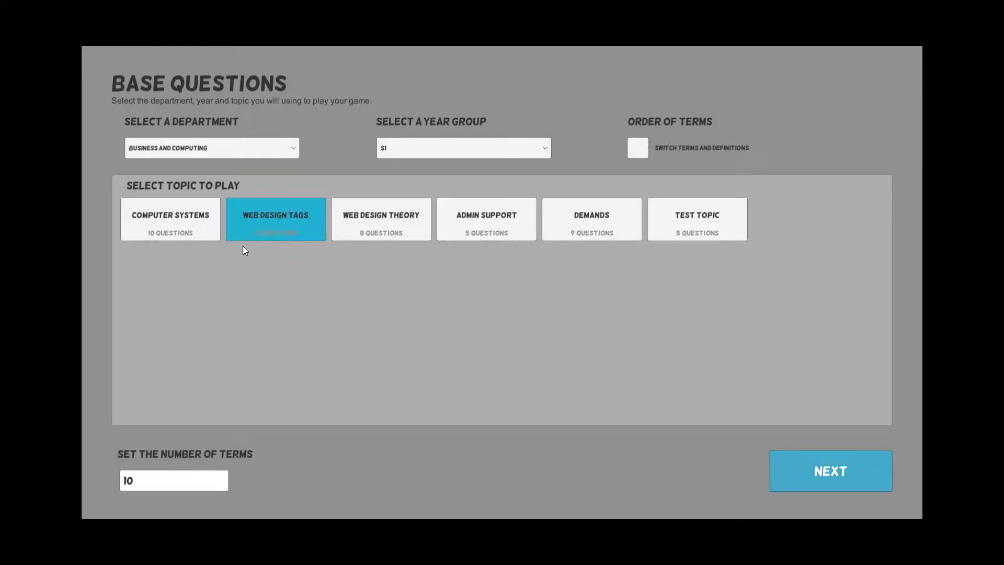
left_click(169, 219)
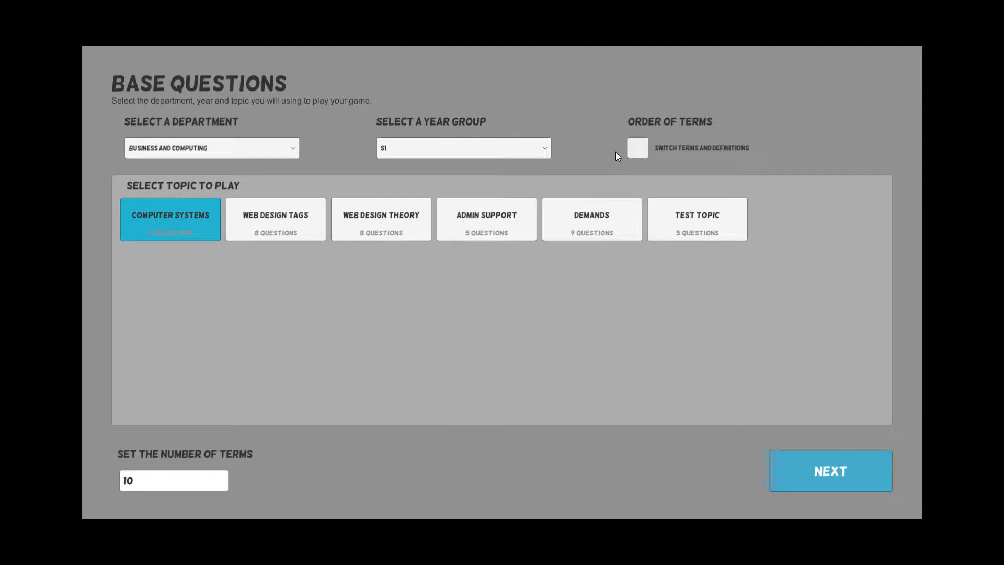
mouse_move(405, 171)
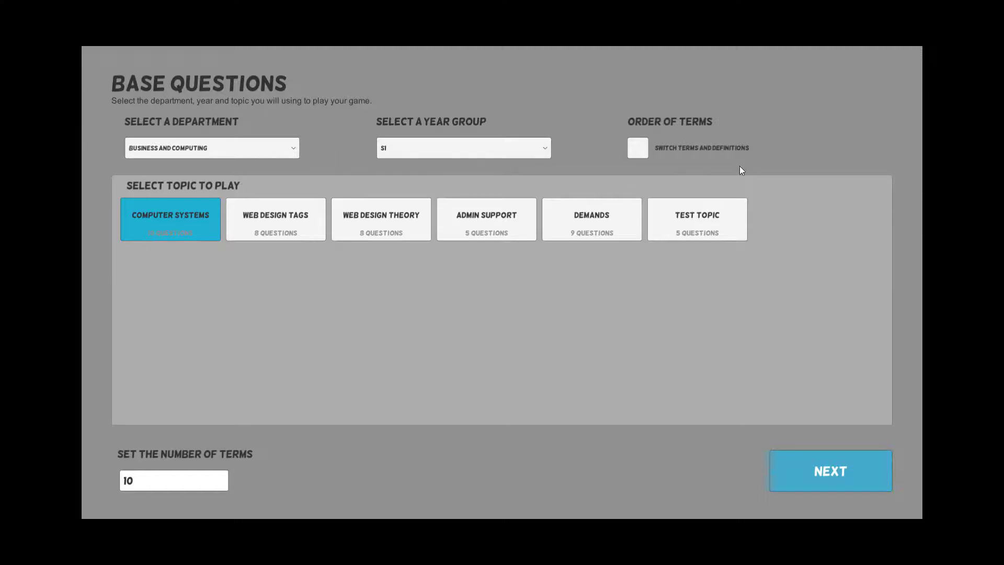
mouse_move(665, 210)
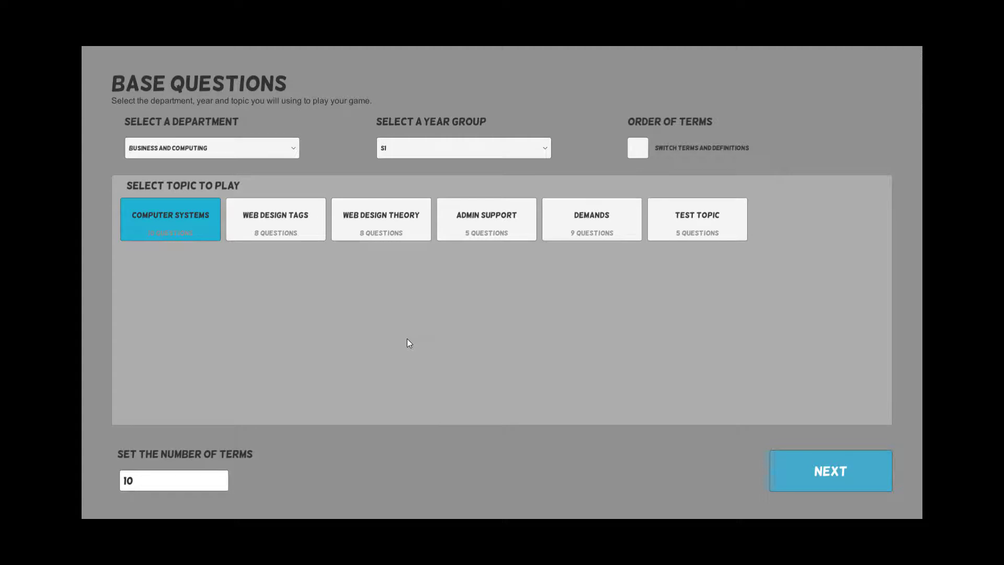
mouse_move(407, 339)
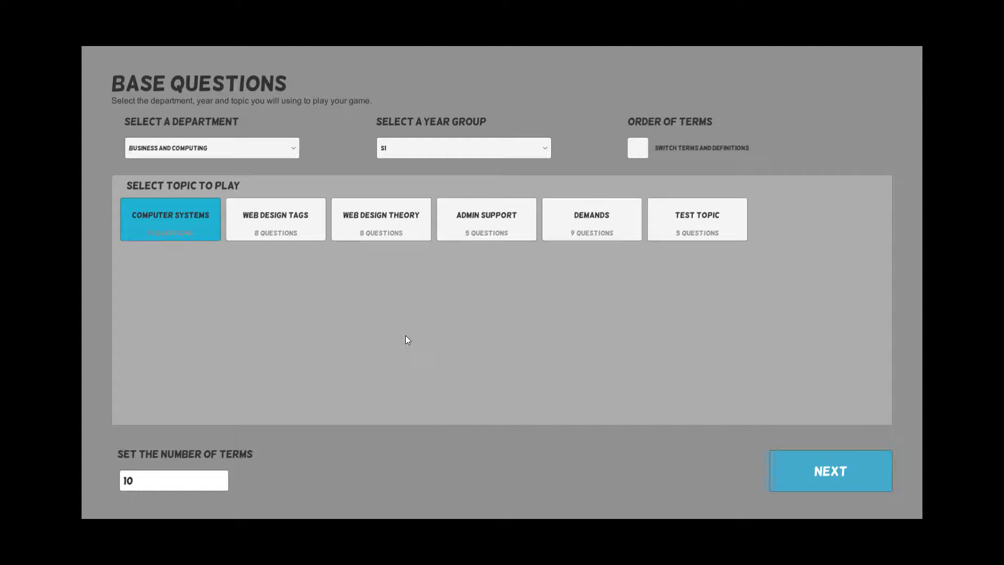
mouse_move(395, 337)
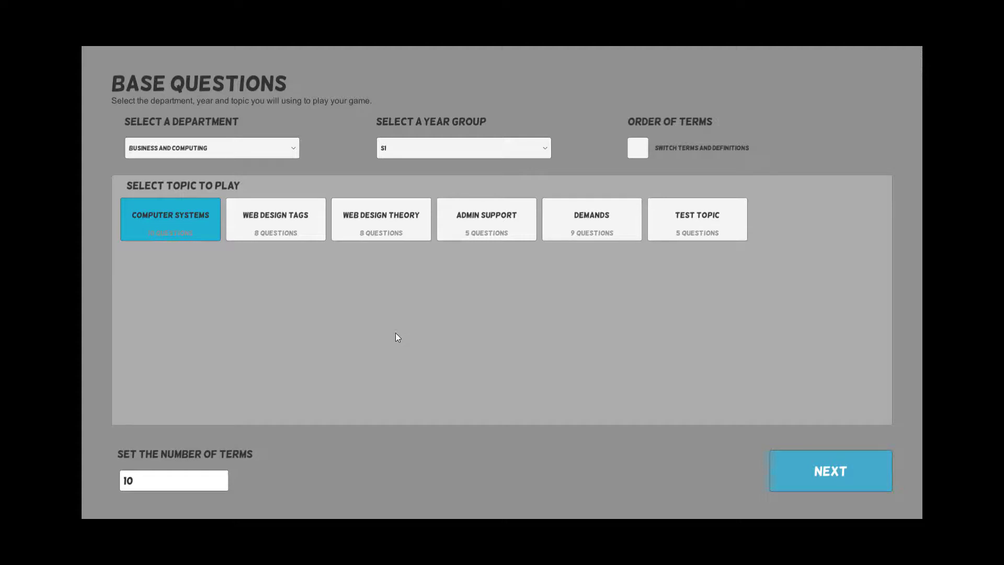
- Set the number of terms to 10 and confirm the base setup
left_click(174, 480)
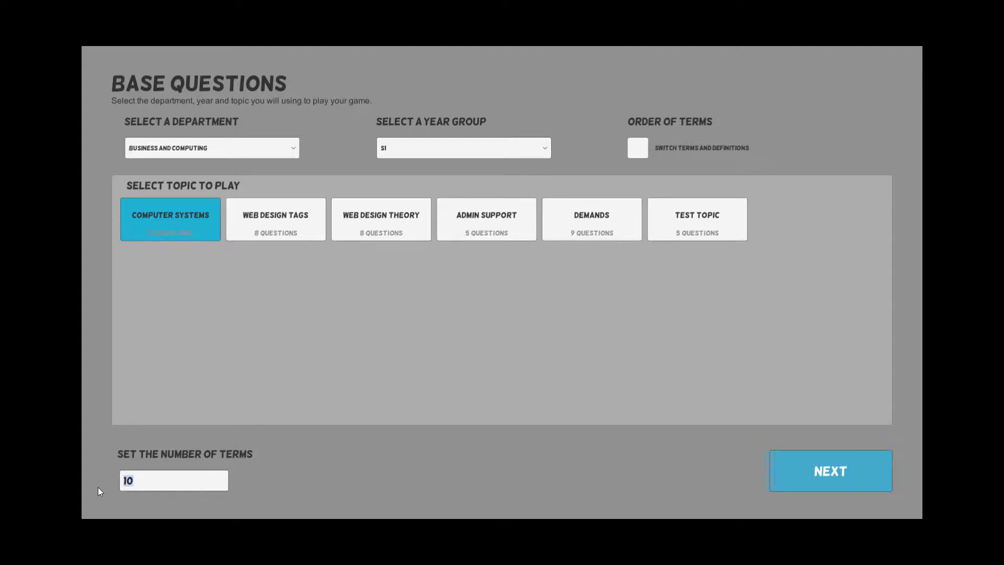
mouse_move(237, 406)
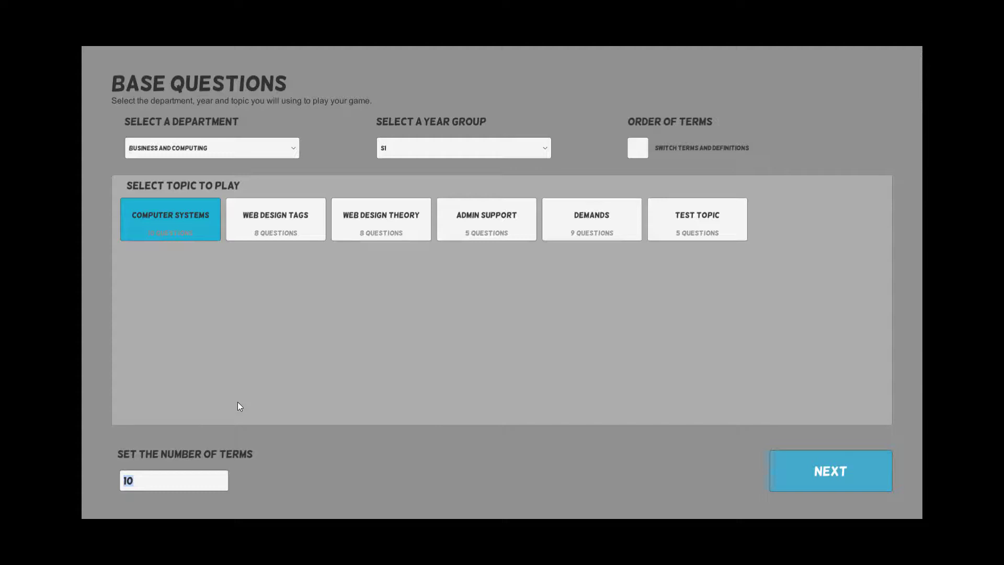
mouse_move(225, 411)
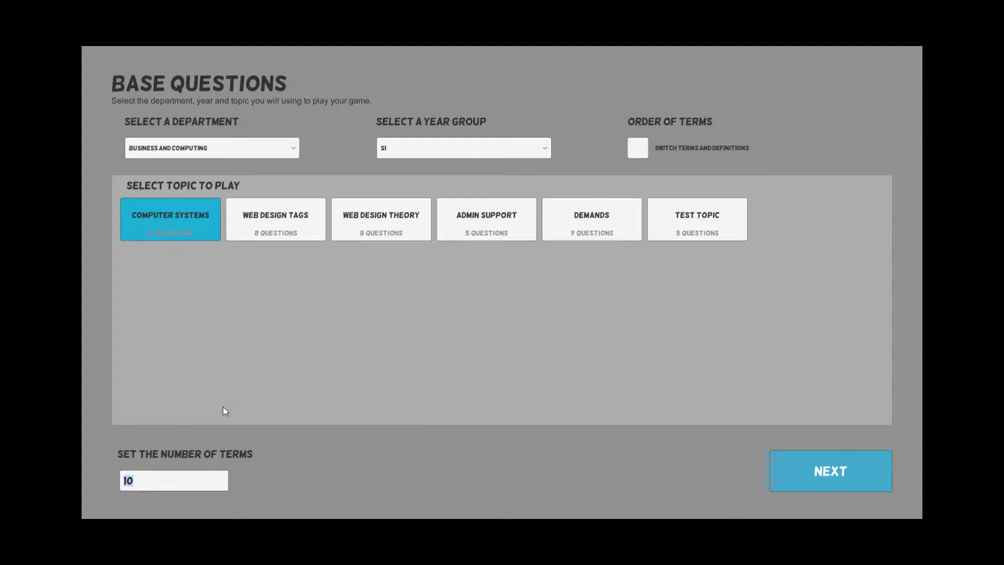
type("5")
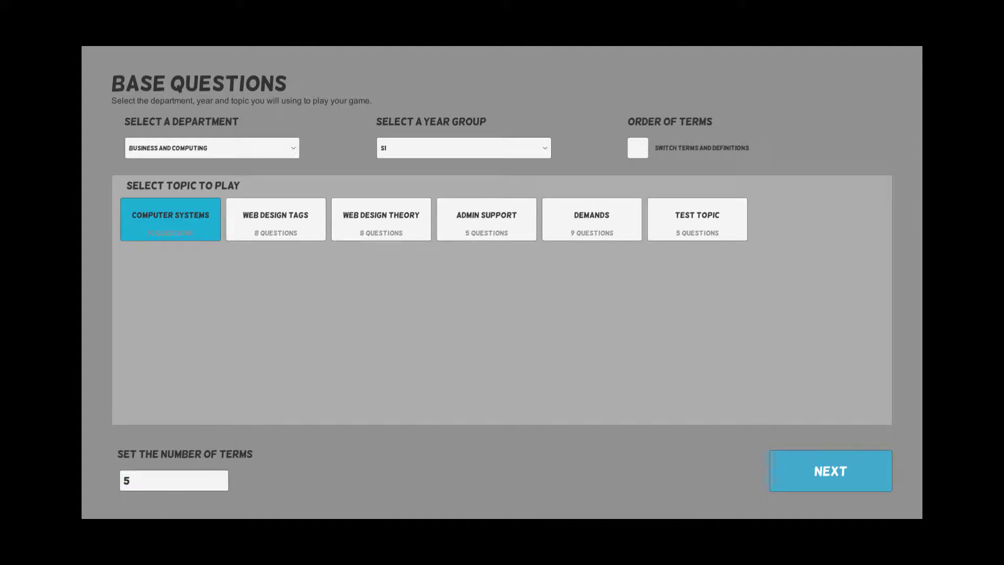
type("20")
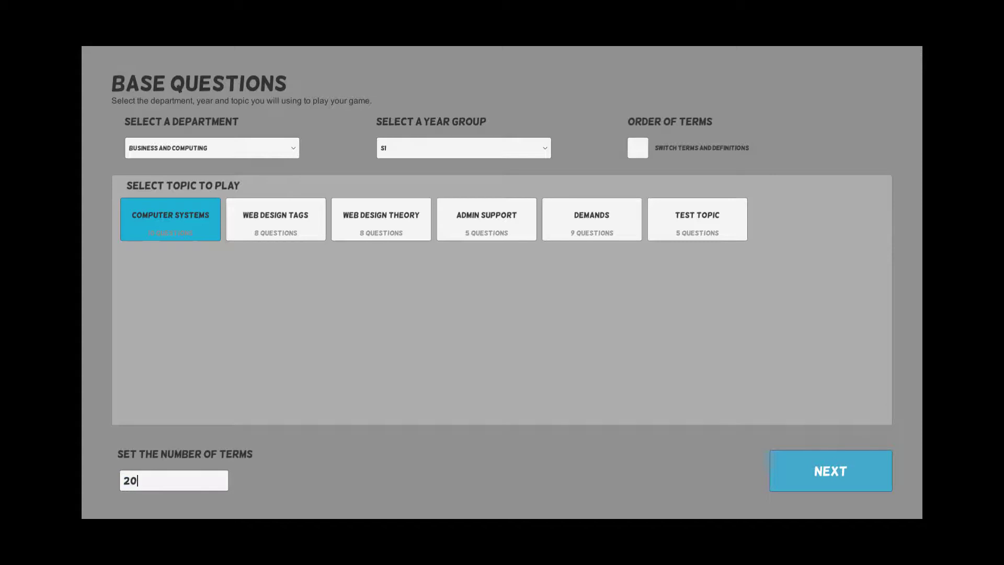
type("35")
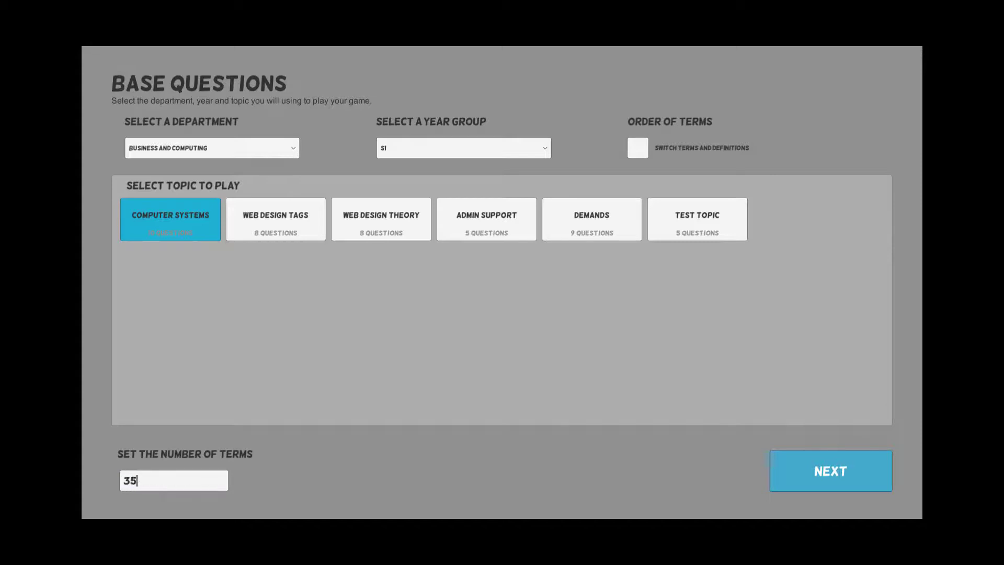
type("50")
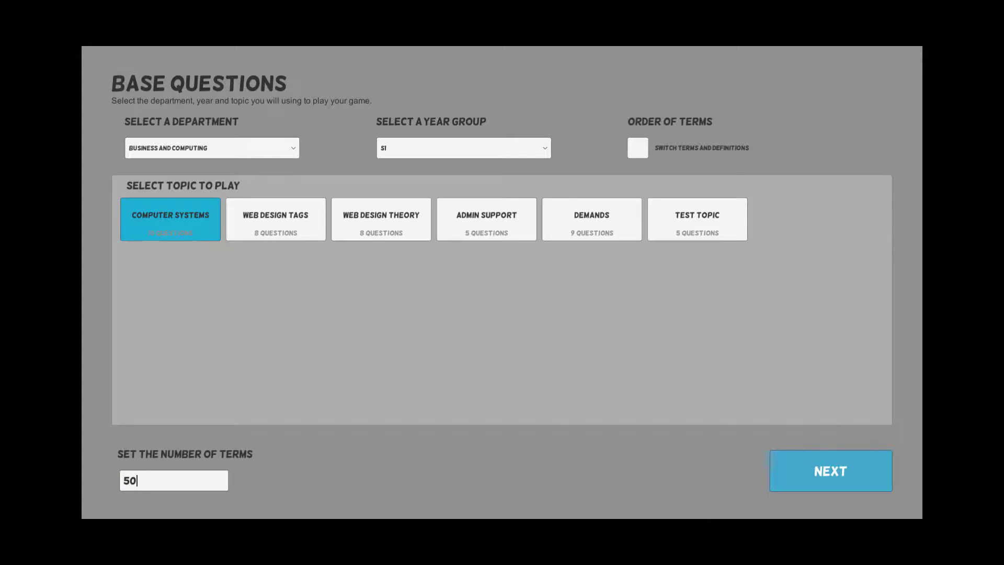
key("Backspace")
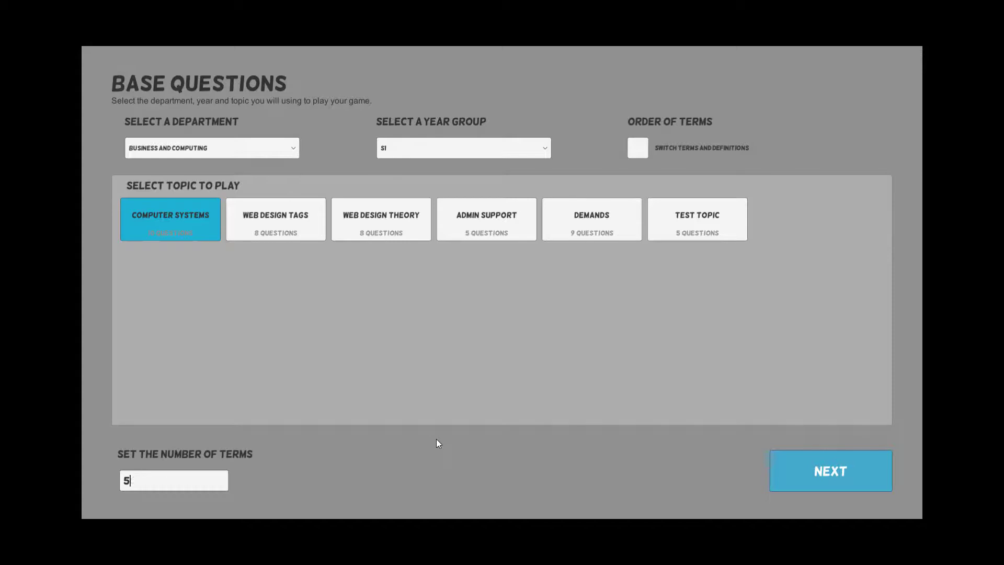
type("10")
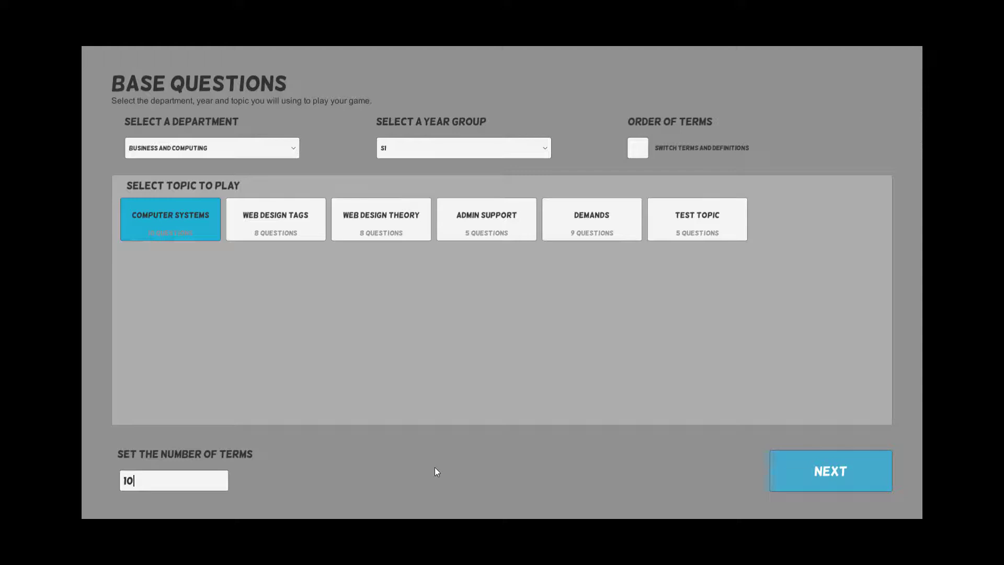
left_click(829, 470)
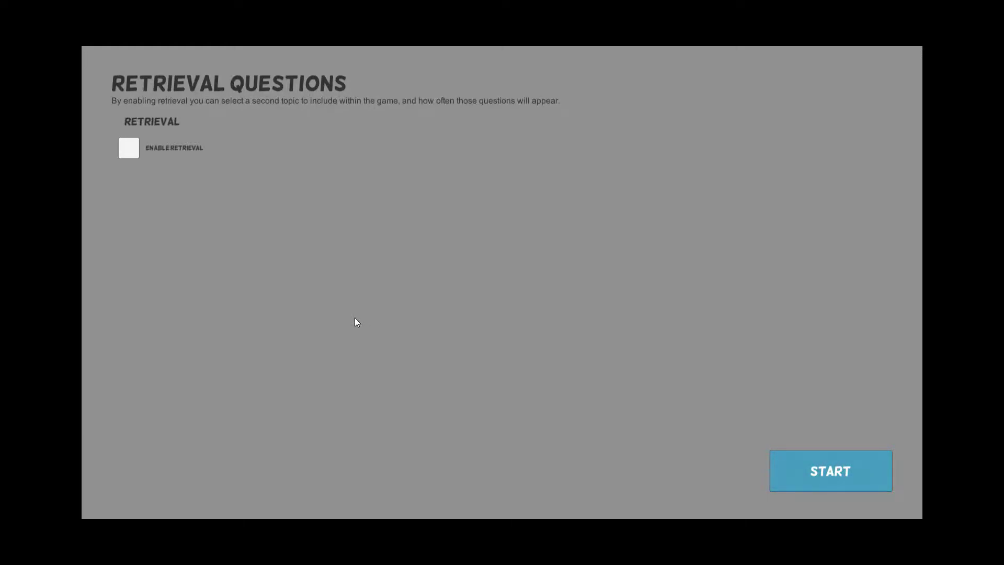
mouse_move(277, 168)
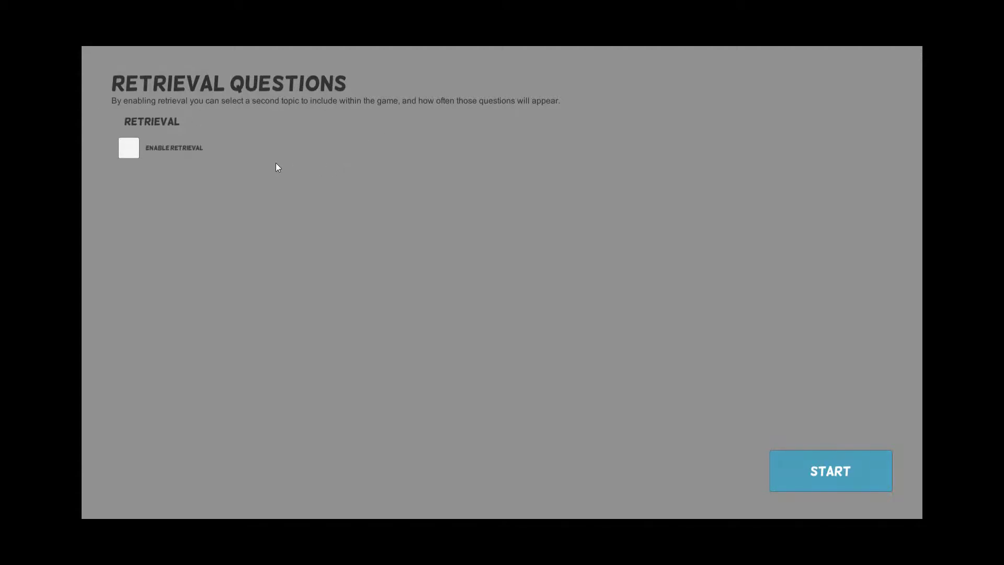
mouse_move(337, 151)
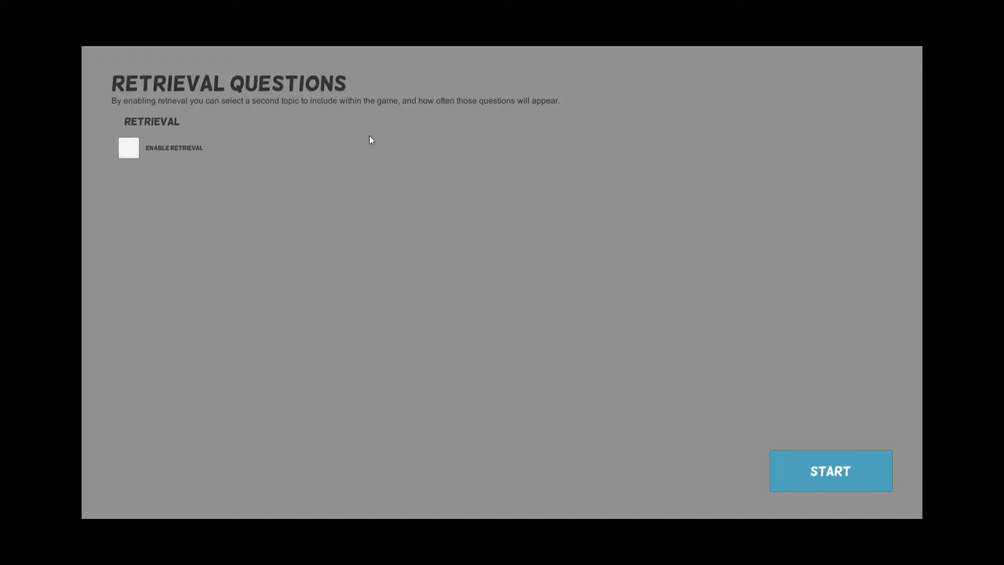
mouse_move(556, 262)
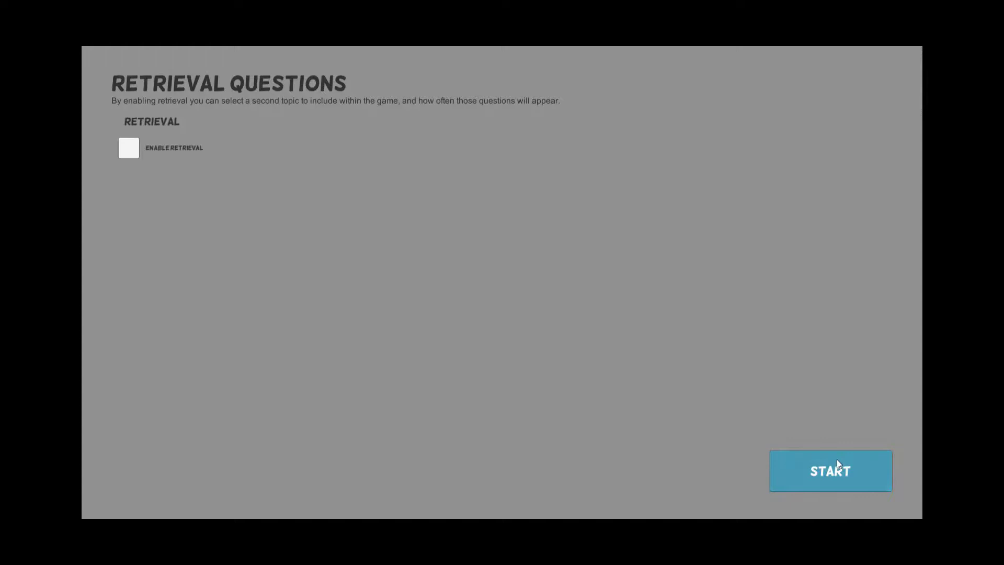
- Enable retrieval questions from the Business and Computing Admin Support topic
left_click(128, 148)
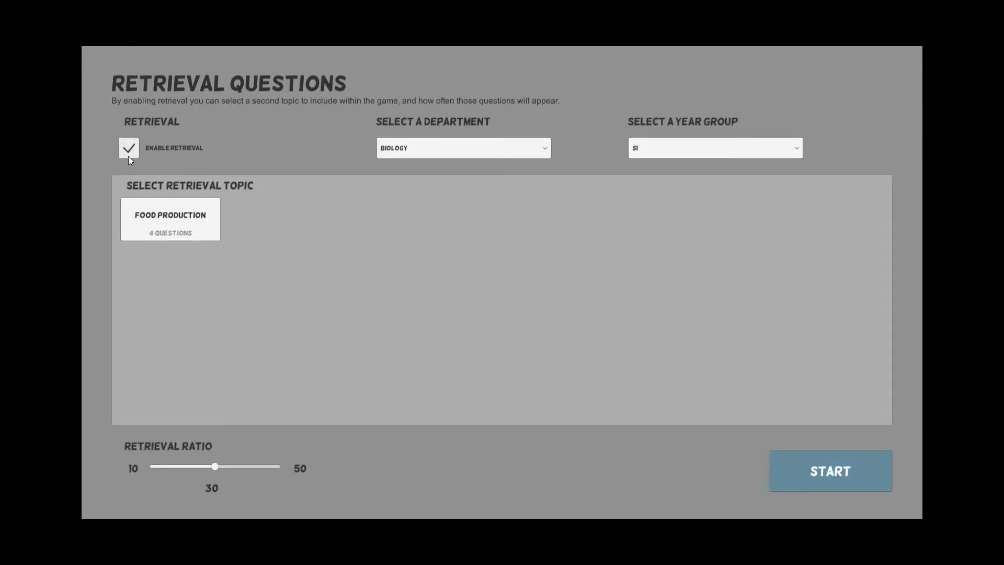
left_click(463, 148)
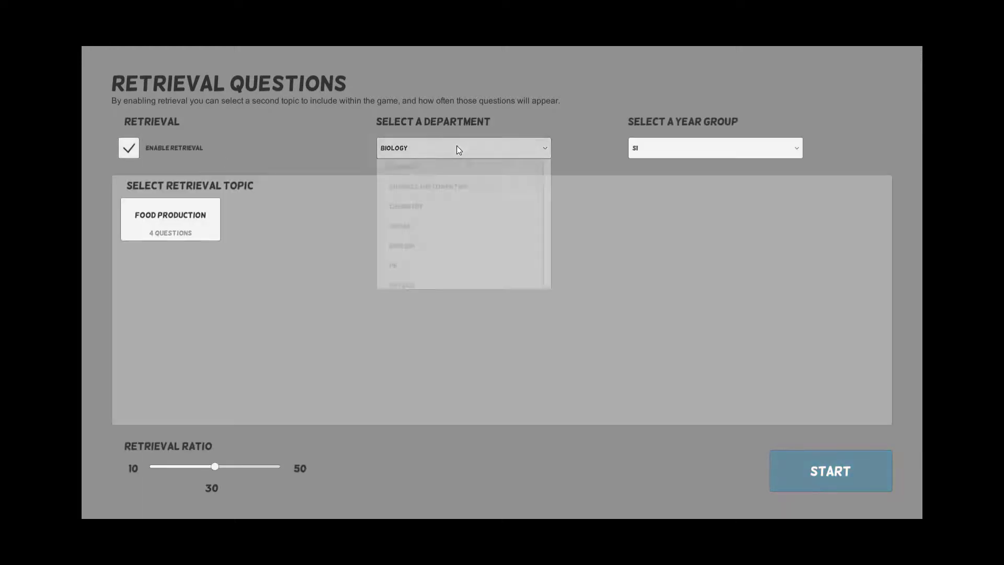
left_click(463, 148)
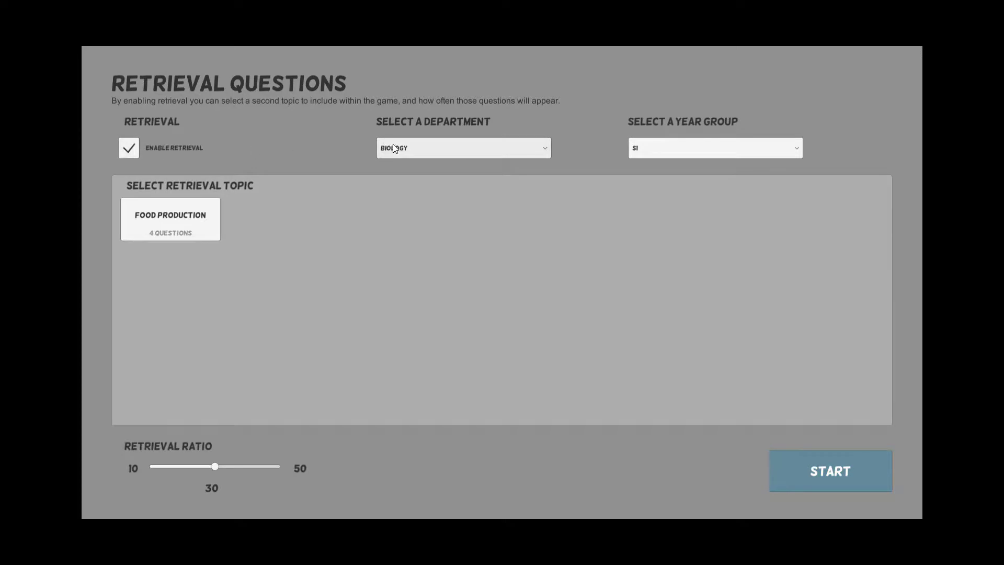
left_click(463, 147)
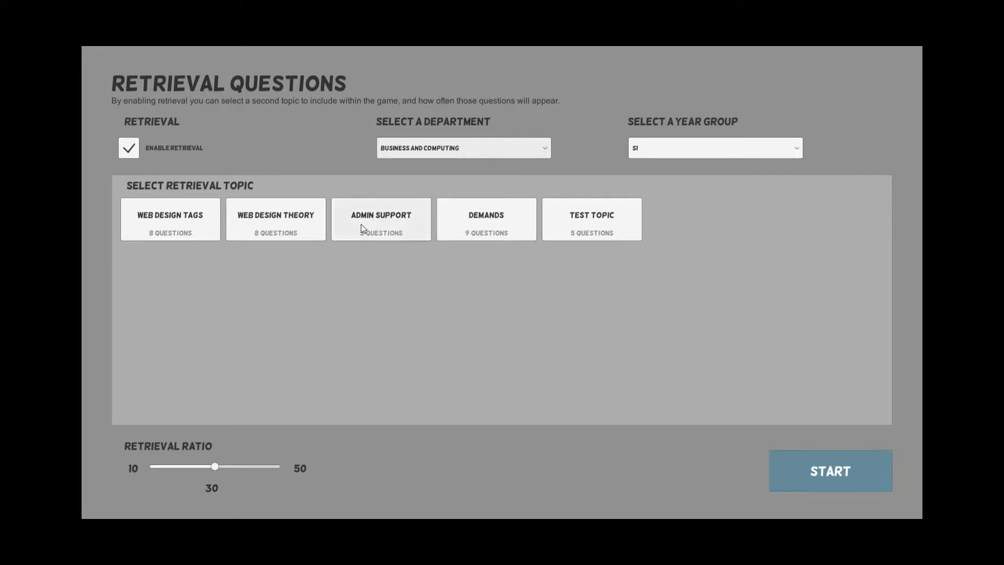
left_click(381, 220)
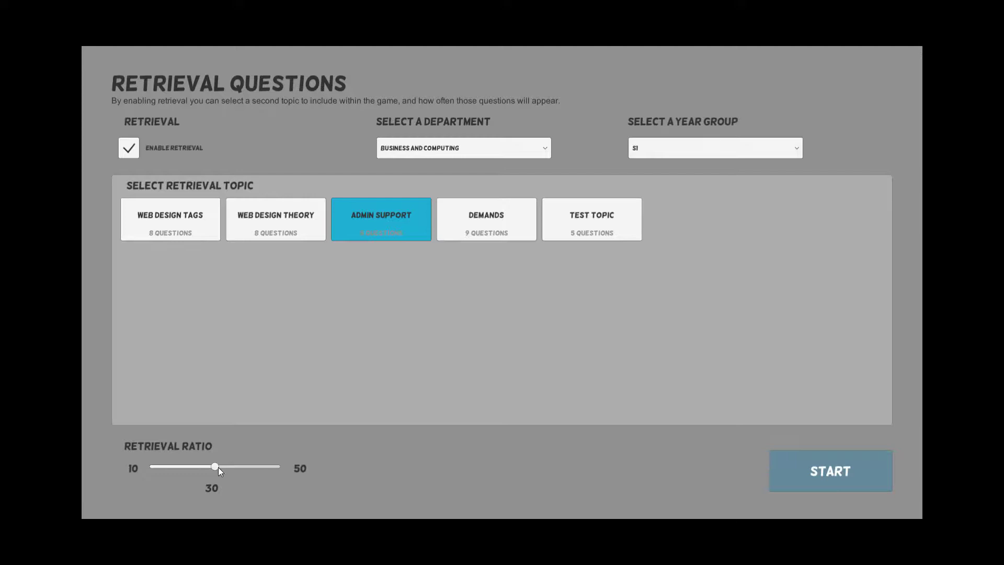
- Set the retrieval ratio slider to 35 and create the game
left_click_drag(214, 467, 168, 467)
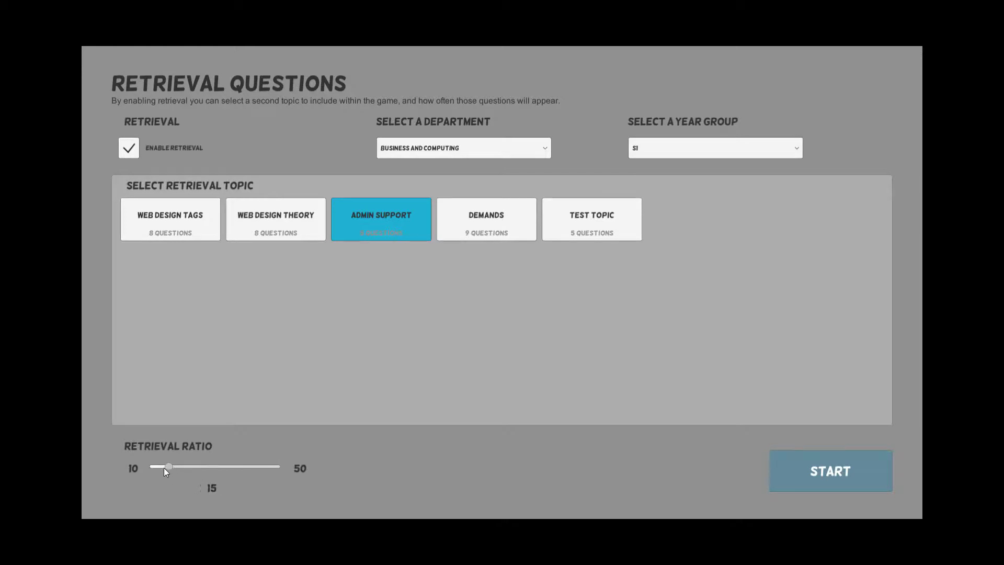
left_click_drag(169, 467, 277, 467)
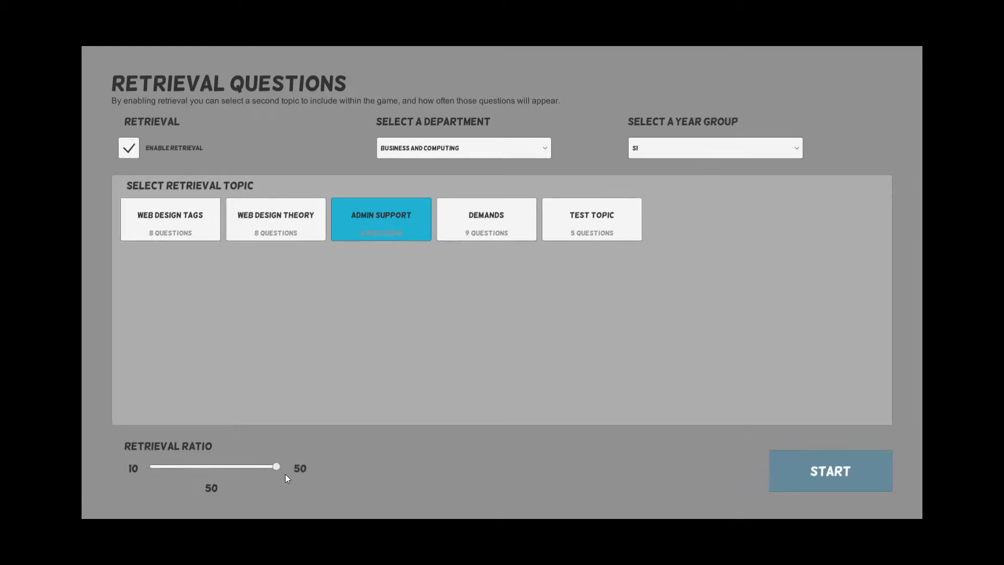
mouse_move(283, 482)
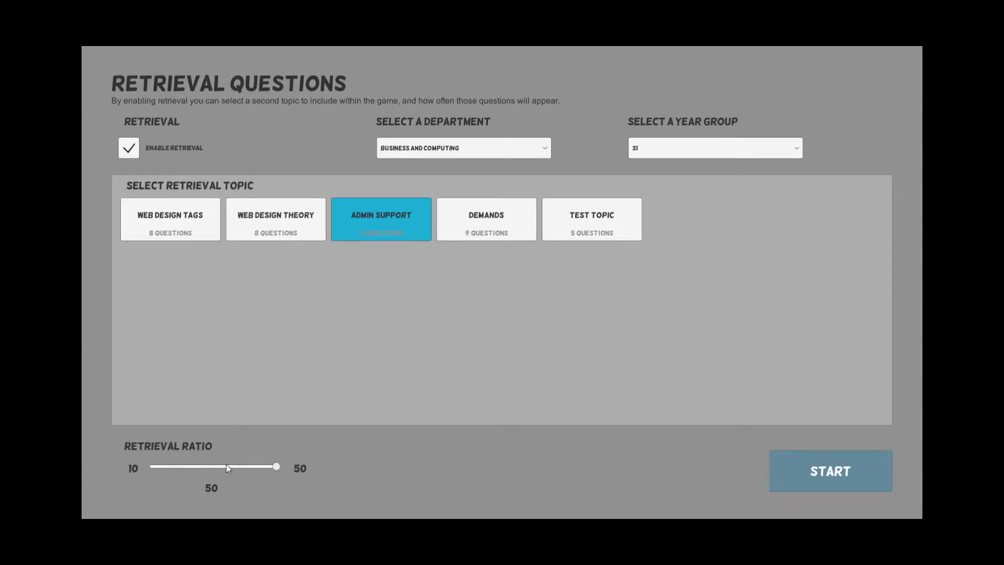
mouse_move(251, 473)
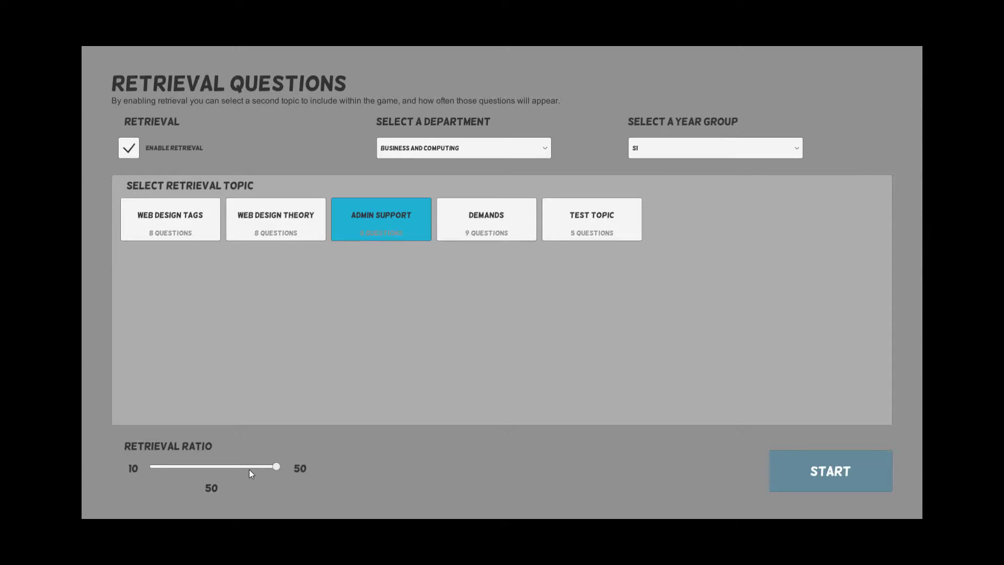
left_click_drag(276, 468, 152, 467)
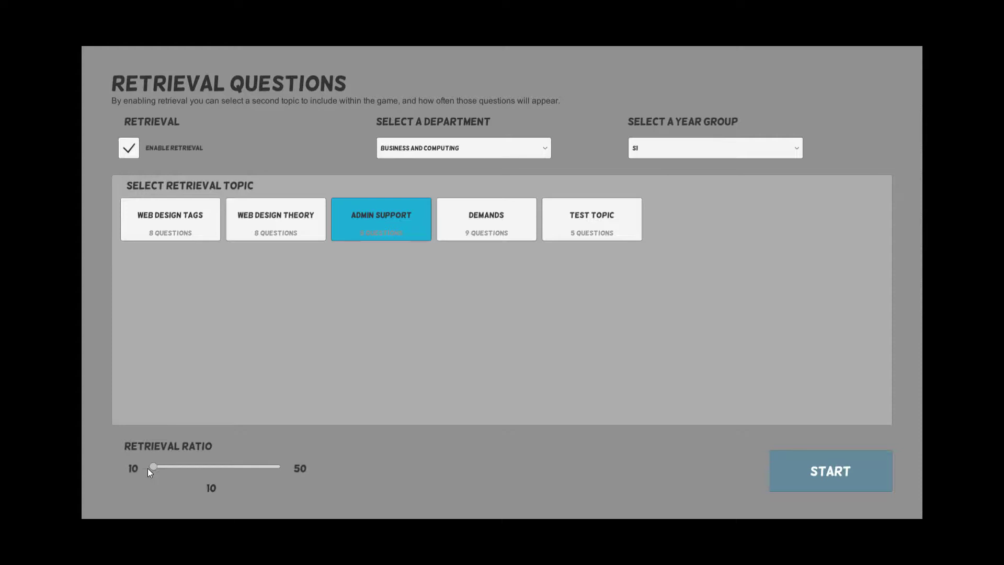
left_click_drag(153, 467, 199, 468)
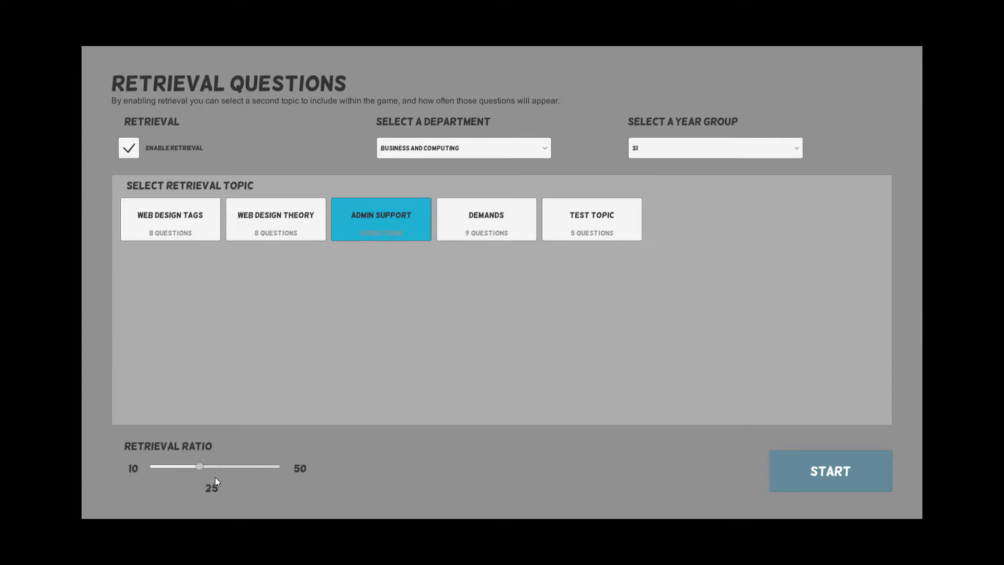
left_click_drag(199, 466, 231, 466)
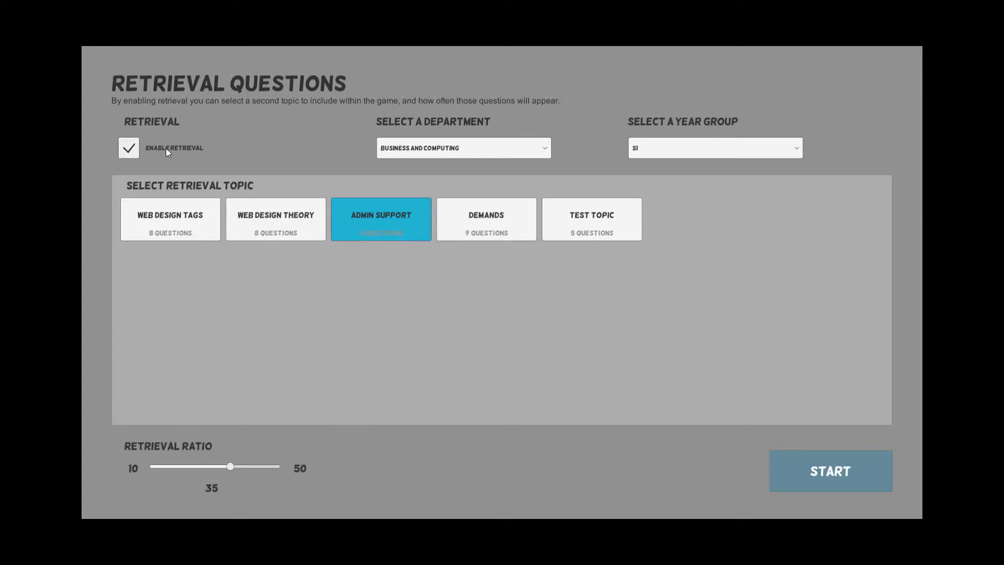
mouse_move(830, 471)
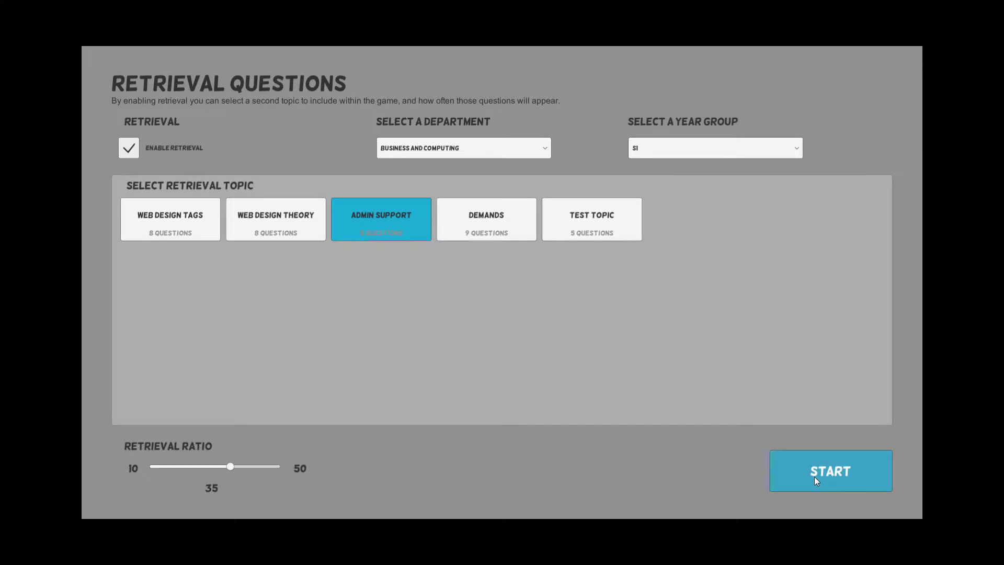
left_click(830, 471)
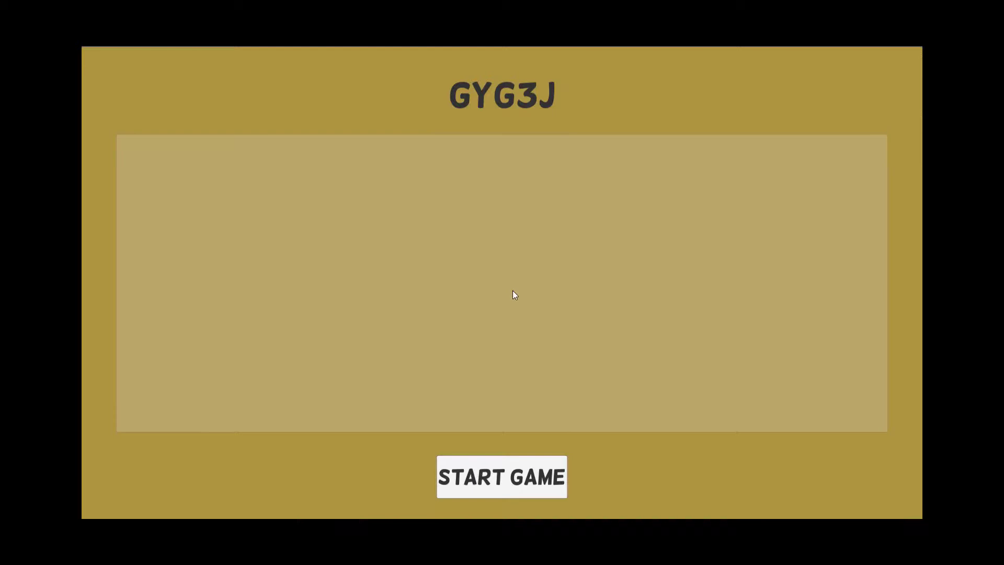
- Start game GYG3J from the lobby so players can join
left_click(502, 477)
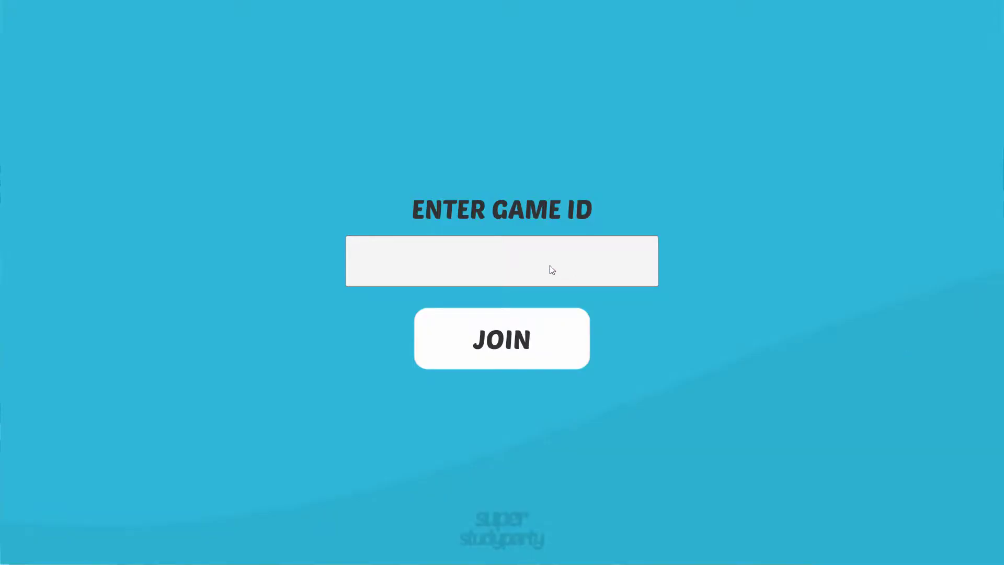
- Enter the game ID and join the game as player Rhys
type("n9")
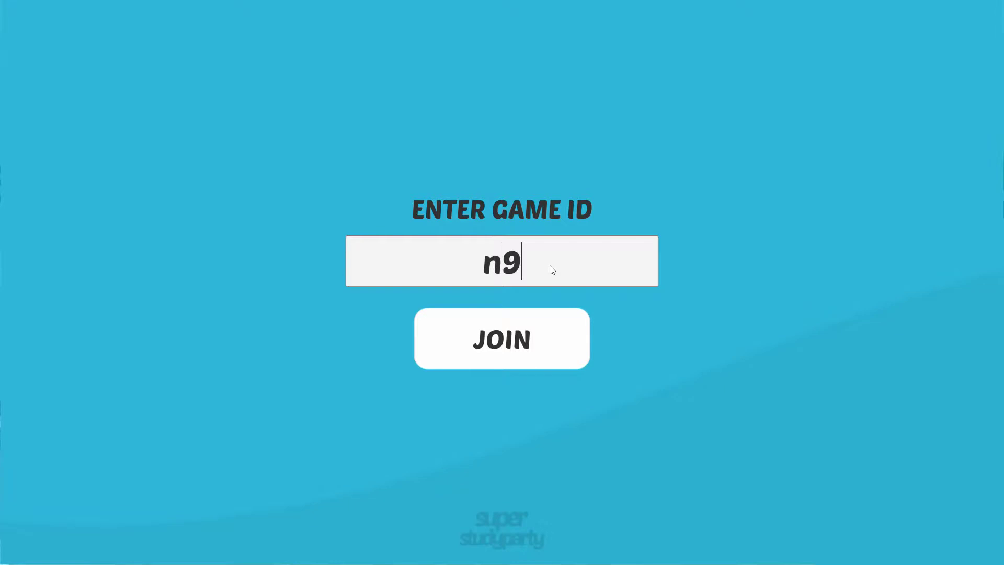
type("vhh")
type("R")
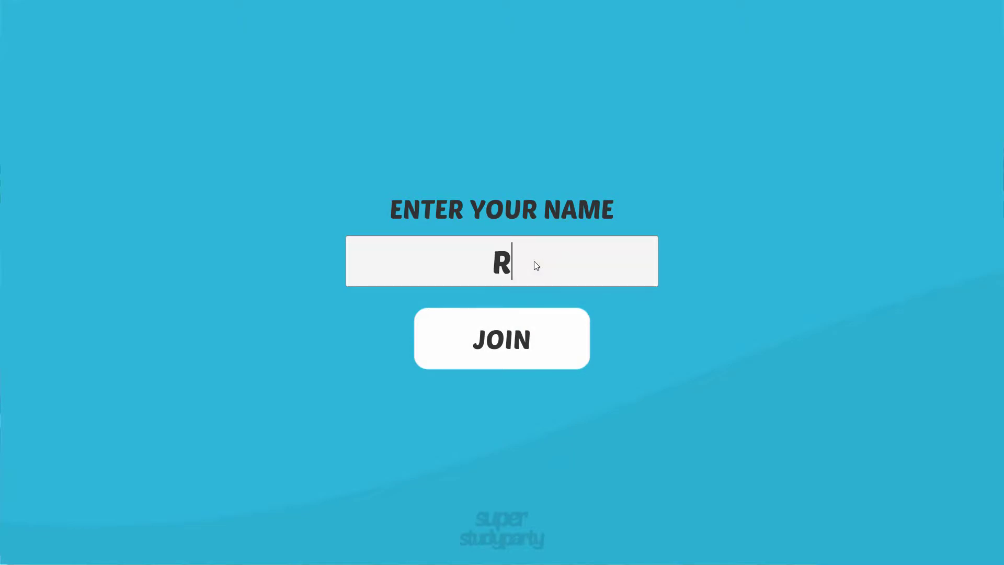
type("hys")
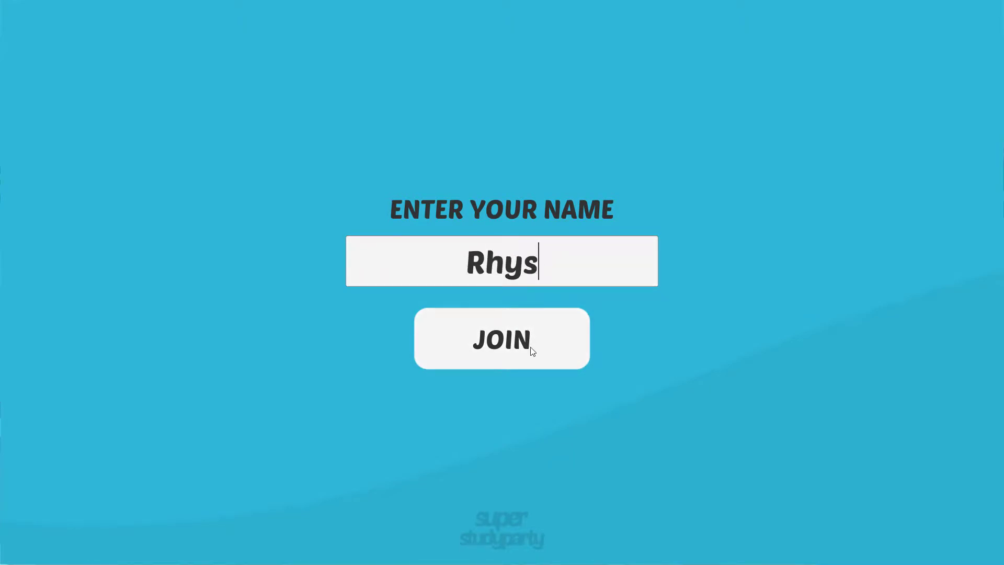
left_click(501, 338)
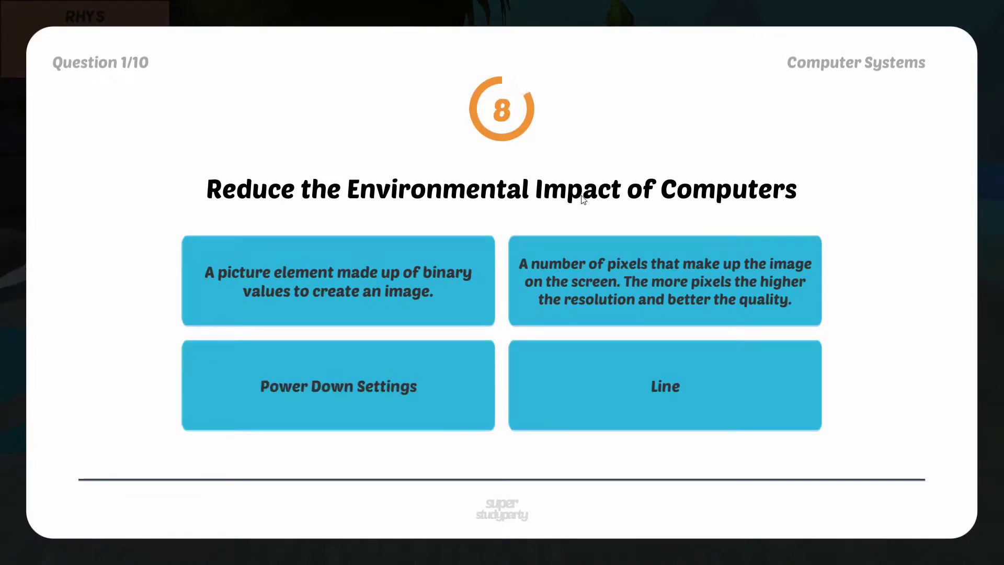
- Pick Power Down Settings as the answer to Question 1 of 10
left_click(339, 385)
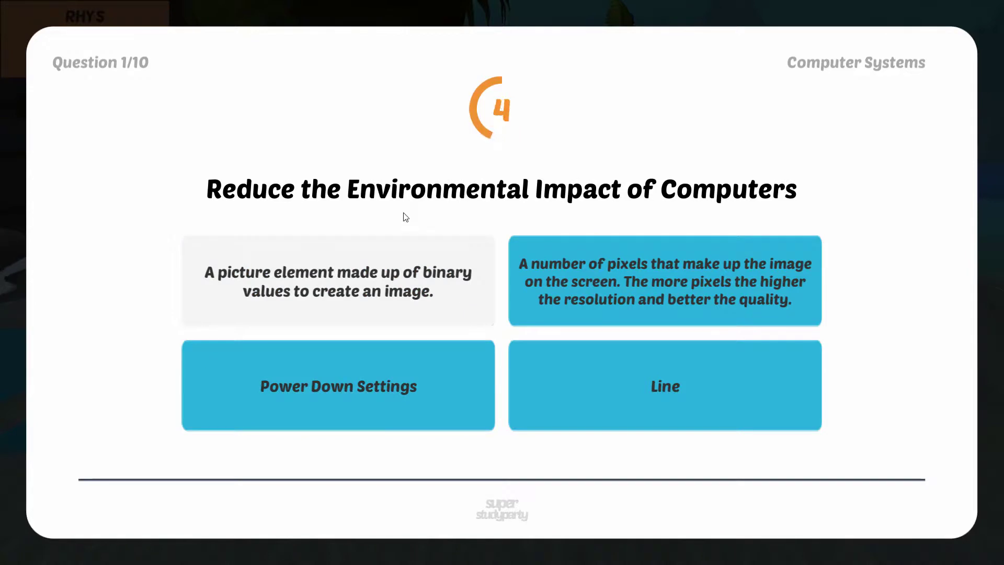
left_click(339, 386)
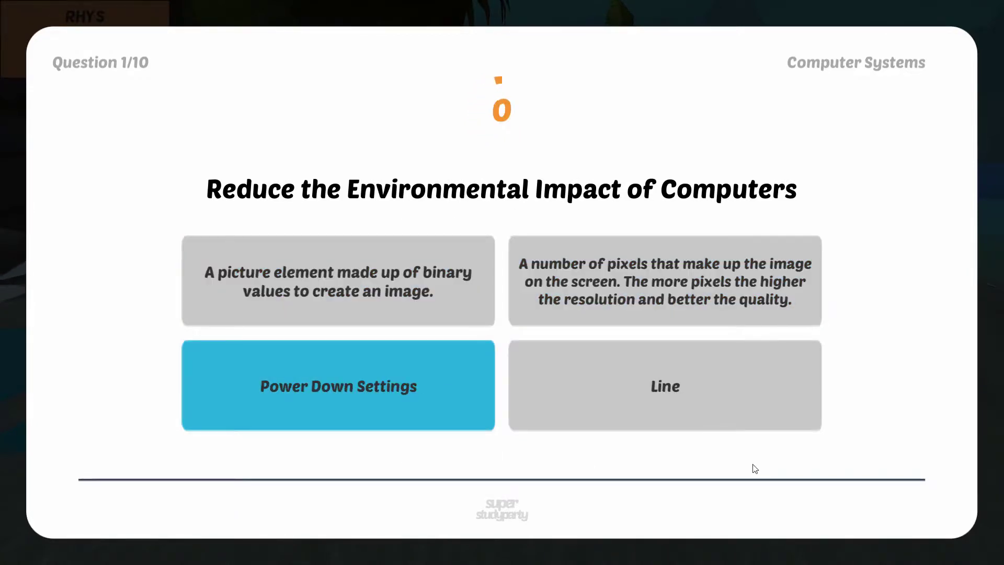
left_click(338, 385)
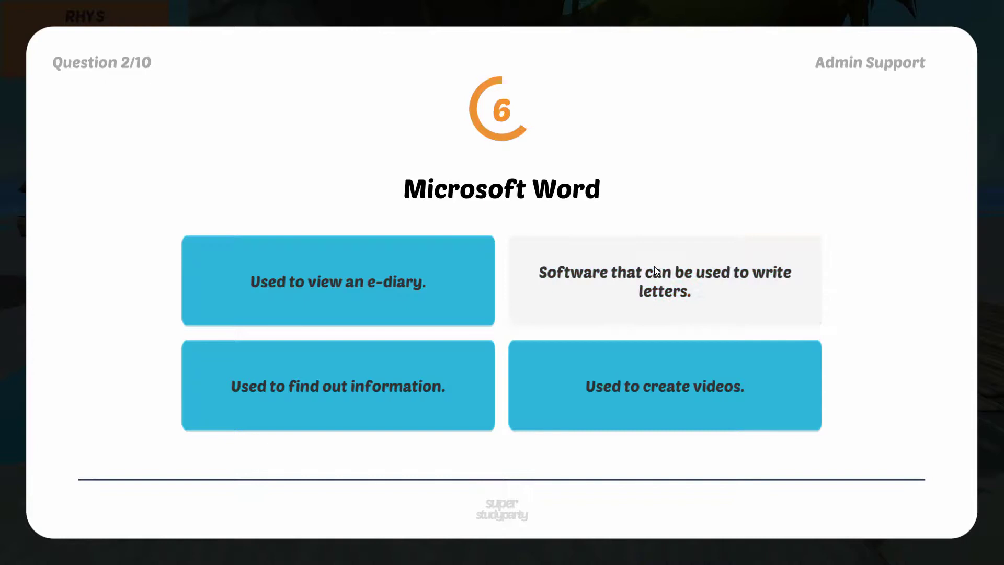
- Answer Question 2 with Microsoft Word for letters and Question 3 with Outlook for an e-diary
left_click(665, 281)
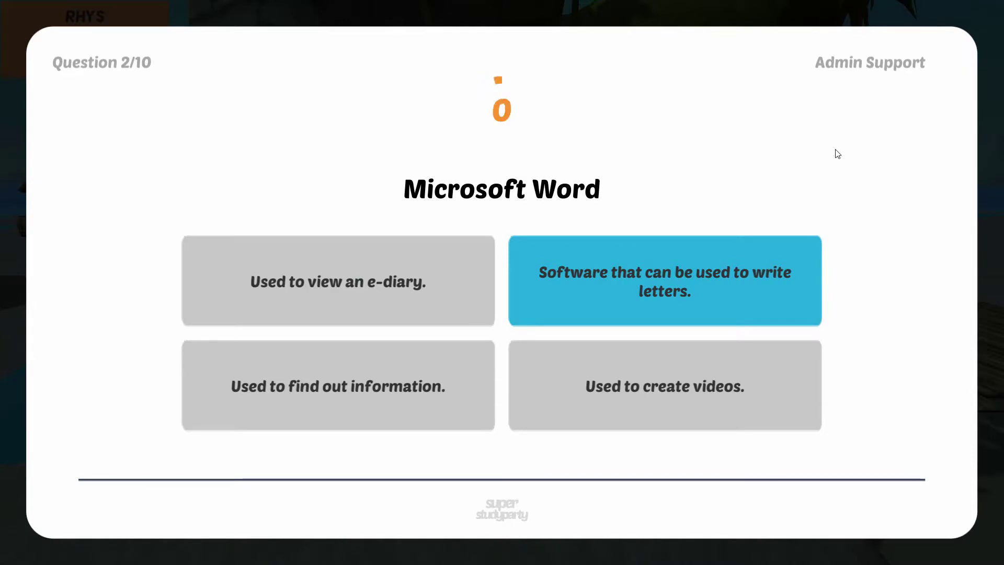
left_click(664, 281)
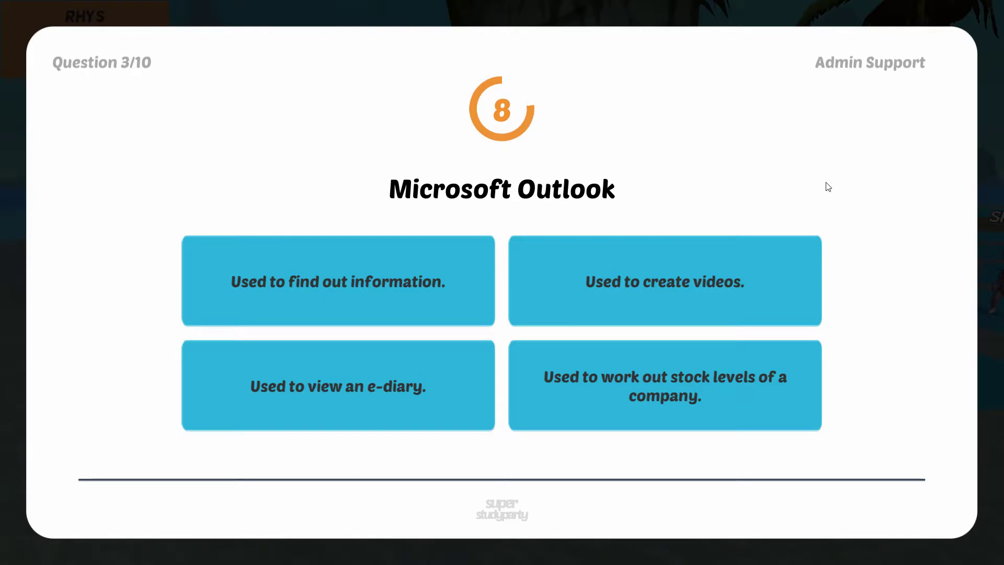
left_click(337, 385)
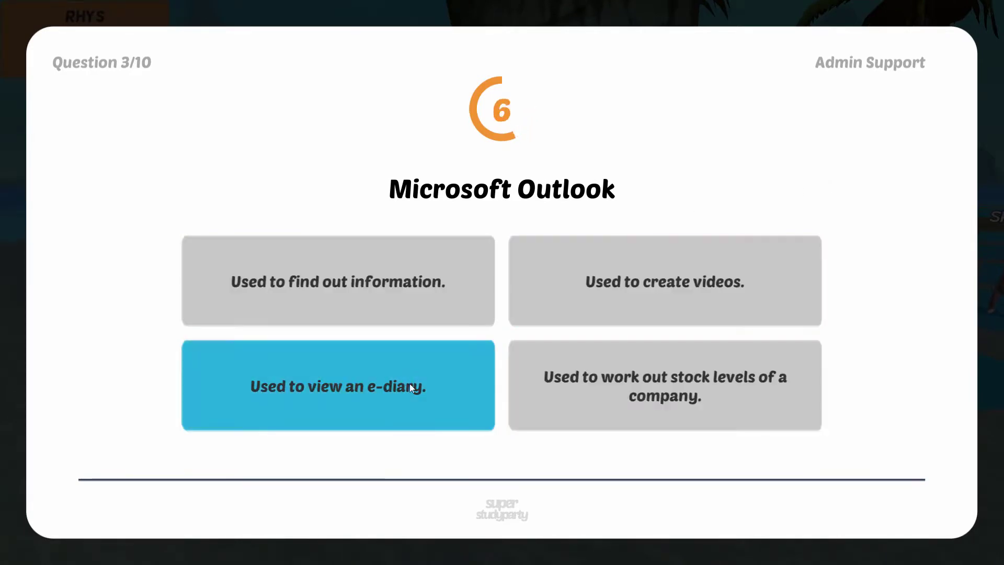
left_click(337, 386)
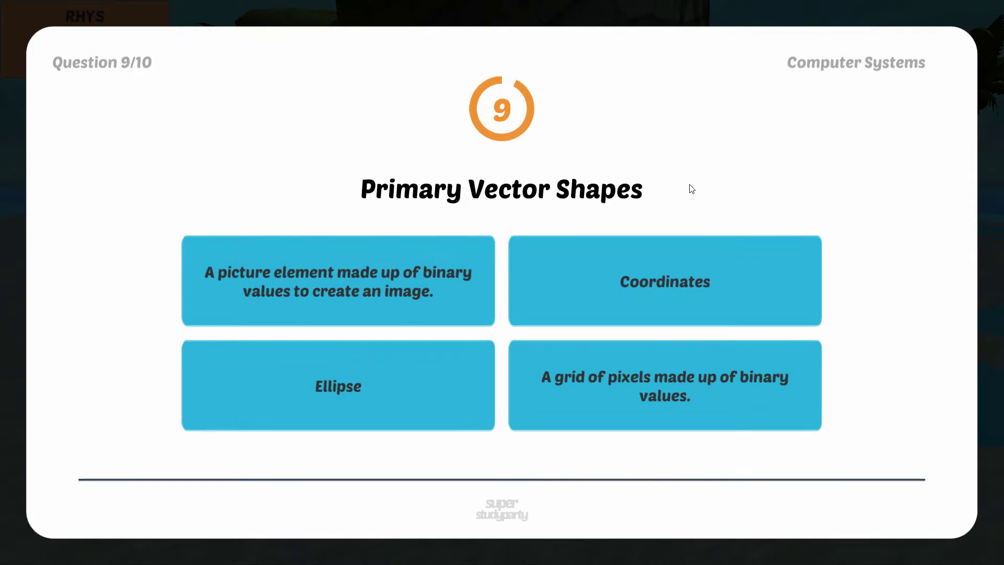
- Pick Ellipse as the answer to Question 9, Primary Vector Shapes
left_click(338, 385)
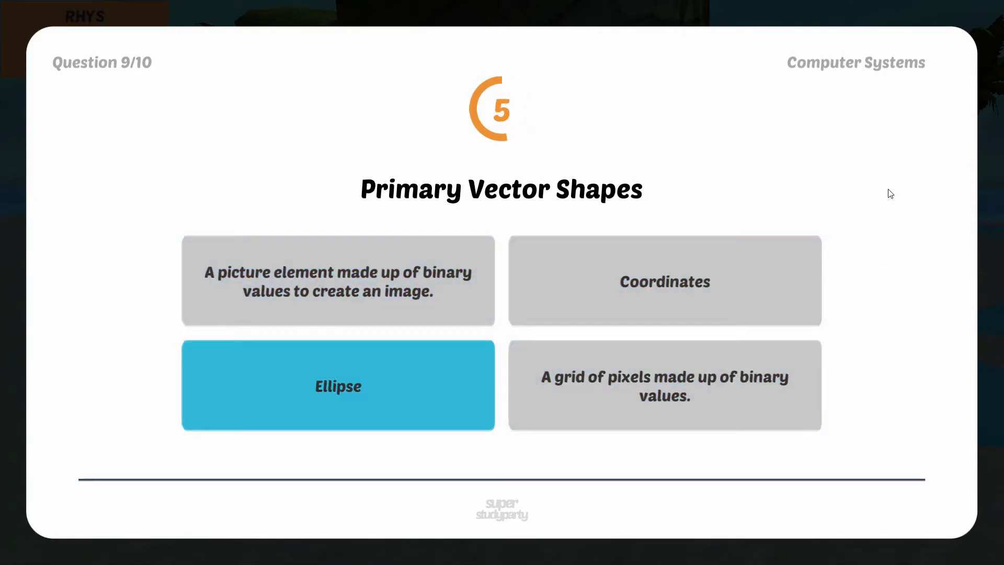